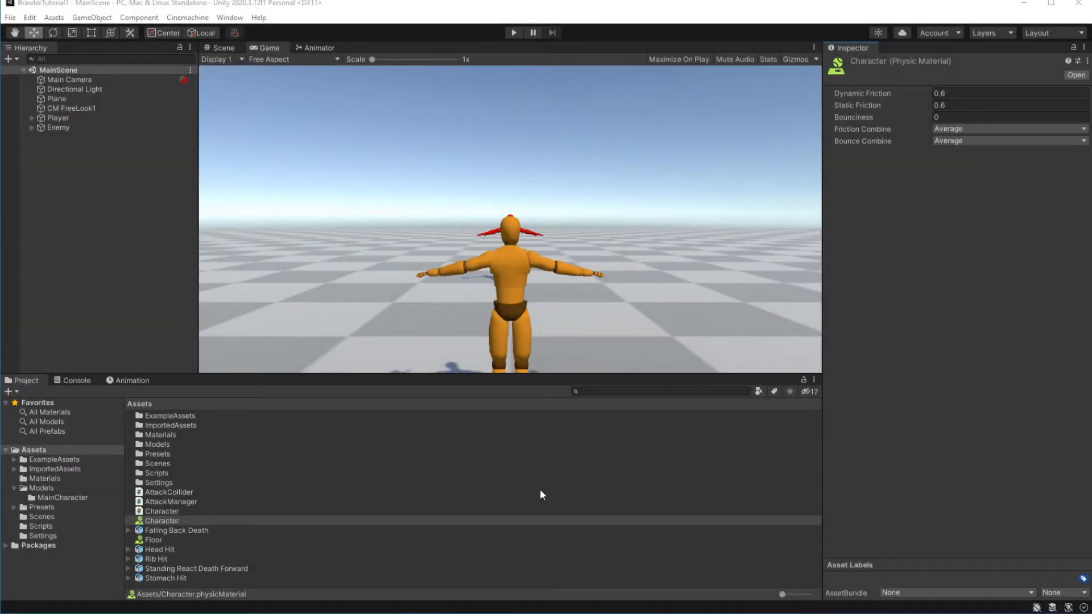
mouse_move(272, 467)
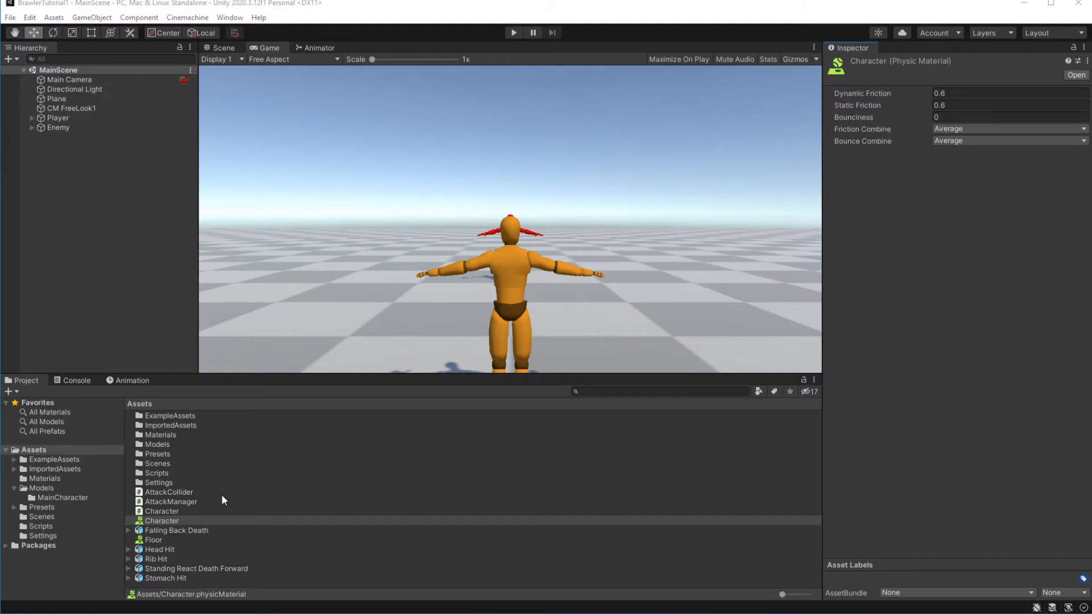
Create a PhysicalMaterial folder inside Materials and move the Character and Floor physic materials into it
left_click(168, 493)
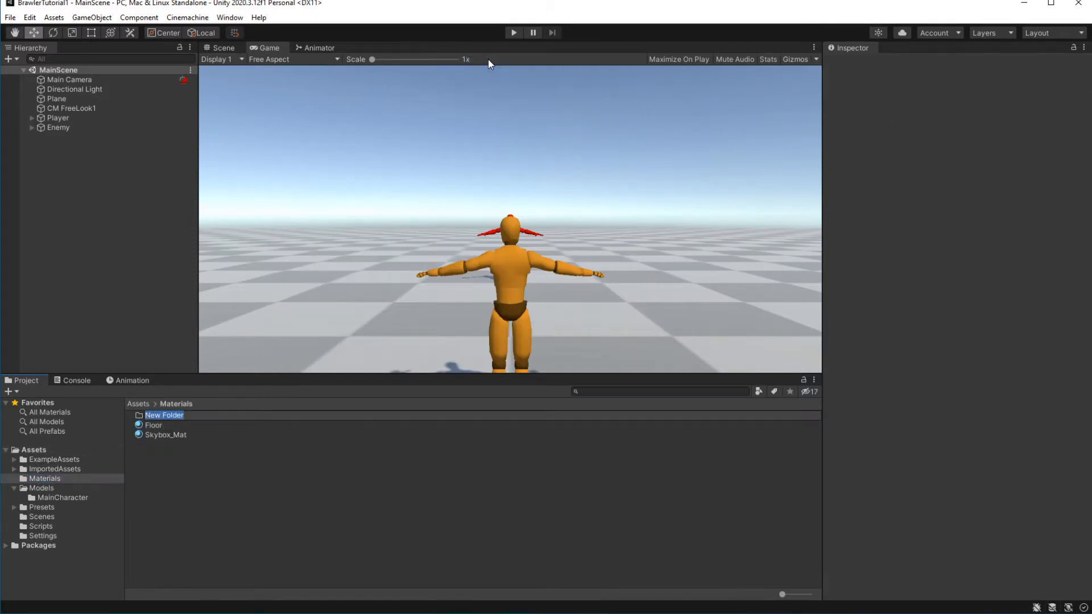
type("PhysicalMaterial")
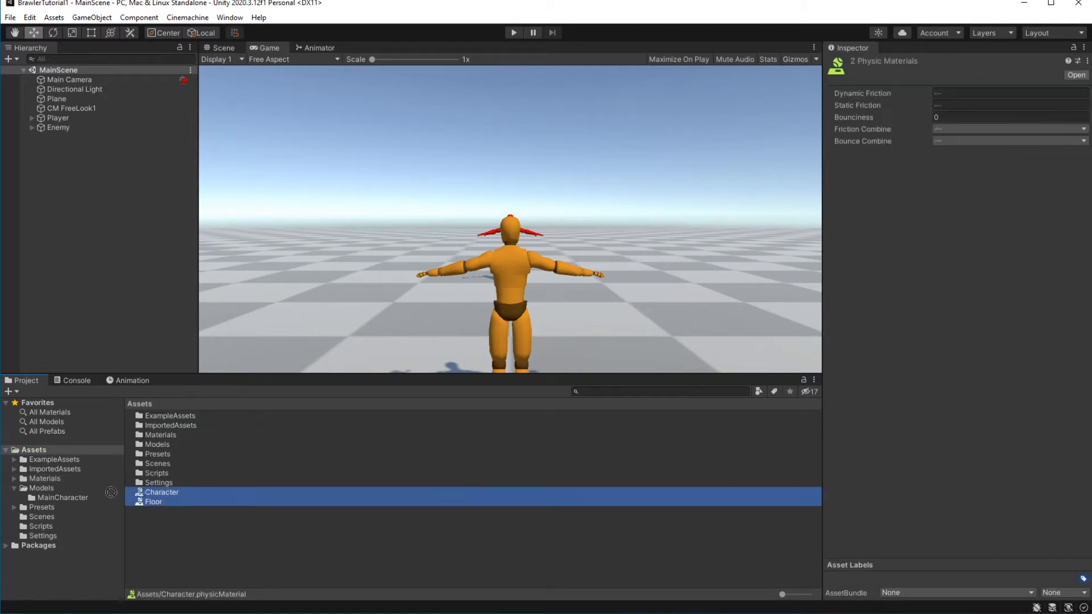
left_click(14, 478)
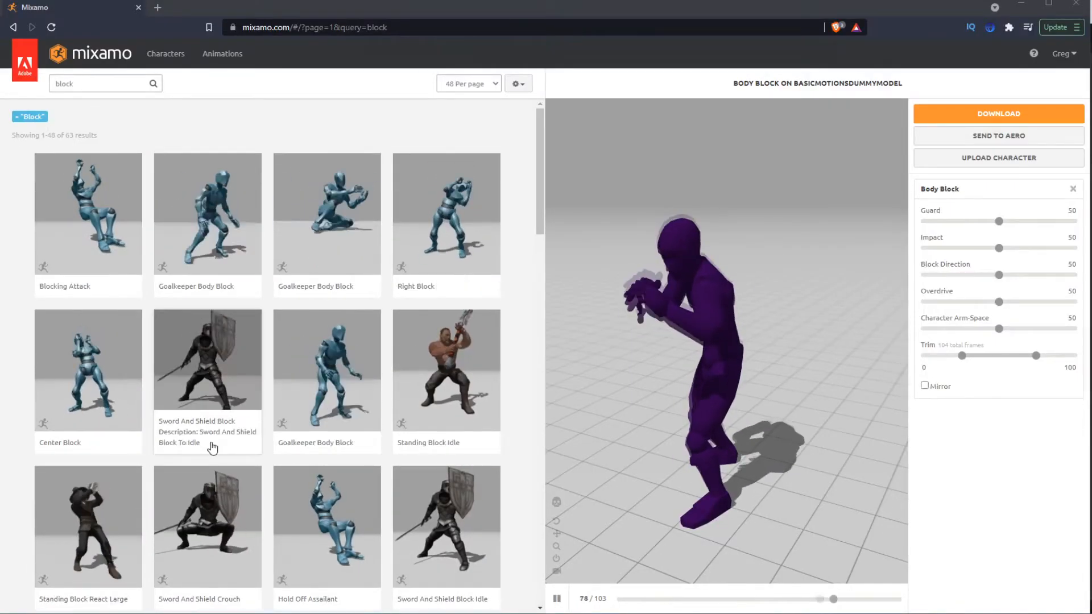
Download the Body Block animation from Mixamo as FBX with skin
scroll("down", 3)
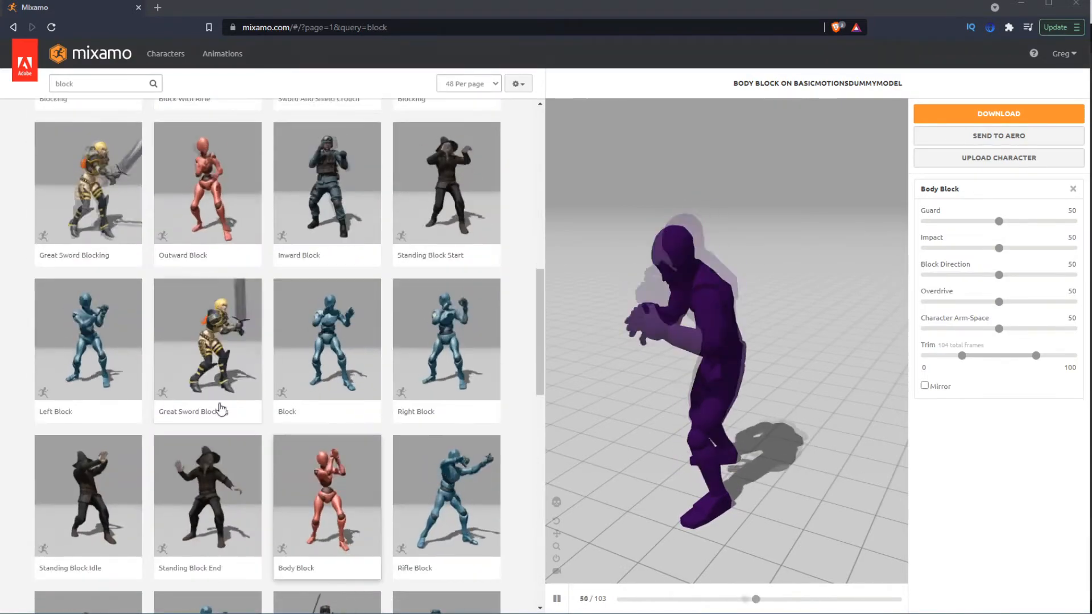
left_click(998, 114)
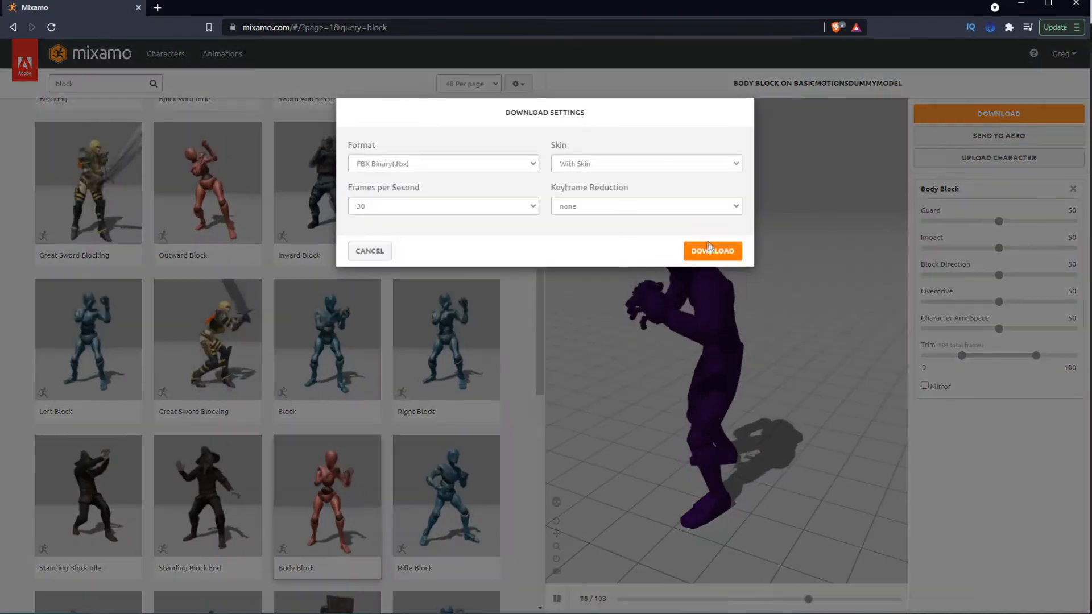
left_click(711, 251)
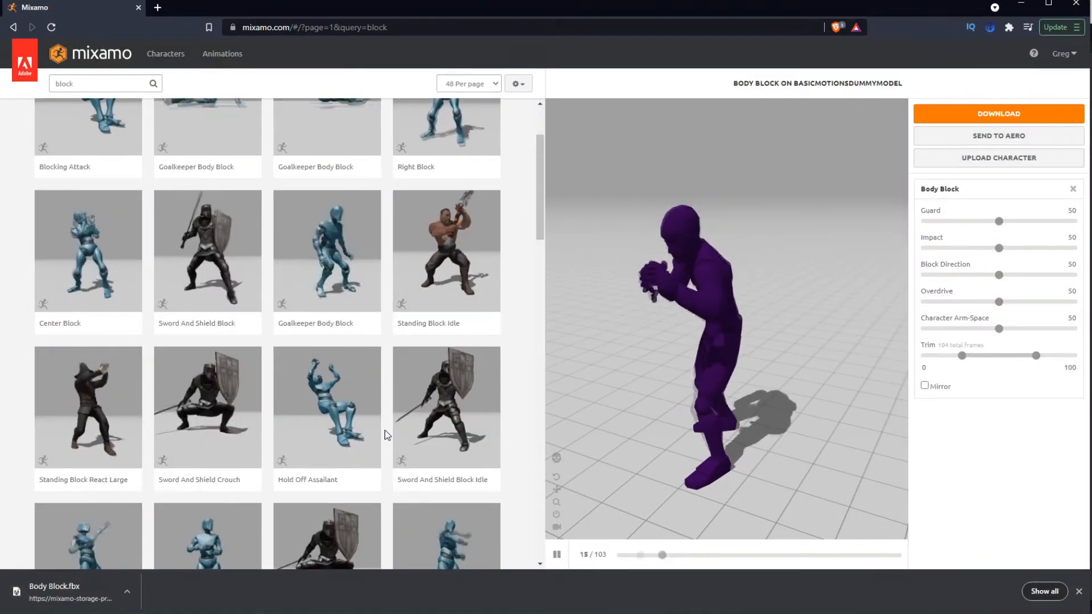
Download the Center Block animation from Mixamo as FBX with skin
left_click(88, 370)
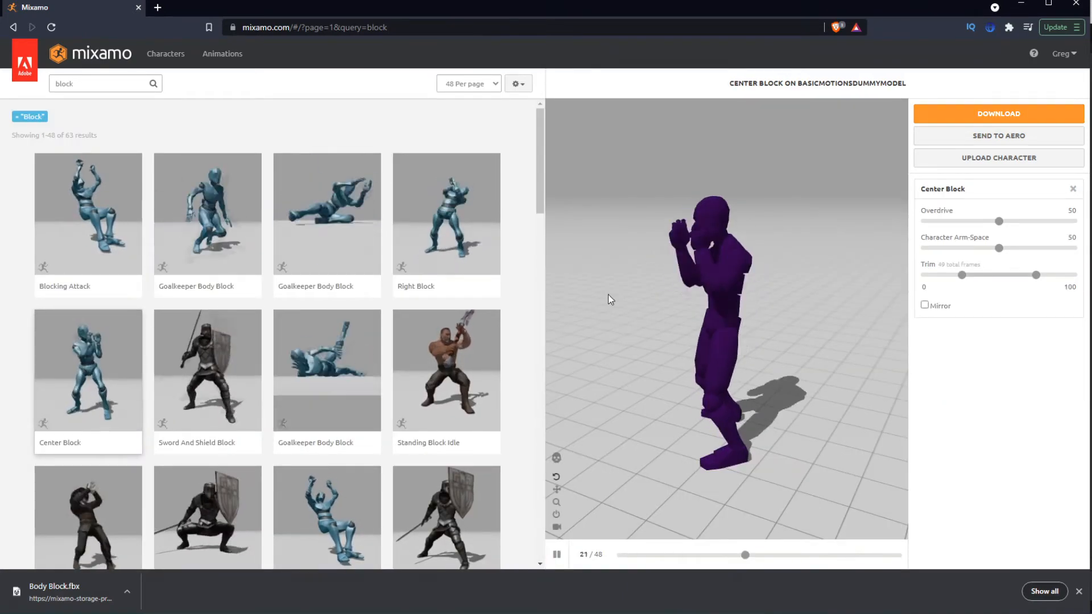
left_click(998, 114)
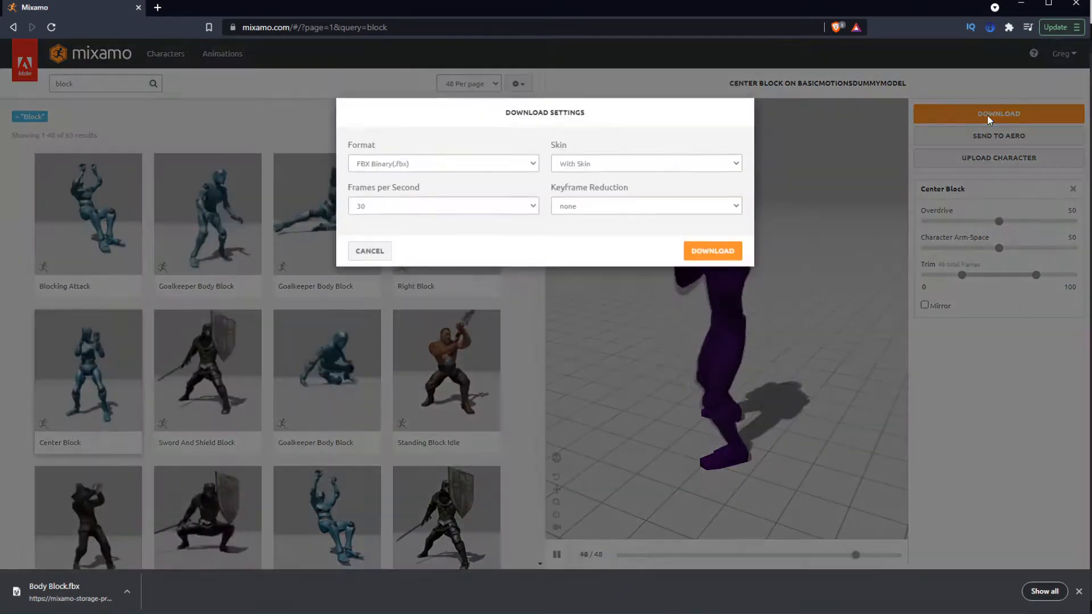
left_click(712, 250)
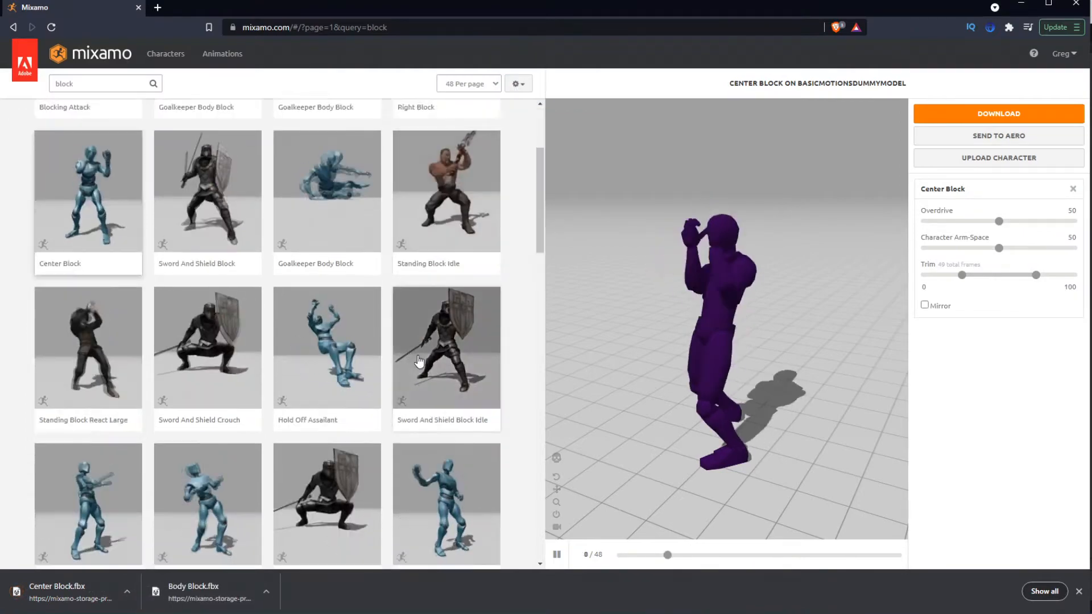
scroll("down", 3)
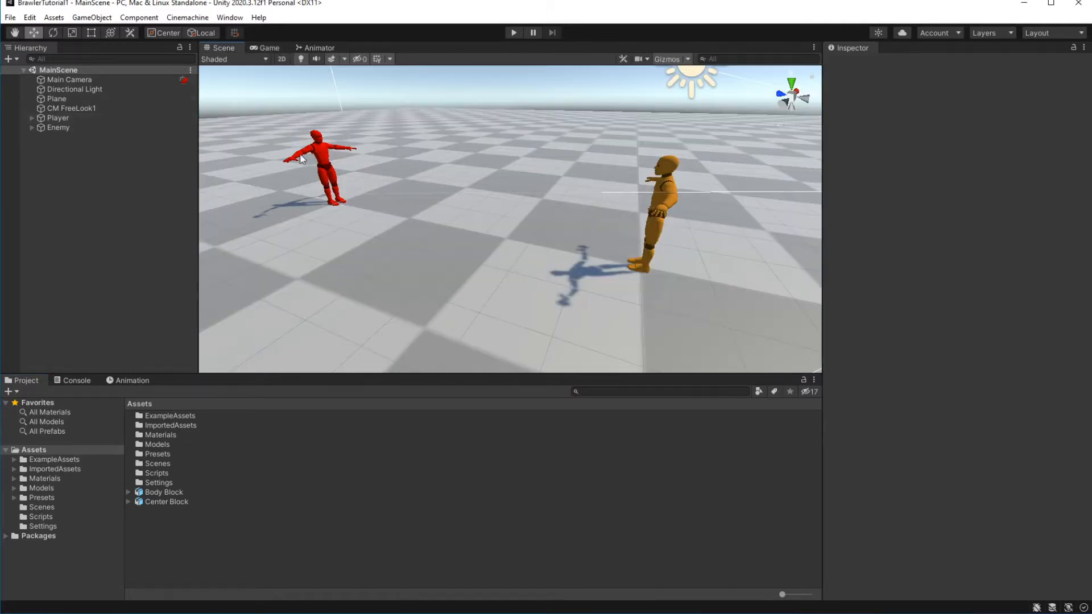
Add a new BlockManager script component to the Enemy and open it in Visual Studio
left_click(58, 128)
type("Block")
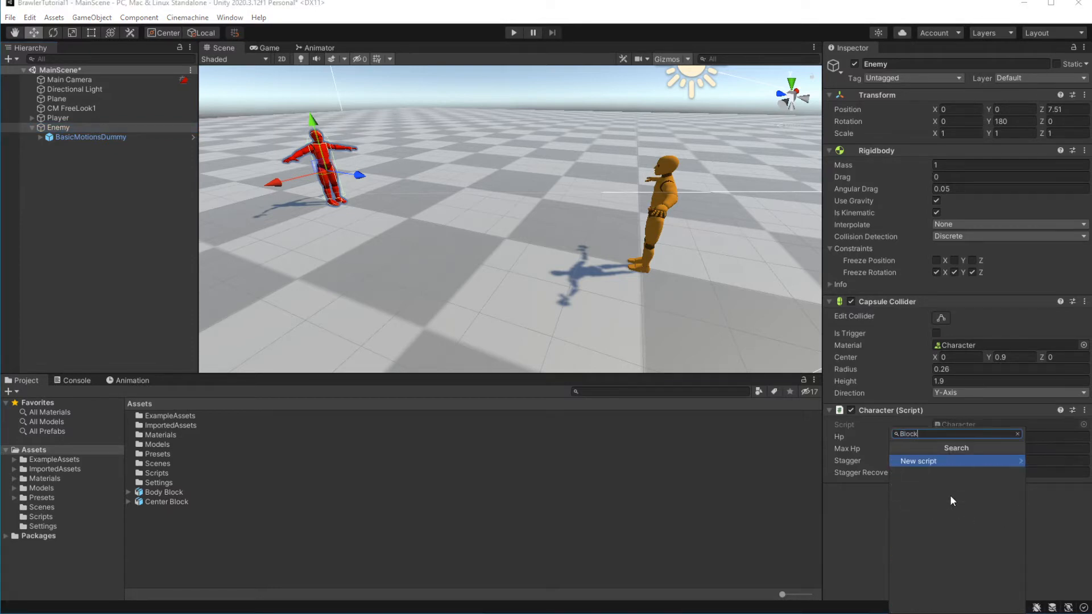
left_click(919, 461)
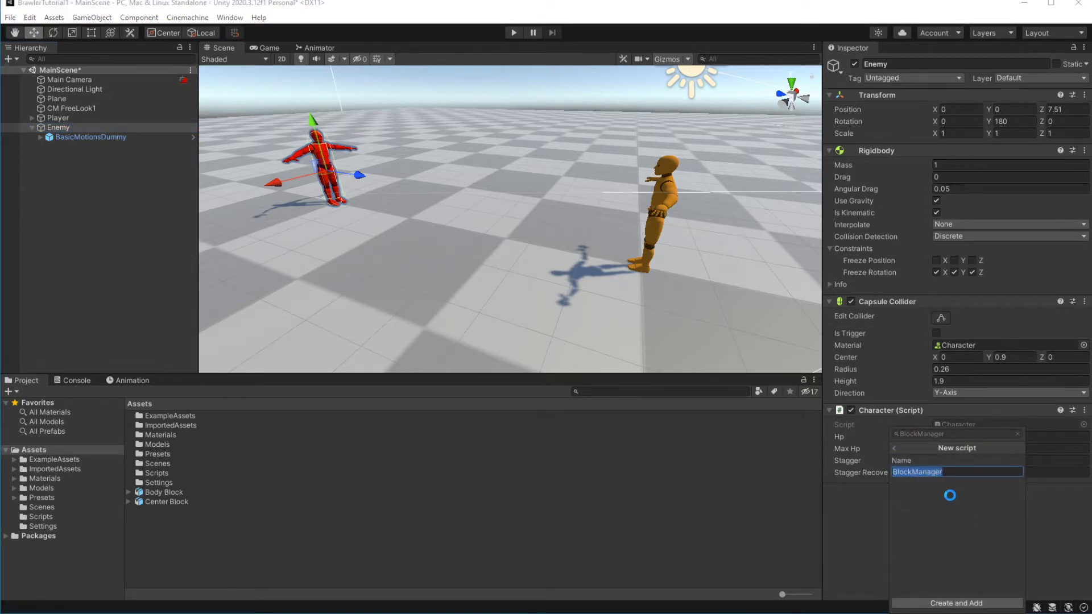
left_click(955, 603)
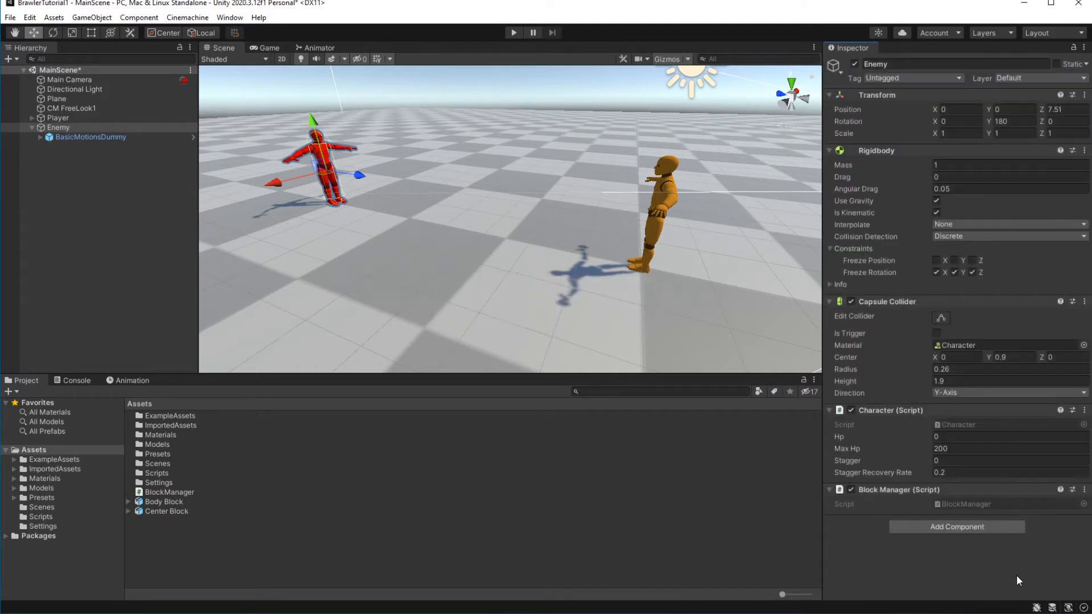
left_click(169, 491)
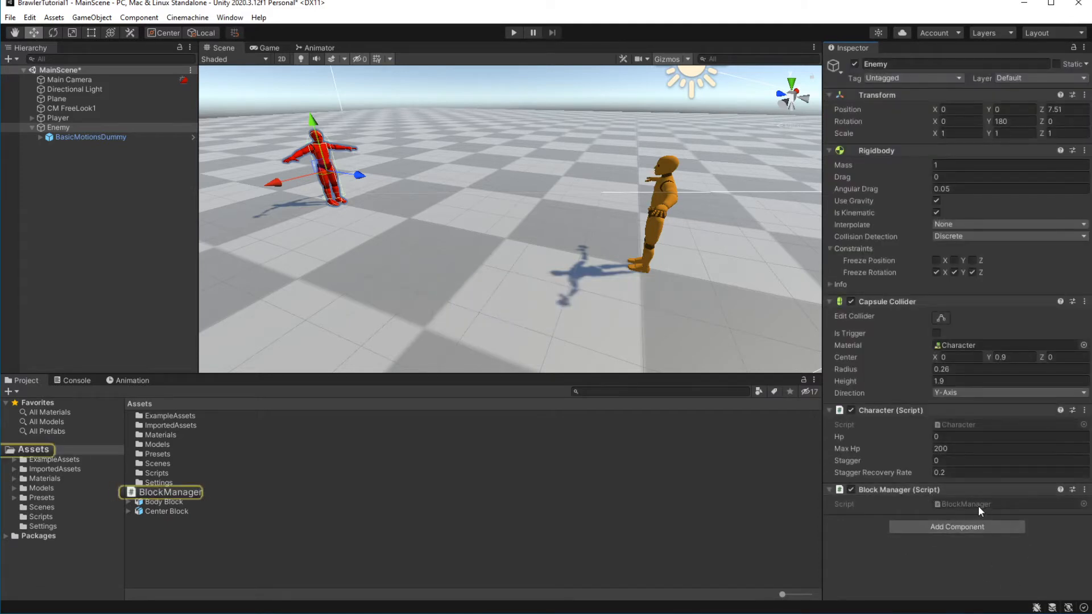
double_click(167, 493)
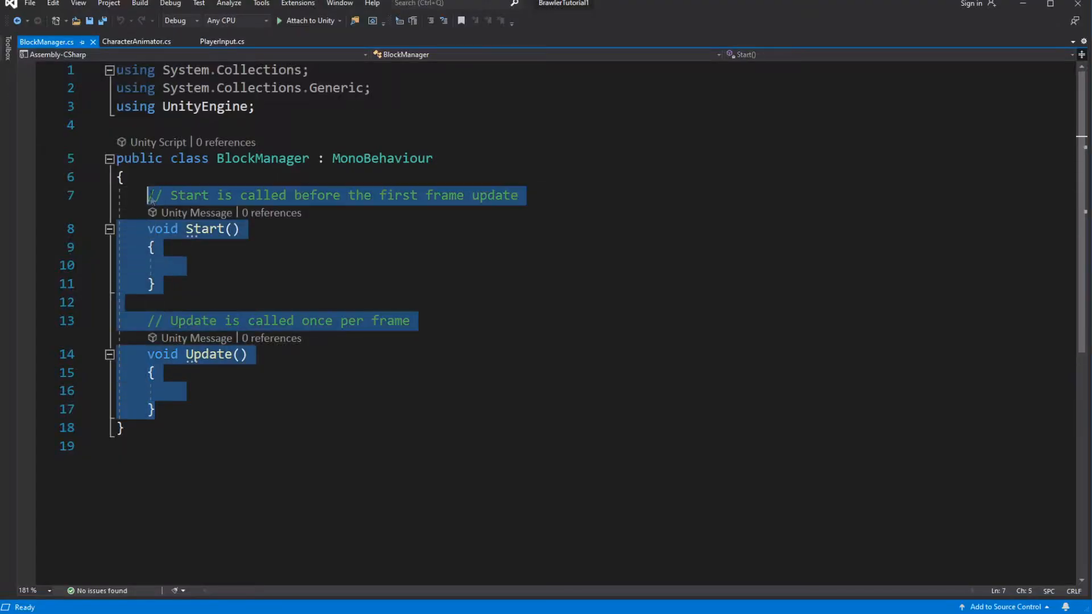
Replace Start/Update with a bool blocking field and empty StartBlocking and EndBlocking methods
key("Delete")
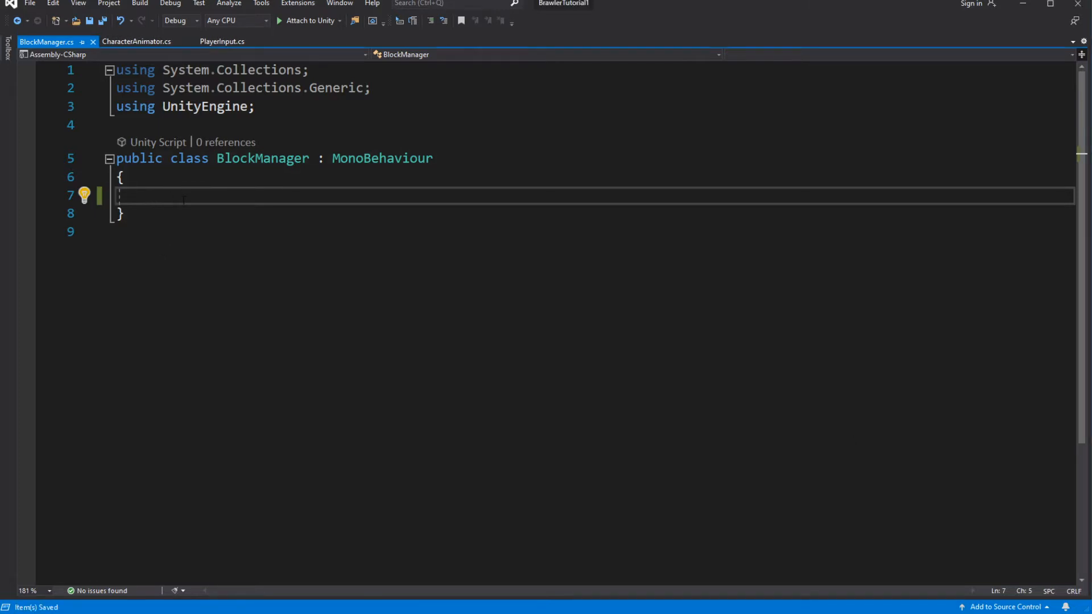
type("bool blocking;")
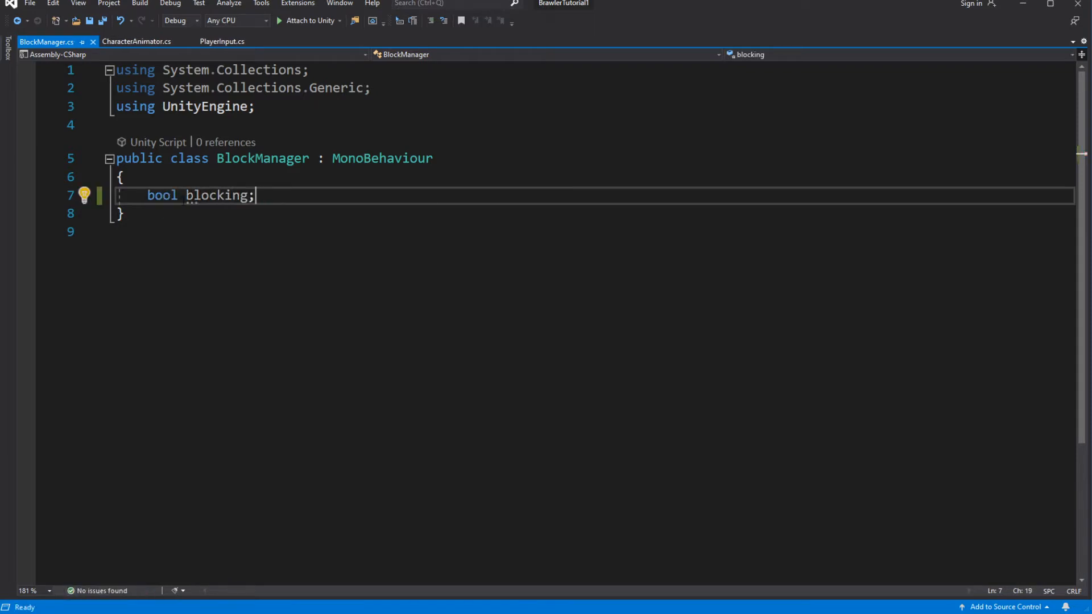
key("enter")
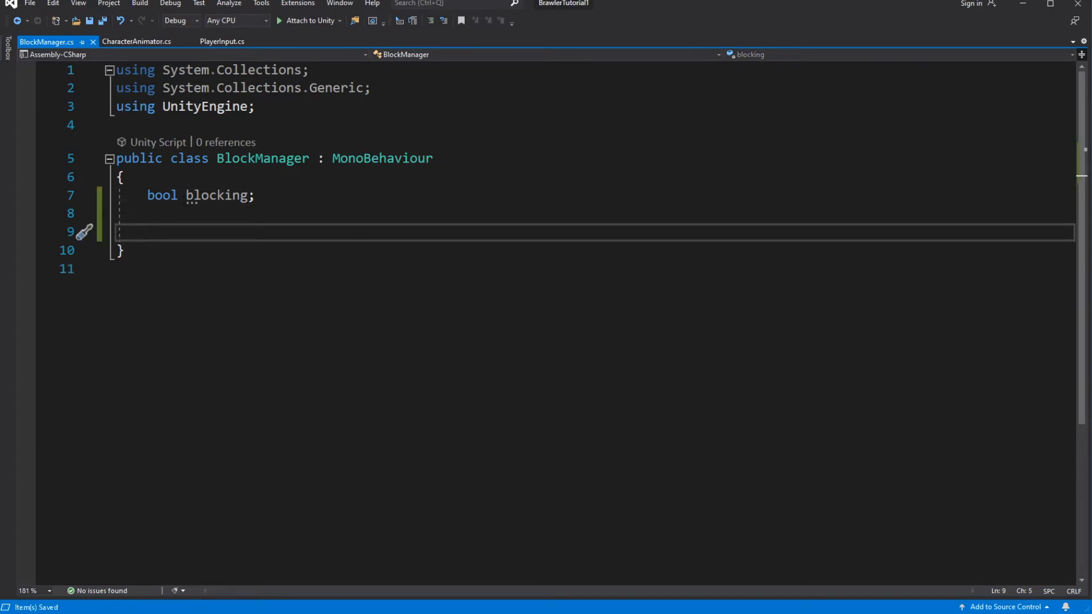
type("p")
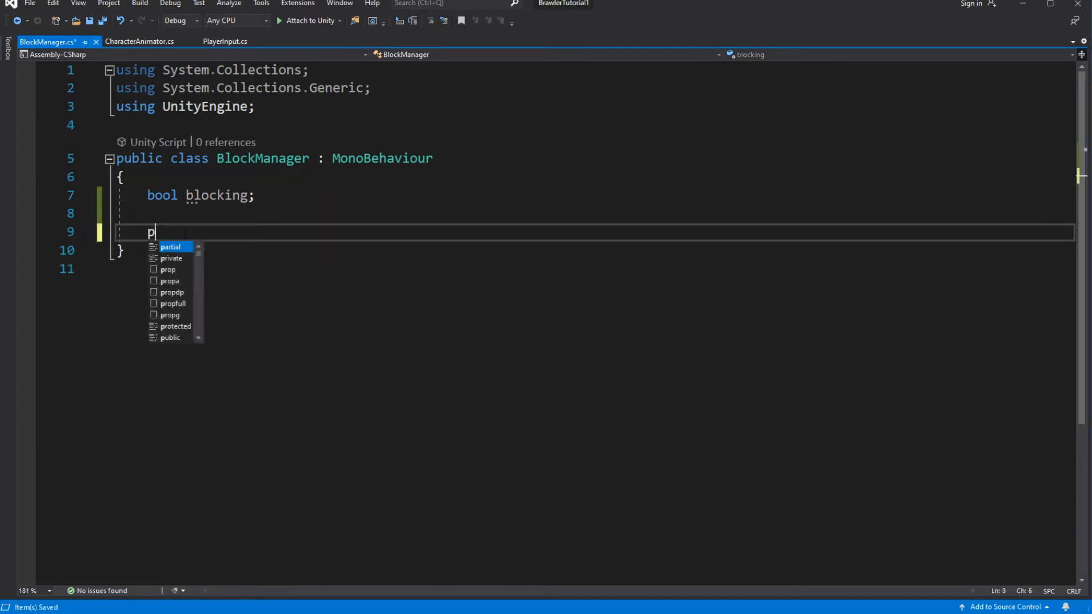
type("ublic void StartBlo")
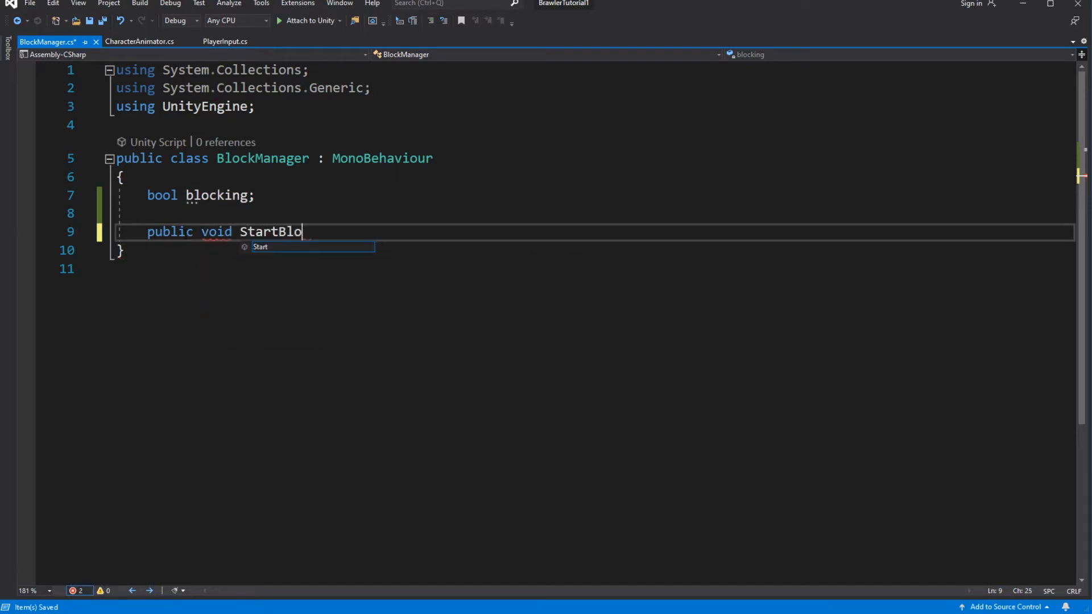
type("cking() { }")
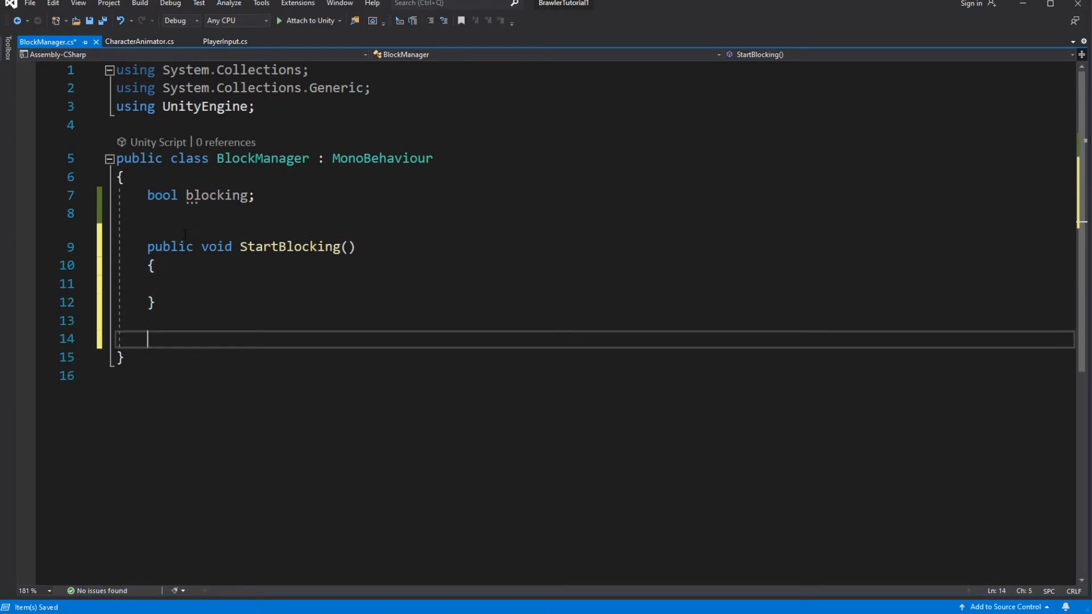
type("public void EndB")
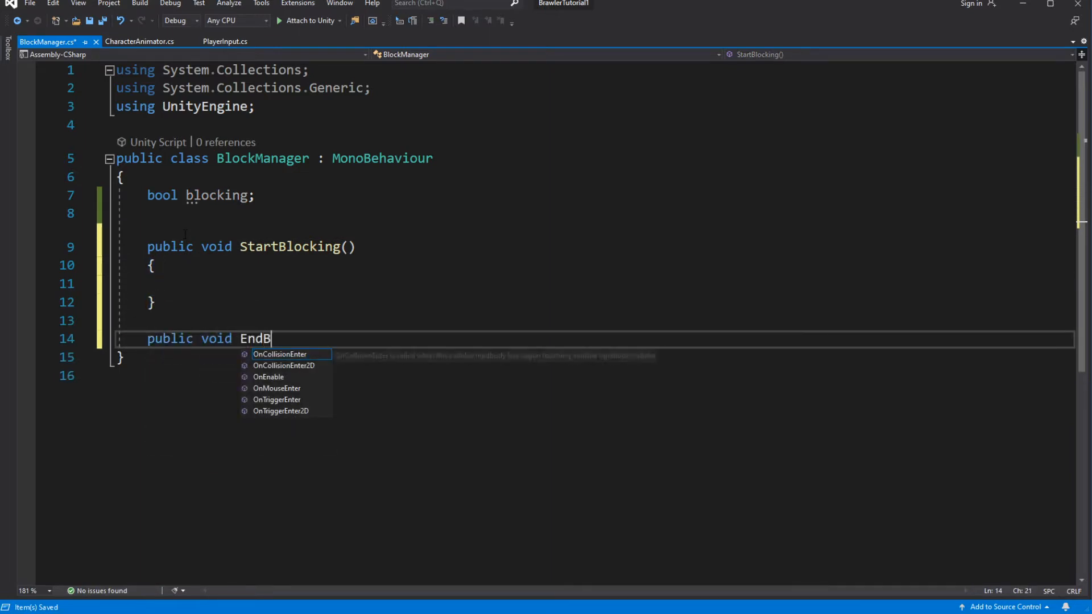
type("locking() { }")
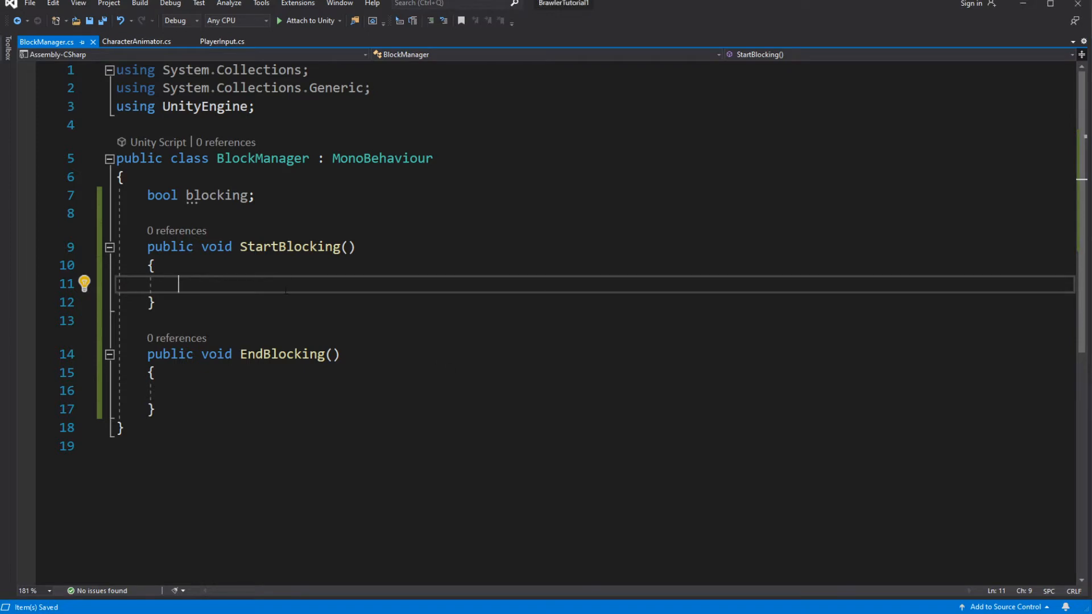
Set blocking = true in StartBlocking and blocking = false in EndBlocking
type("blocking =")
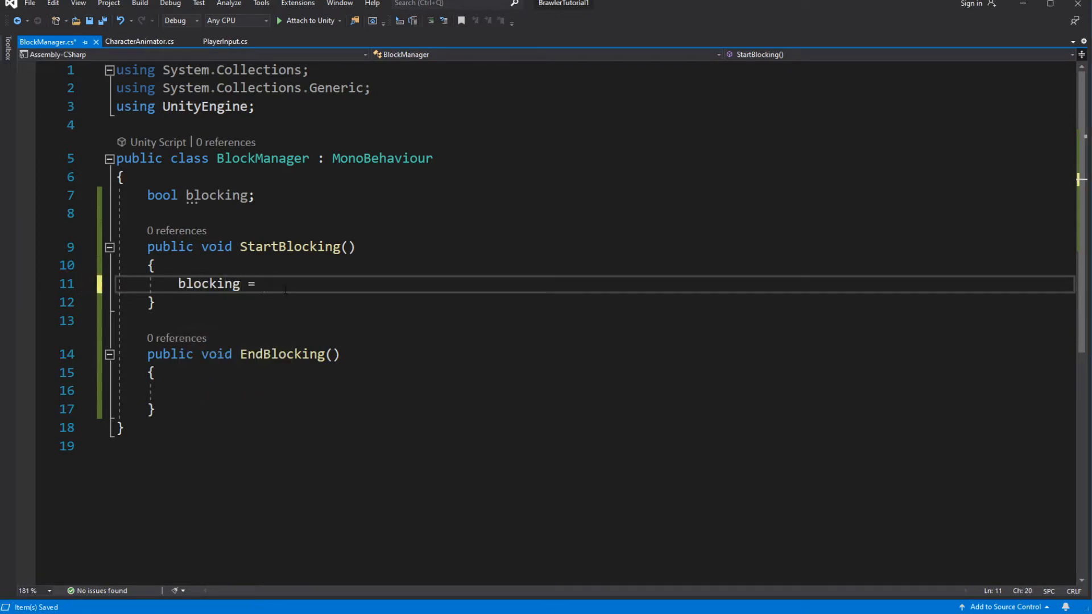
type("true;")
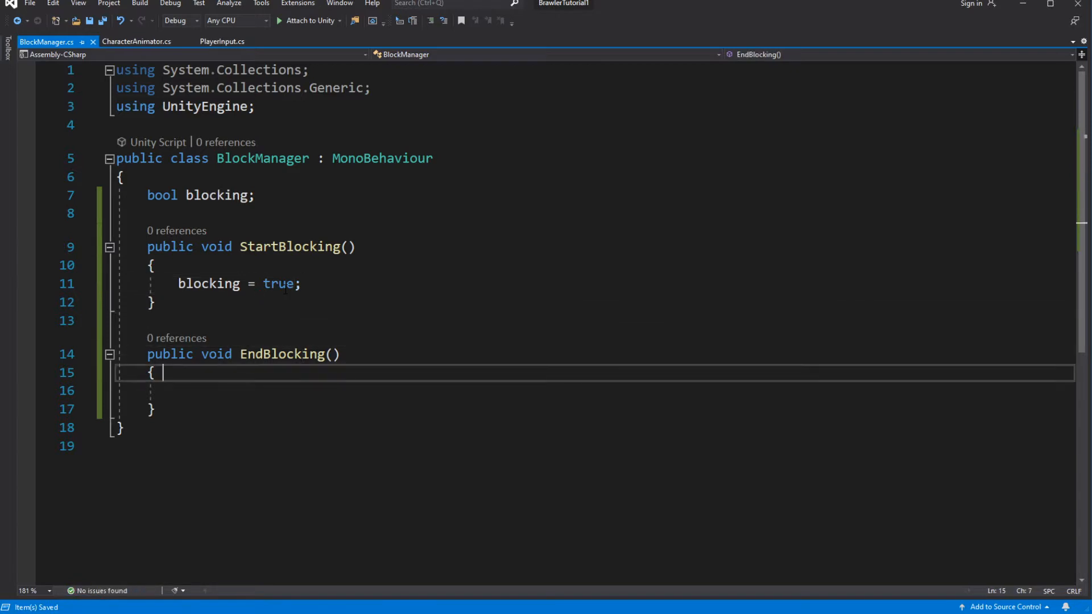
type("blocking = false;")
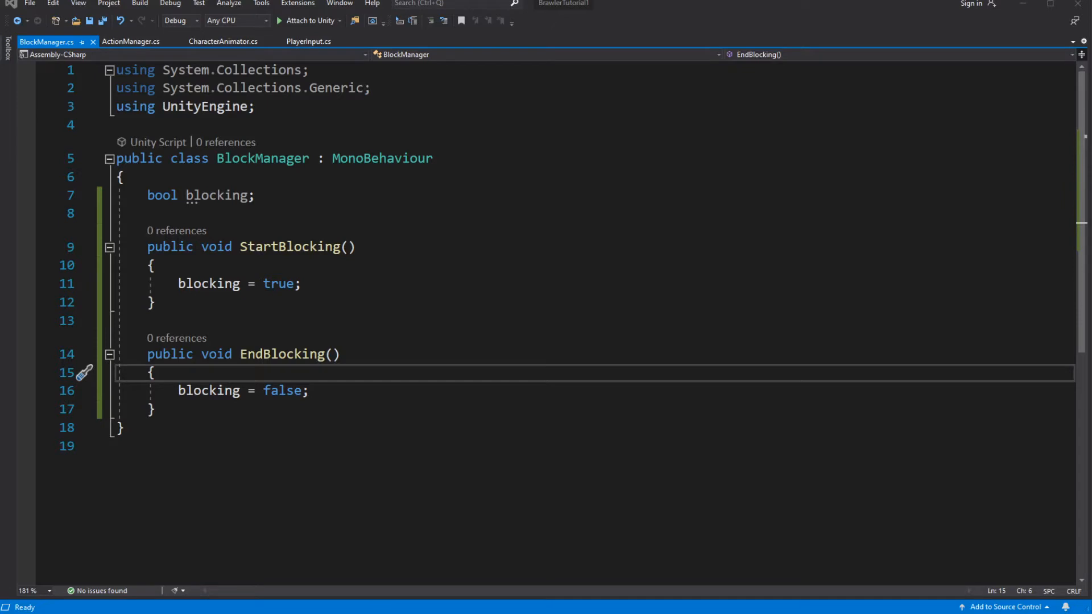
mouse_move(656, 48)
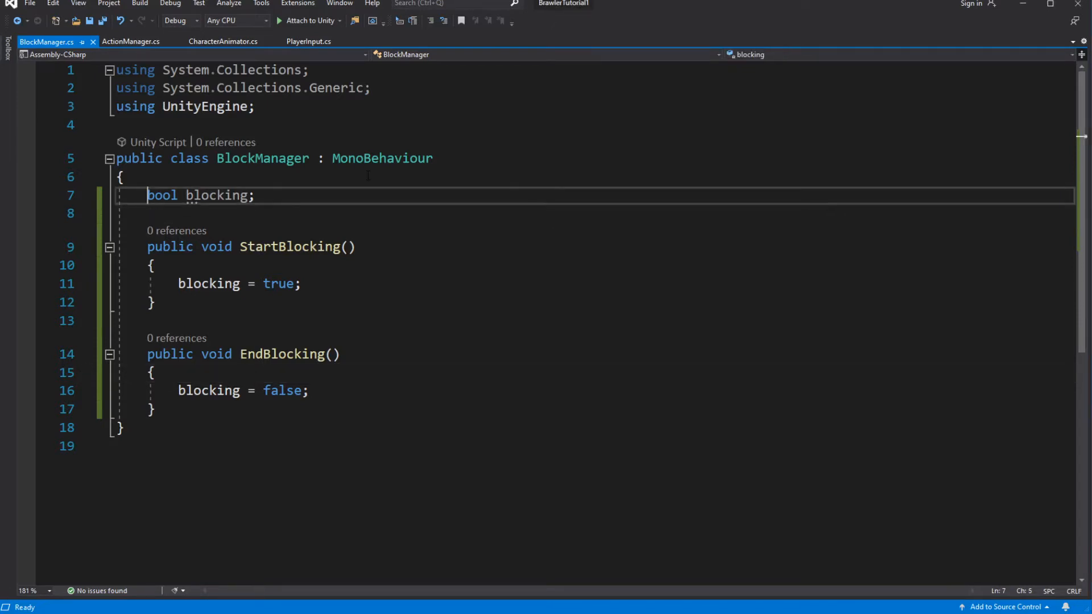
Add a CharacterAnimator field fetched in Awake and an Update method to BlockManager
type("CharactgerAnimator animator;")
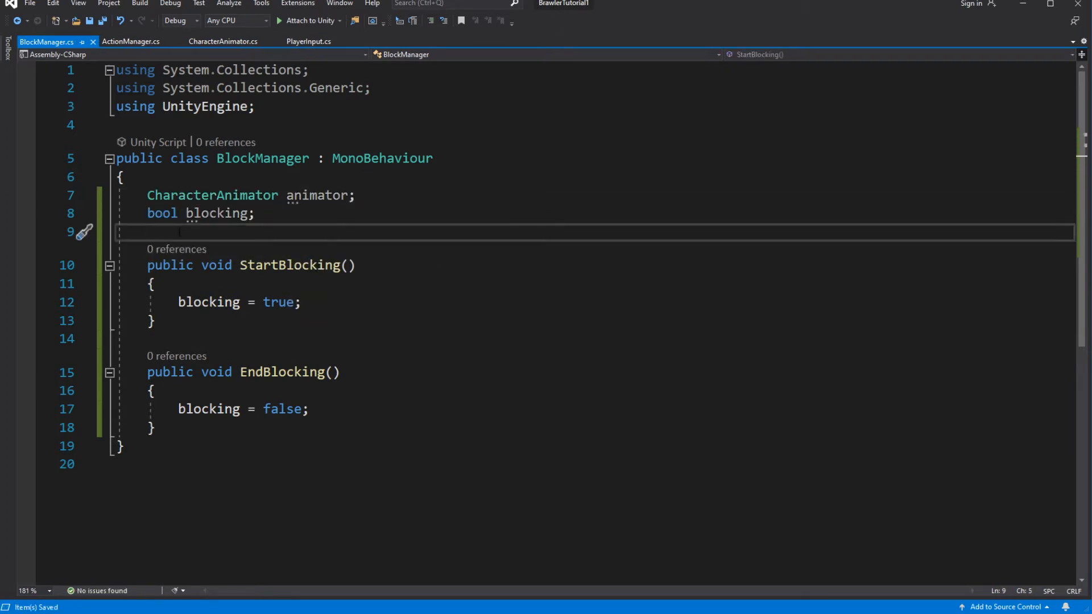
type("void Start")
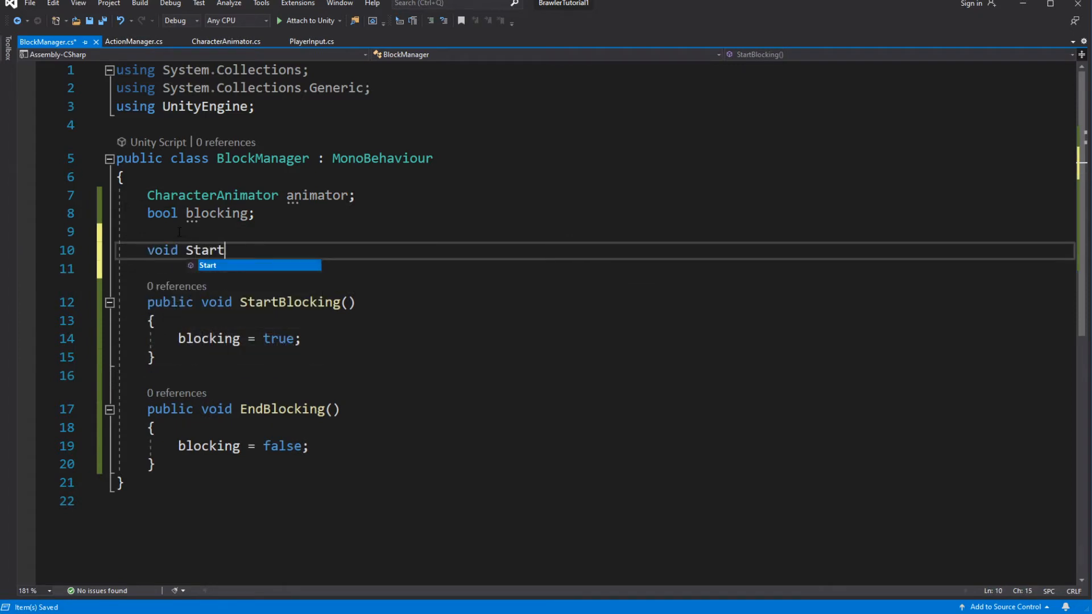
type("Awake(")
type("animator = GetComponentInChildren<CharacterAnimator>();")
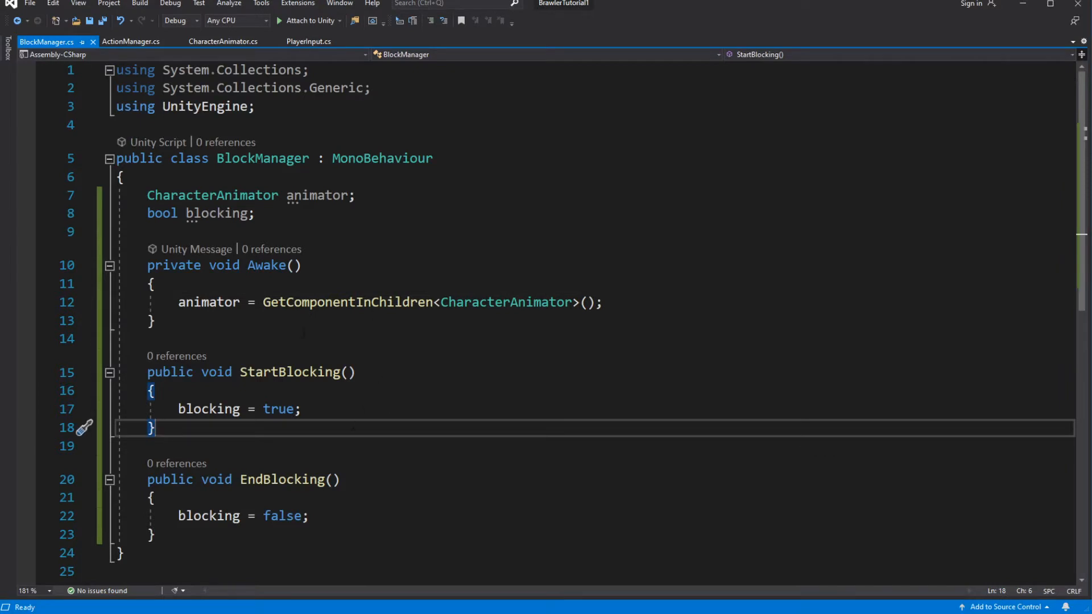
type("void Update(")
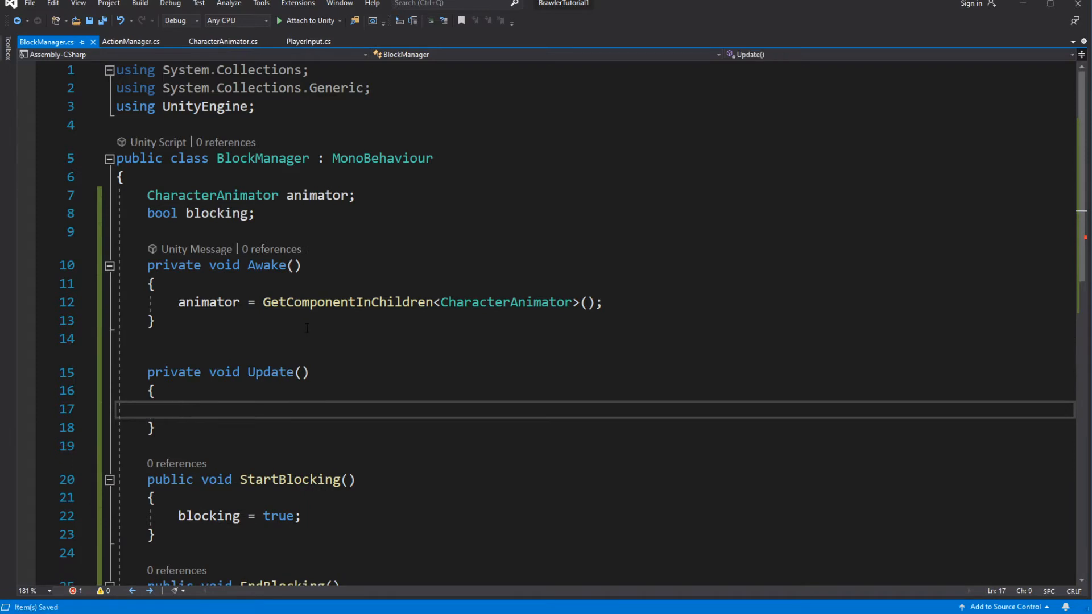
Assign animator.blocking in Update and generate the missing blocking field in CharacterAnimator
type("animator.")
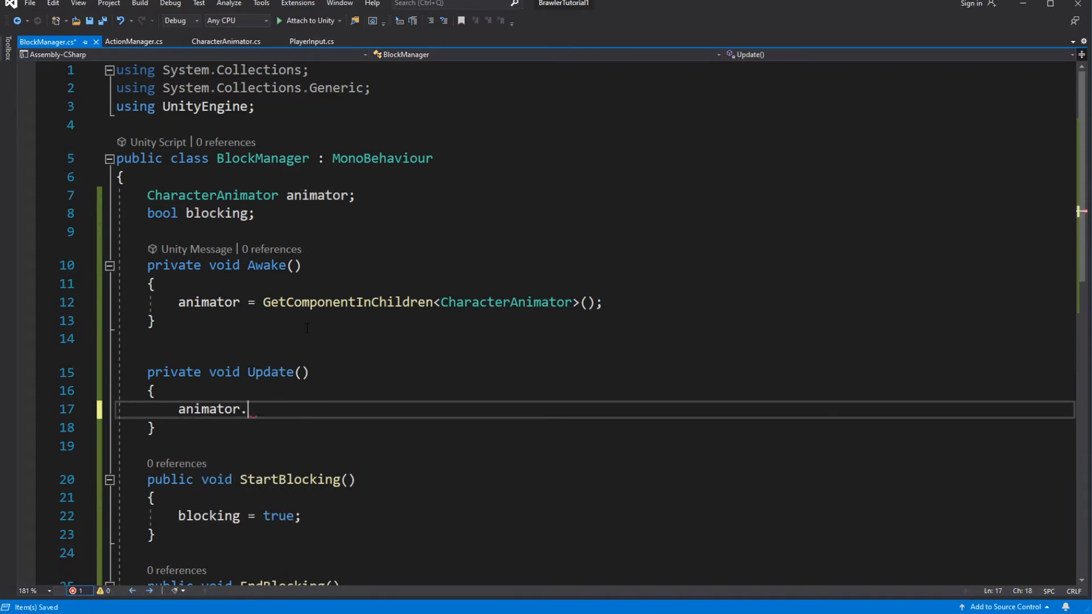
type("blocking = blocking;")
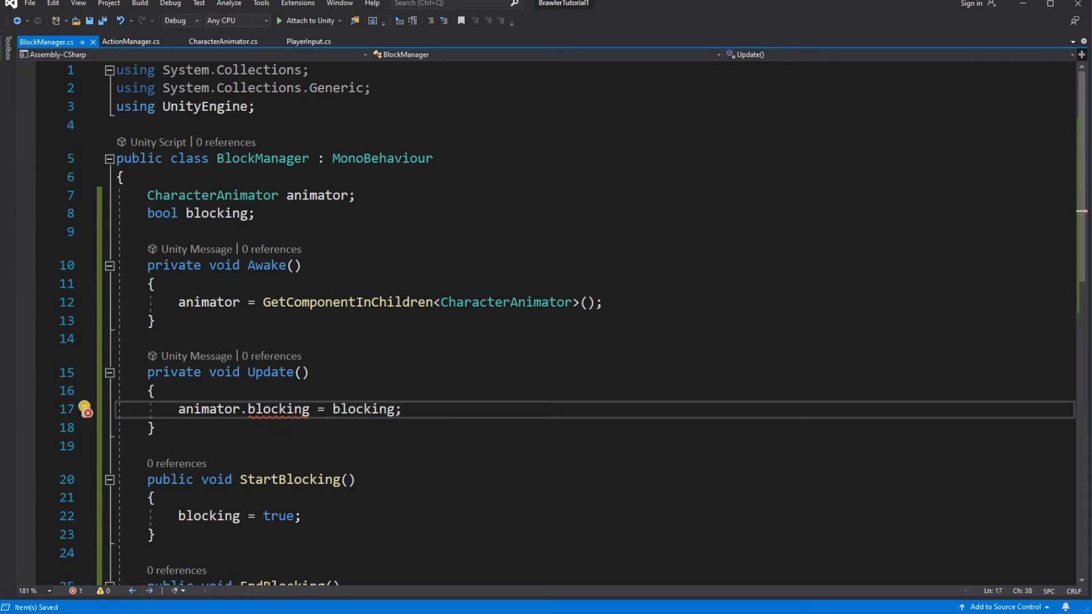
left_click(271, 408)
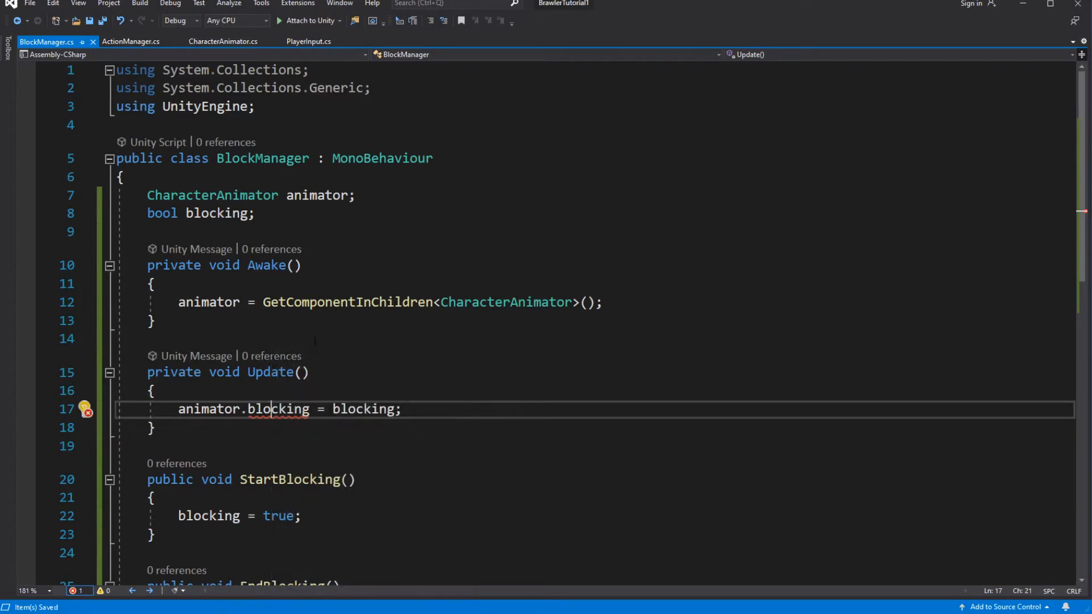
left_click(83, 408)
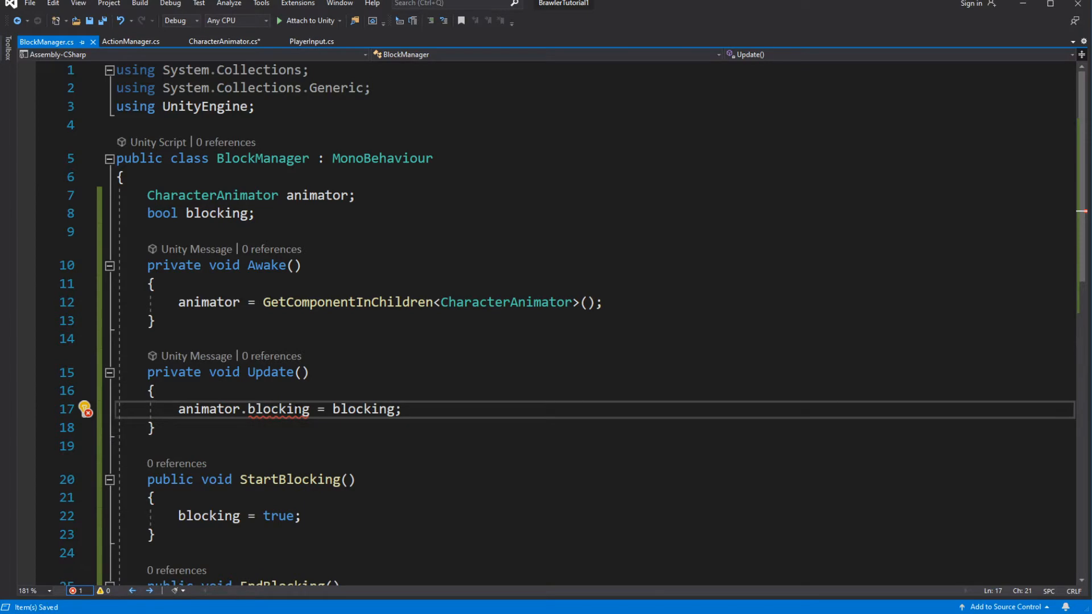
Make CharacterAnimator's blocking field public with [HideInInspector]
left_click(223, 41)
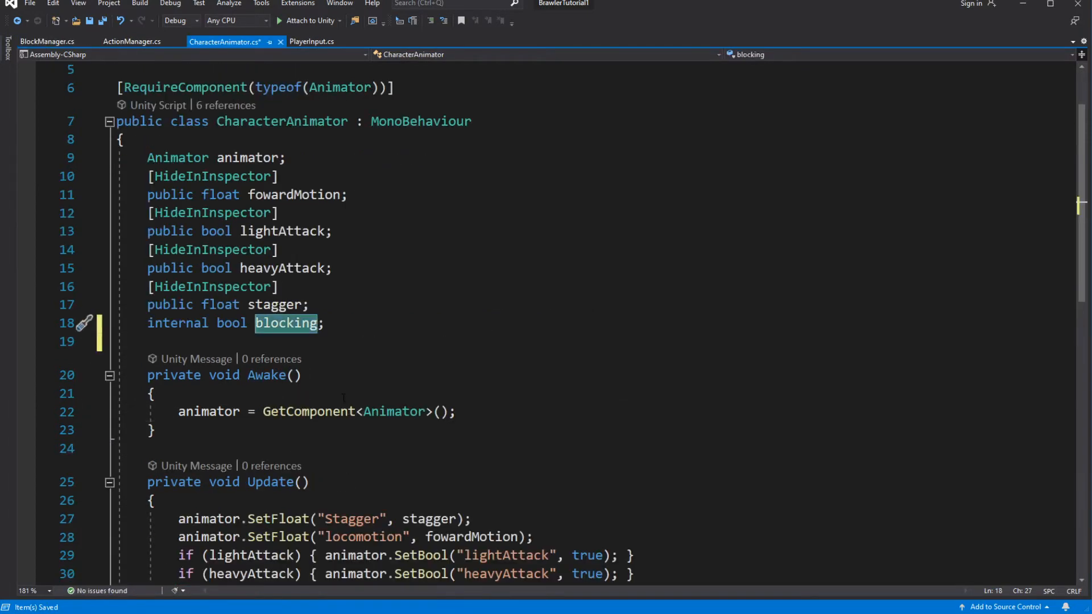
type("public")
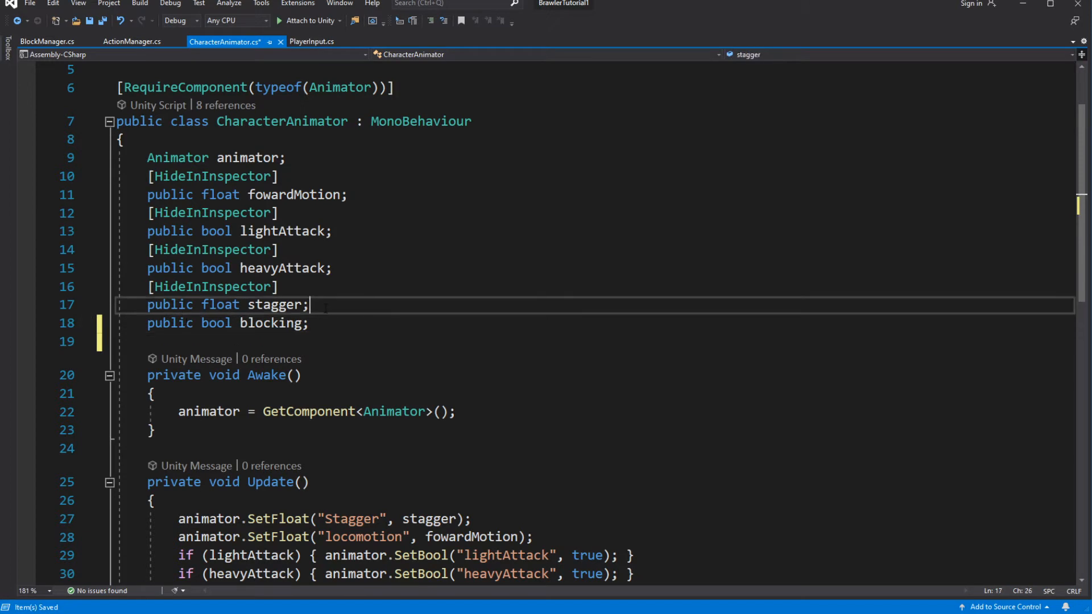
type("[Hide]")
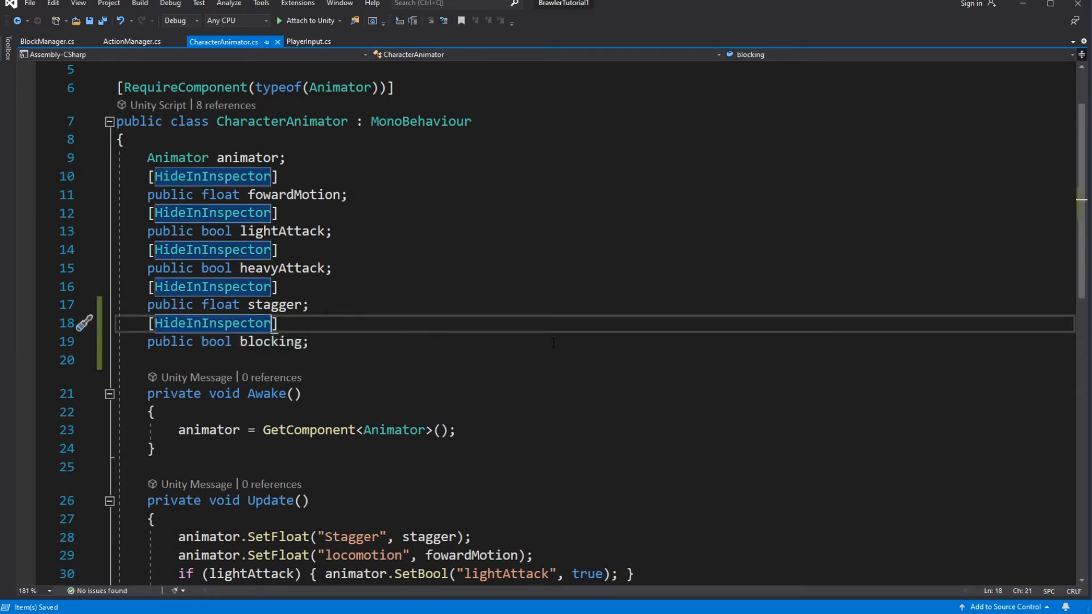
scroll("down", 3)
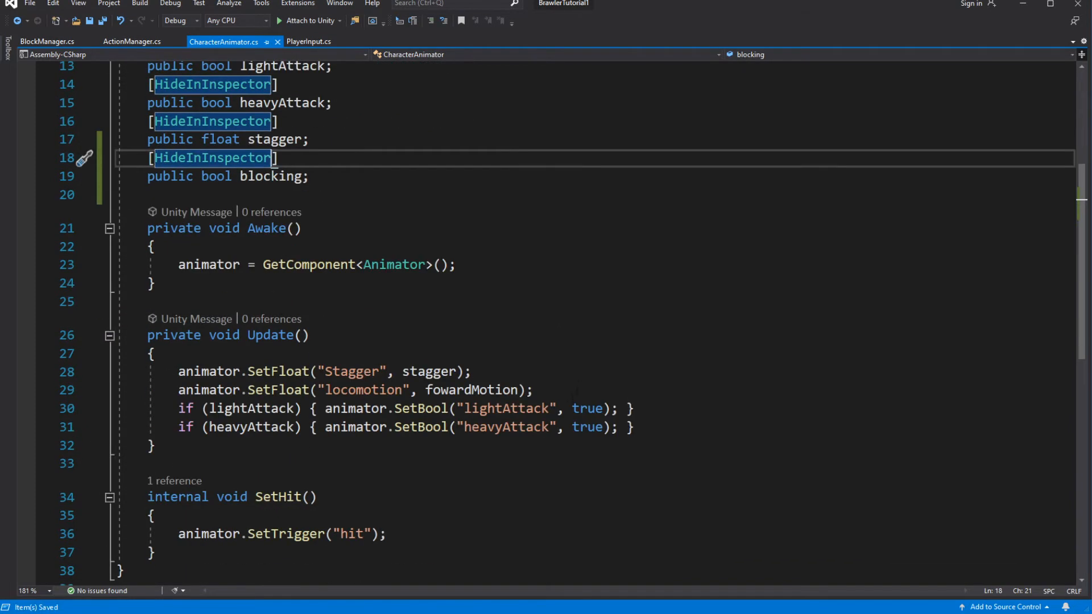
Add animator.SetBool("block", blocking) to CharacterAnimator's Update
left_click(533, 390)
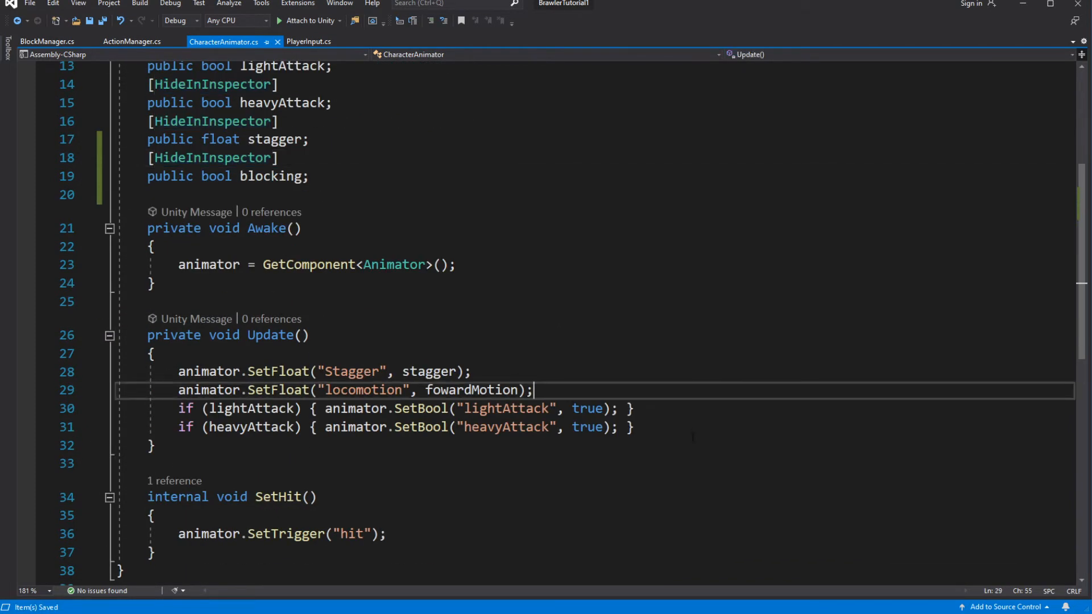
left_click(321, 427)
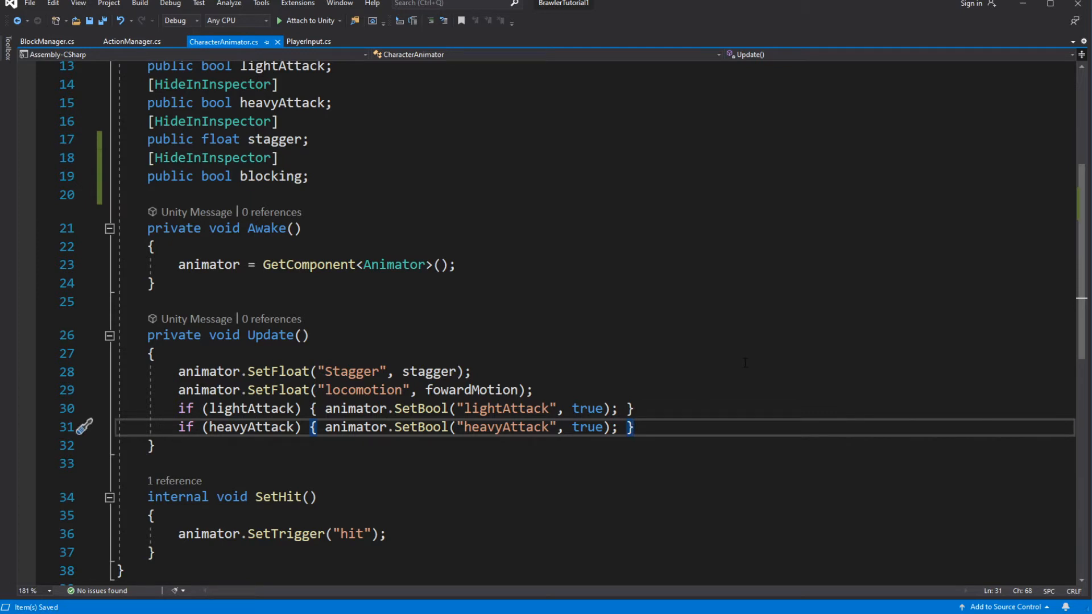
left_click(532, 389)
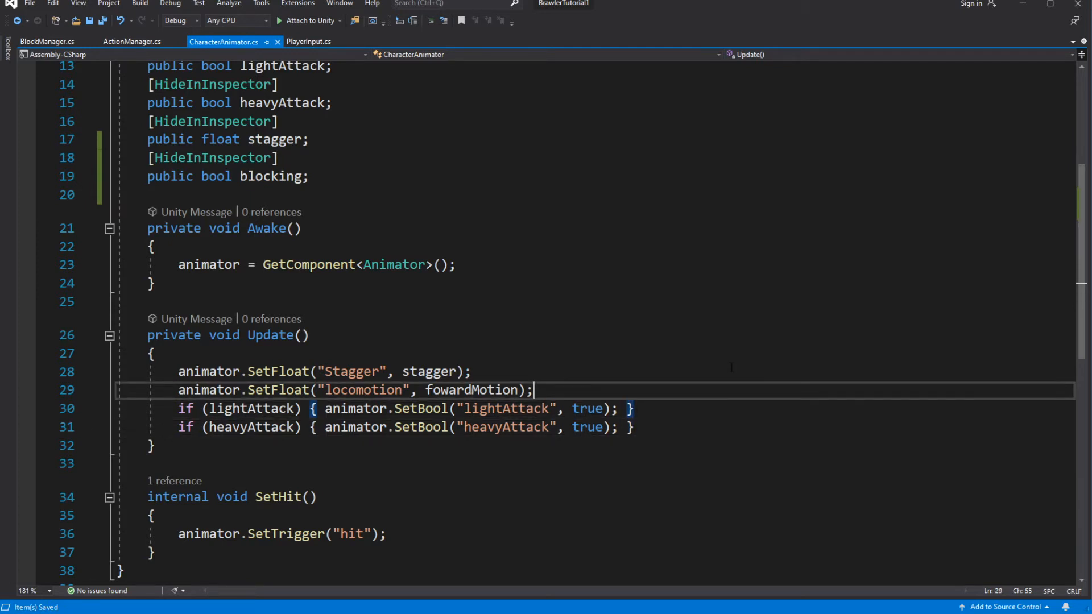
type("animator.SetBool(\"blocking\", blocking);")
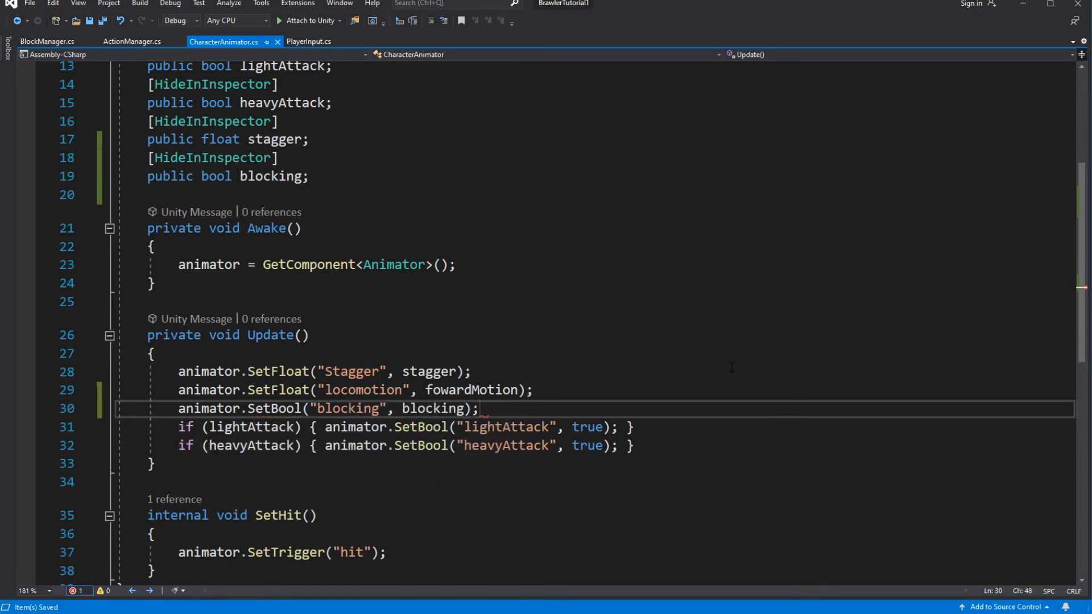
key("BackSpace")
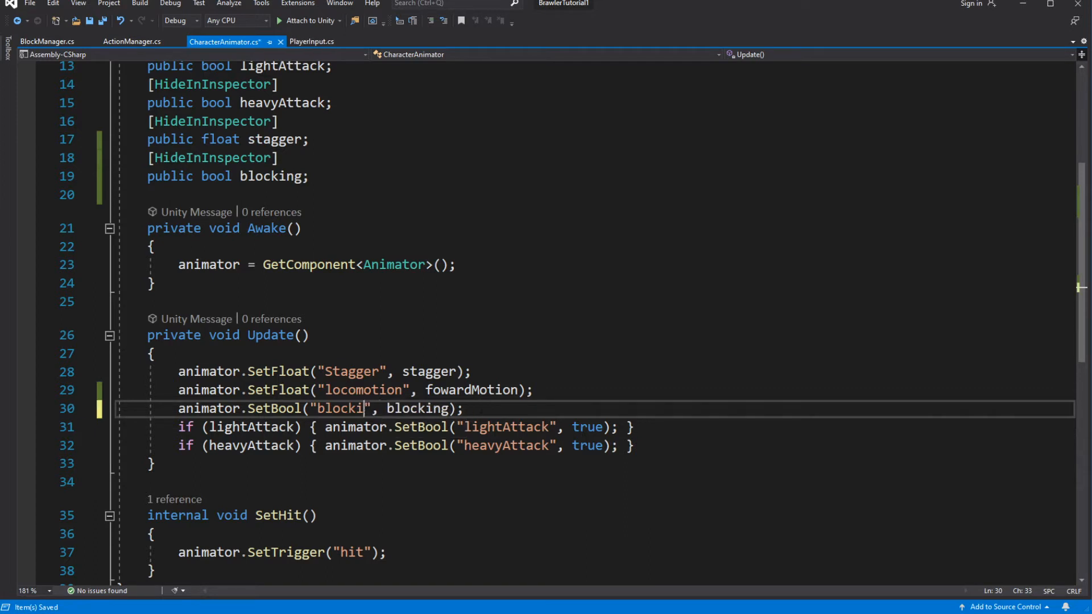
key("Backspace")
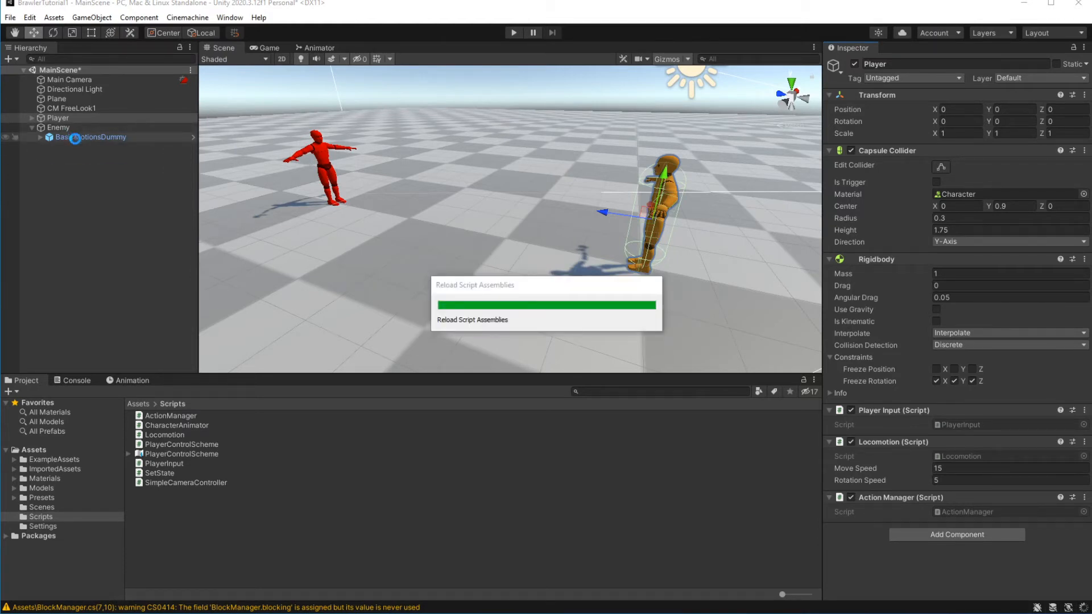
Add a bool parameter named block to the BasicMotionsDummy animator controller
left_click(90, 137)
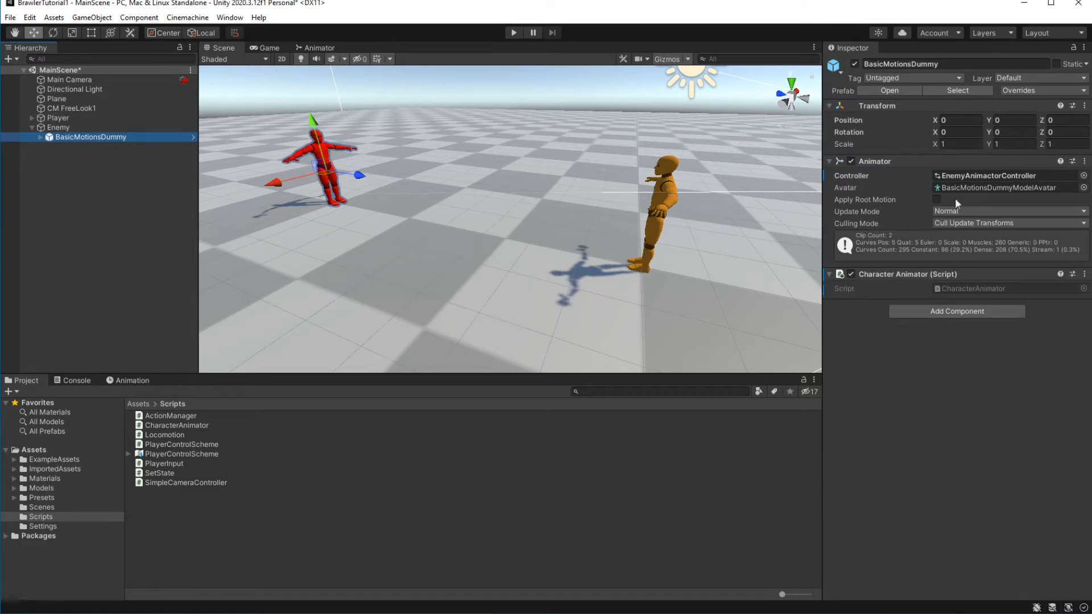
left_click(319, 47)
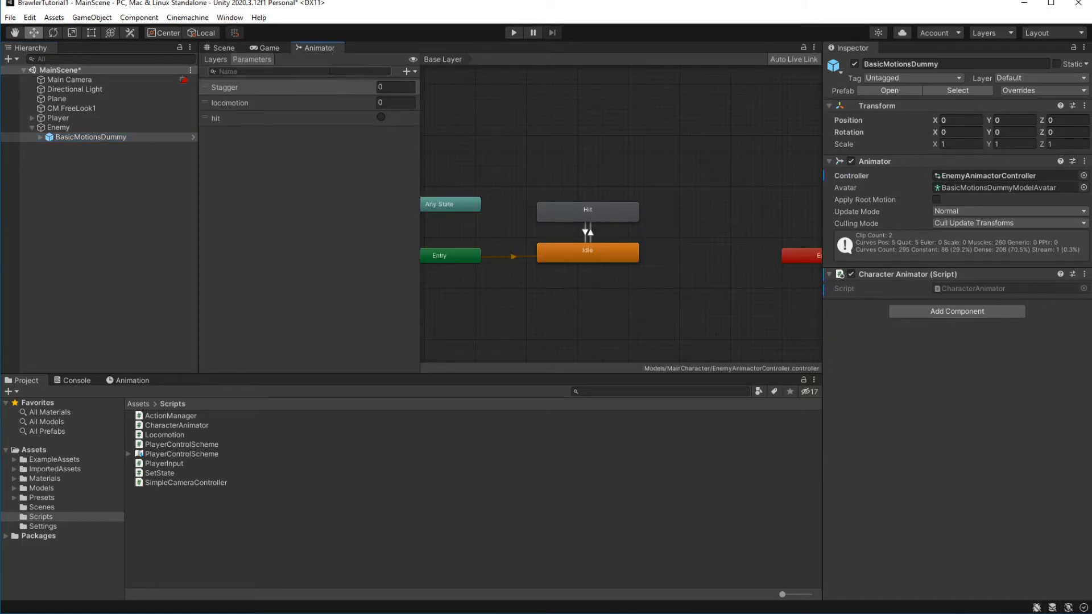
left_click(409, 70)
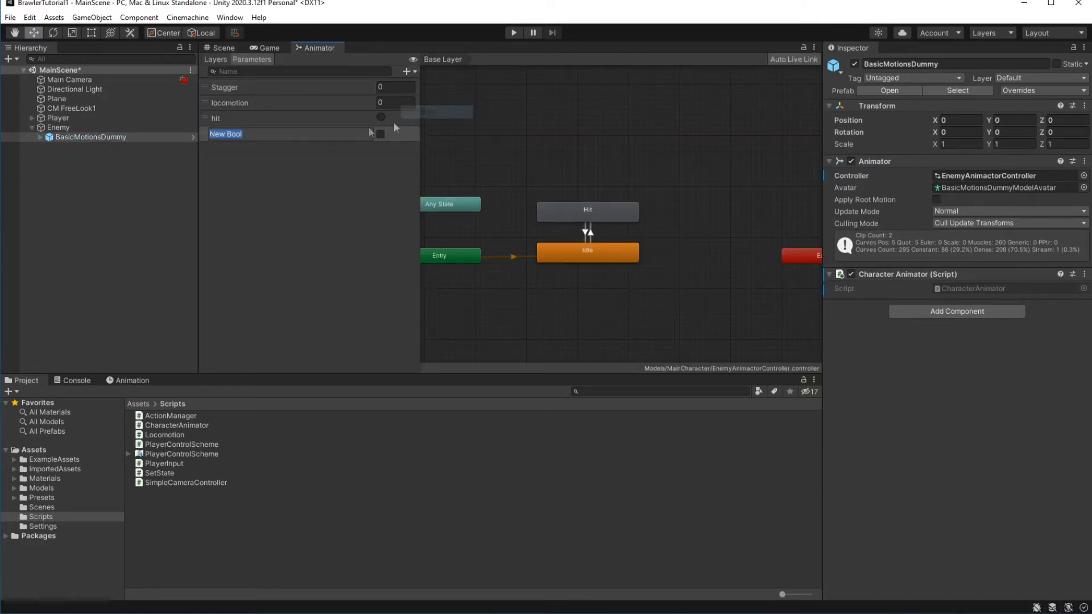
type("block")
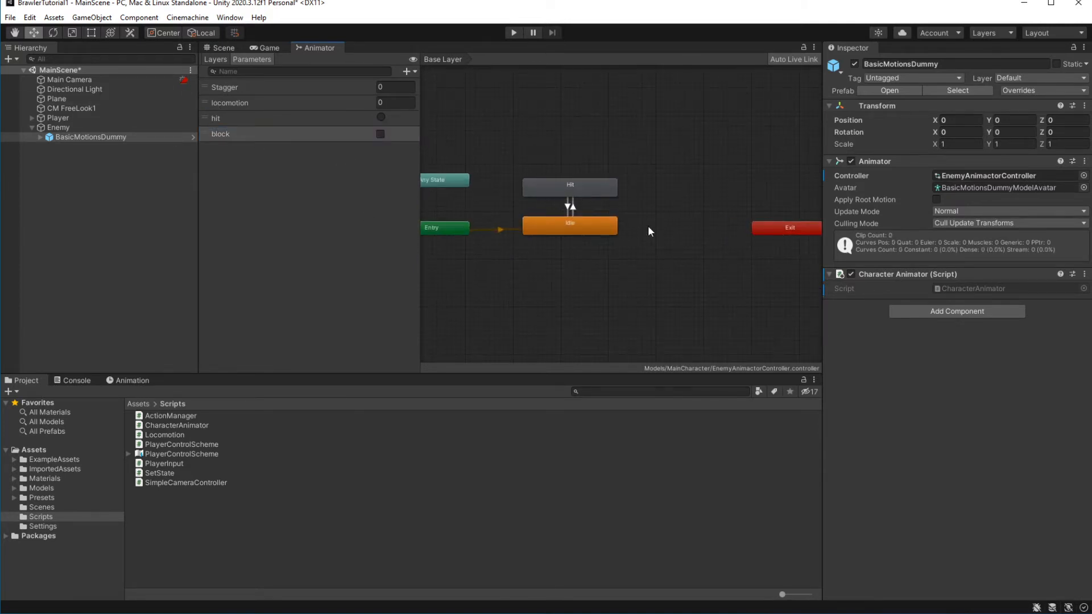
Create an empty Block state and start a transition to it from Idle
right_click(647, 231)
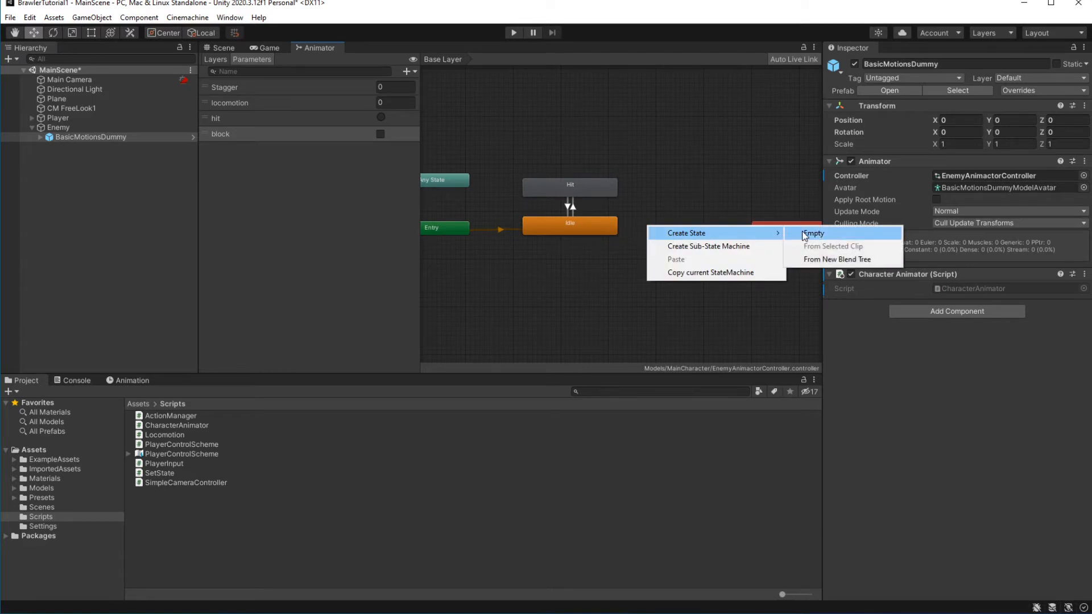
left_click(812, 233)
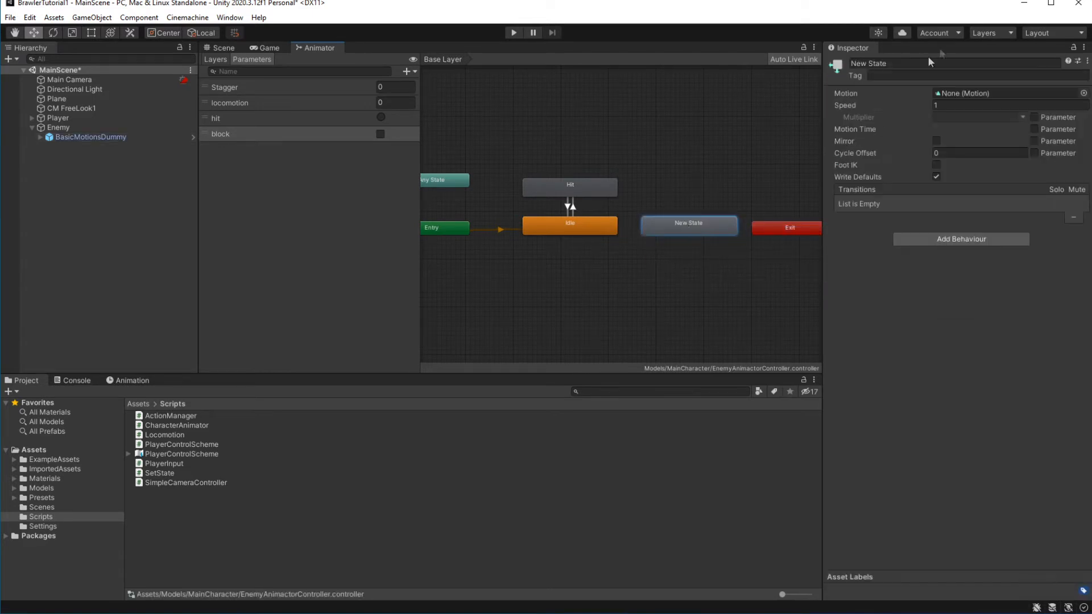
type("Block")
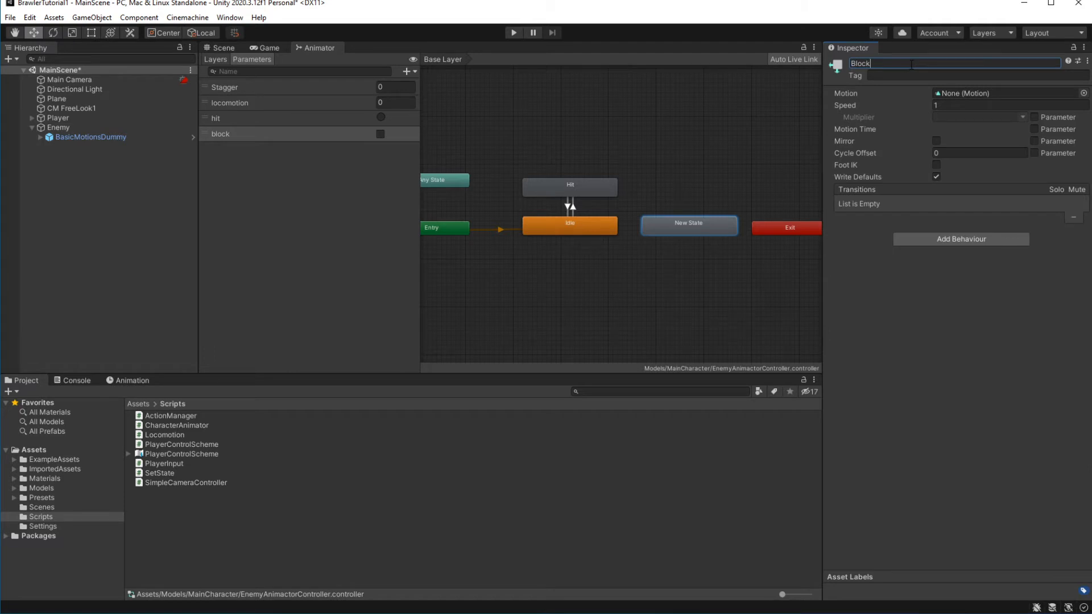
right_click(569, 225)
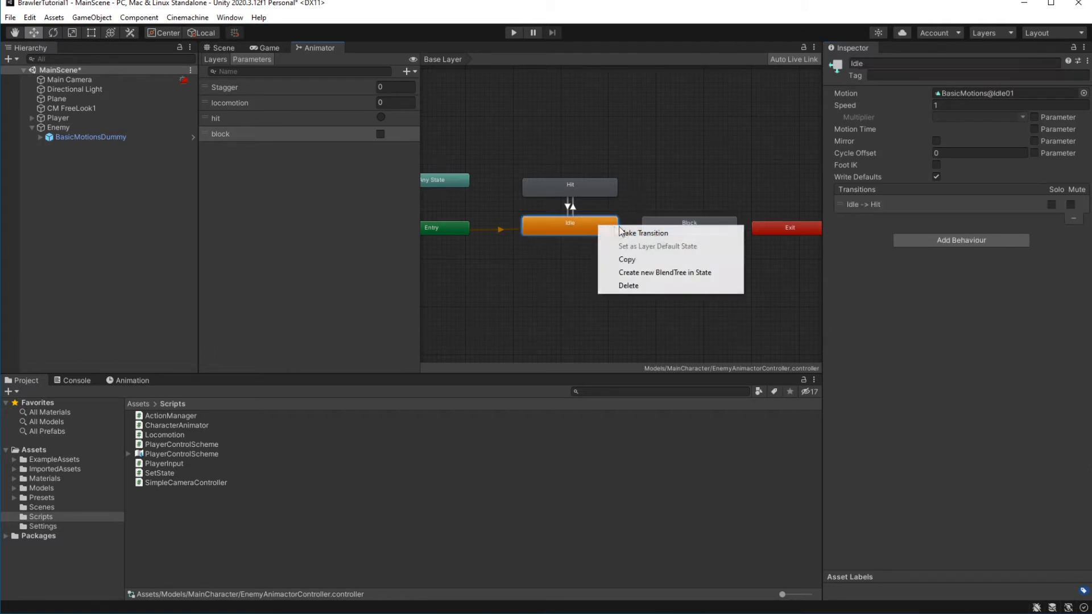
left_click(644, 232)
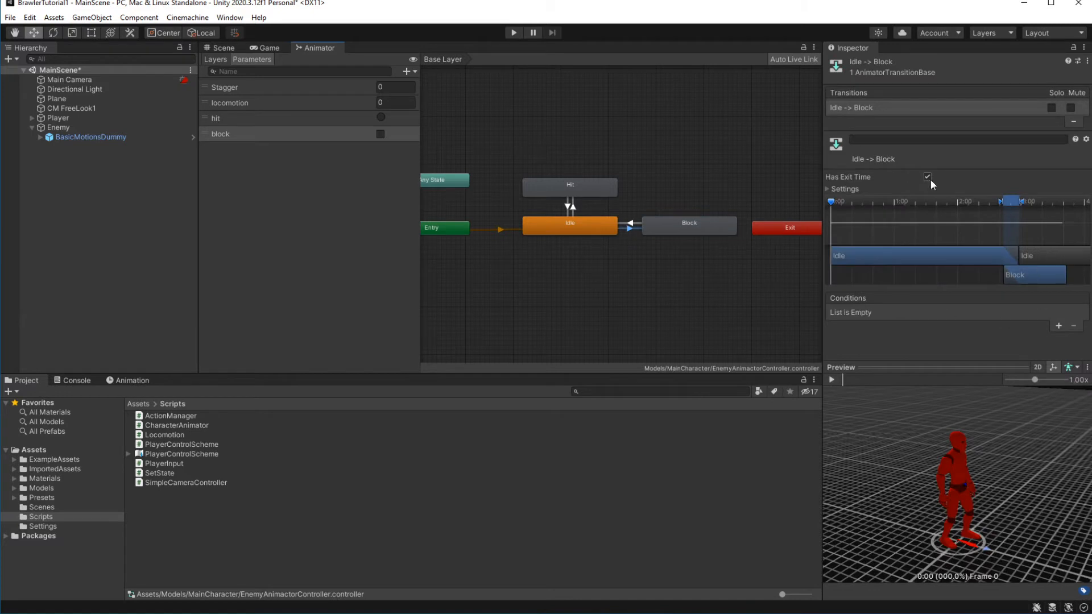
Disable Has Exit Time on Idle→Block and make its condition check the block parameter
left_click(927, 177)
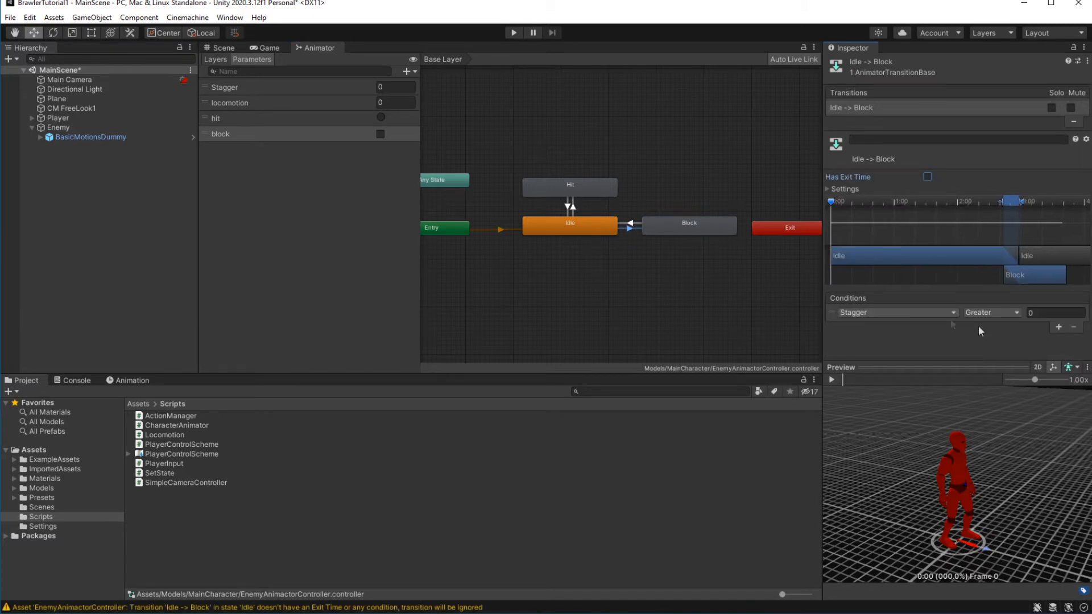
left_click(898, 312)
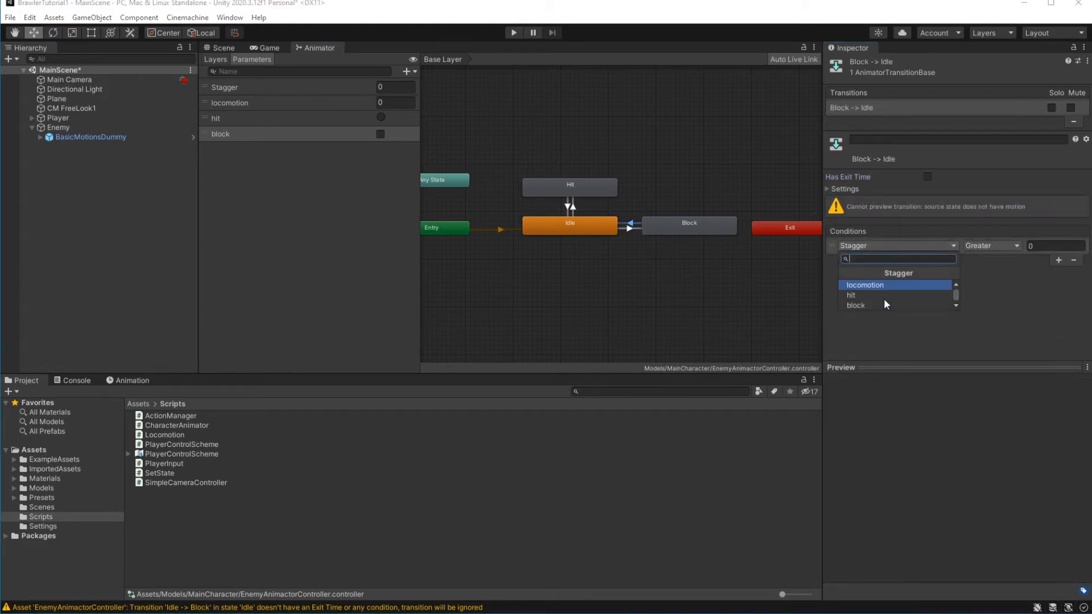
left_click(855, 305)
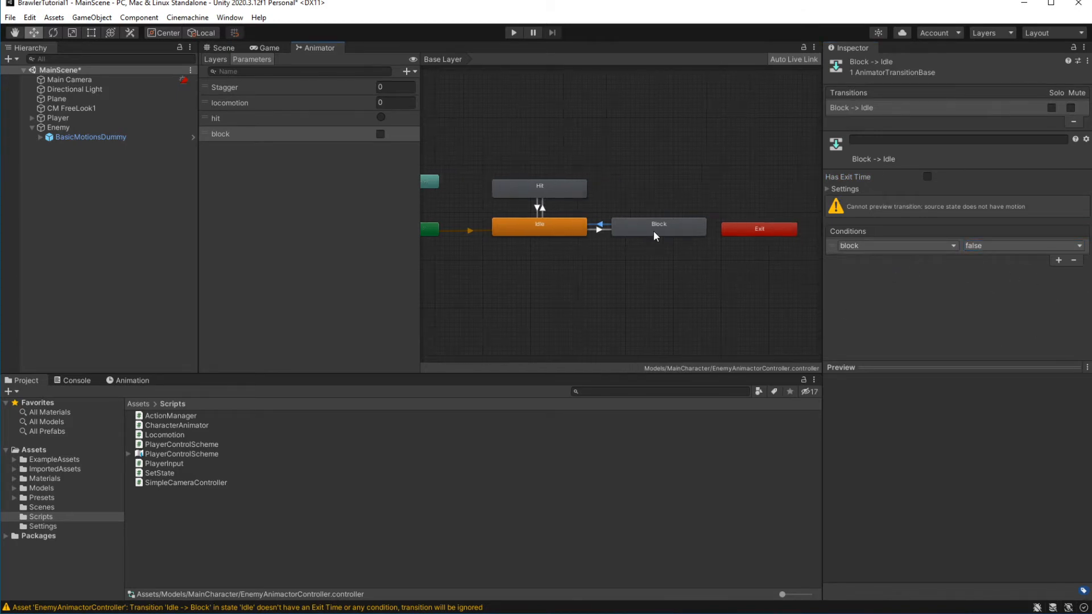
left_click(658, 227)
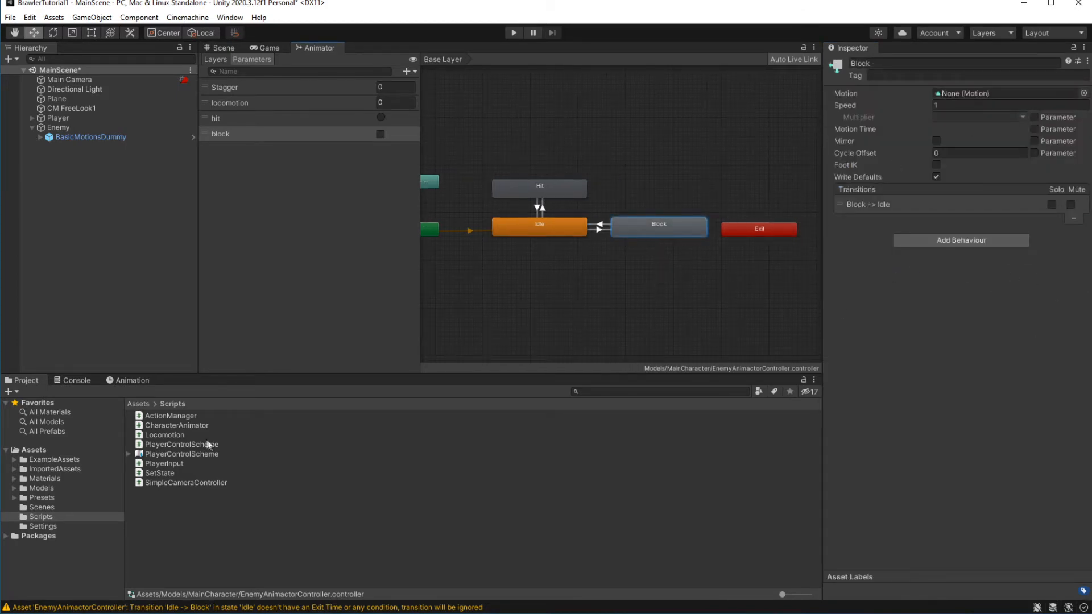
left_click(31, 449)
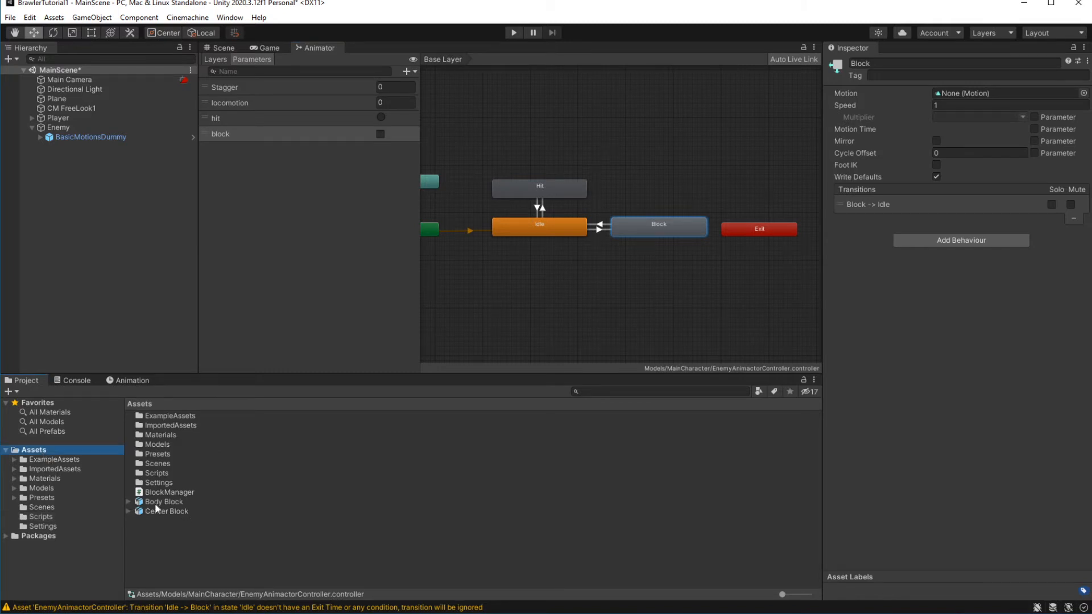
Inspect the Body Block and Center Block imports and preview the Center Block clip
left_click(164, 502)
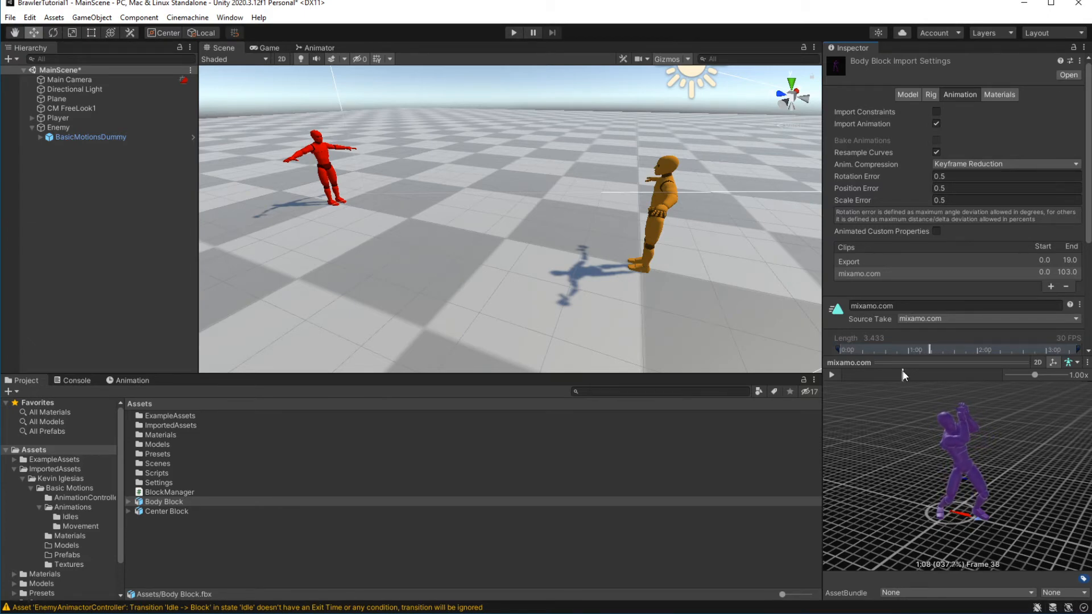
left_click(166, 511)
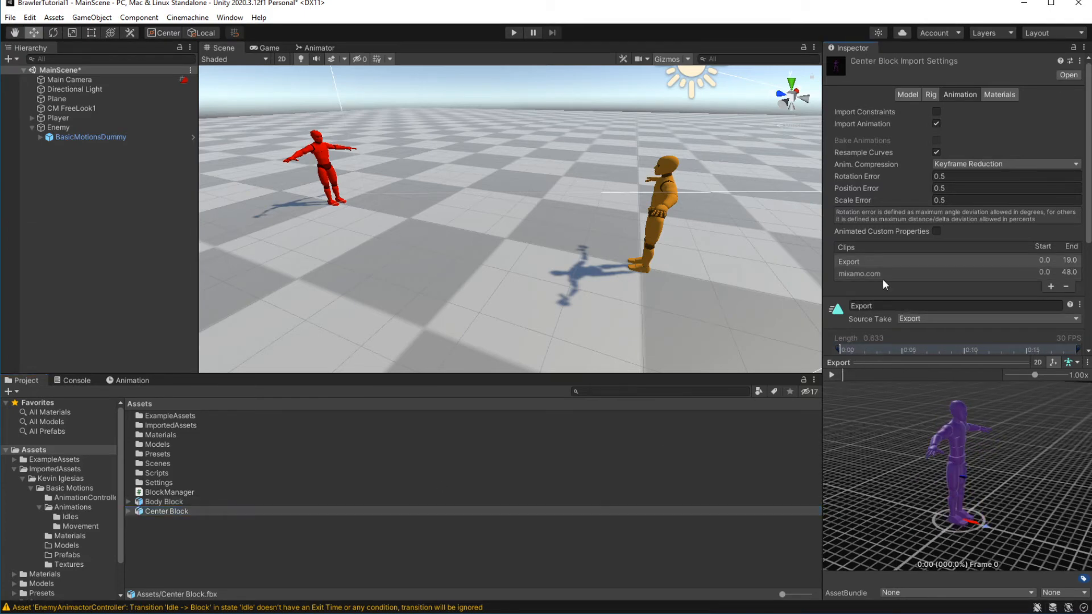
left_click(860, 273)
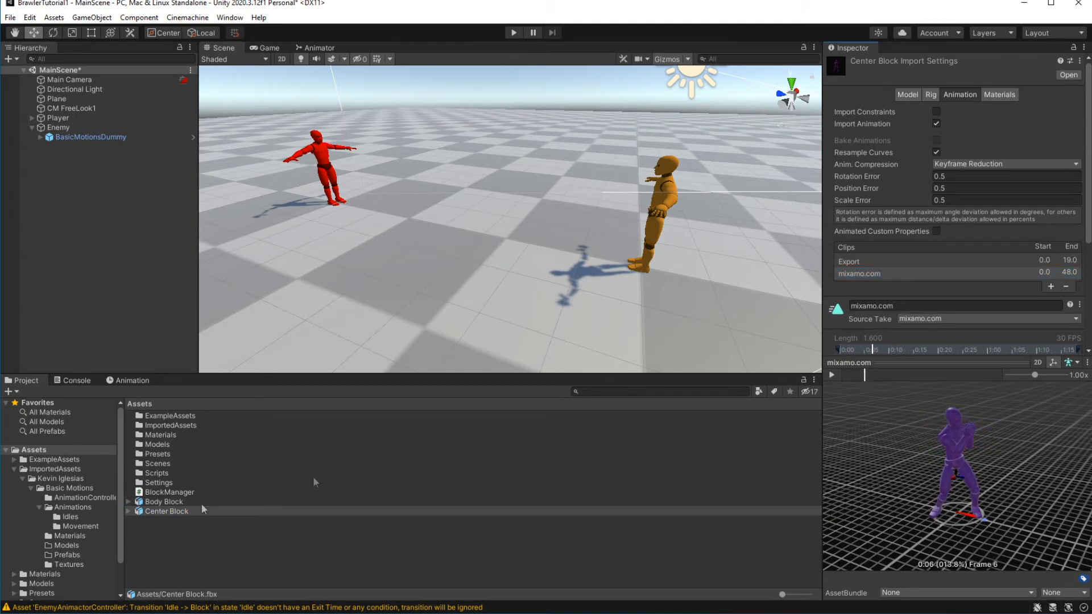
left_click(164, 502)
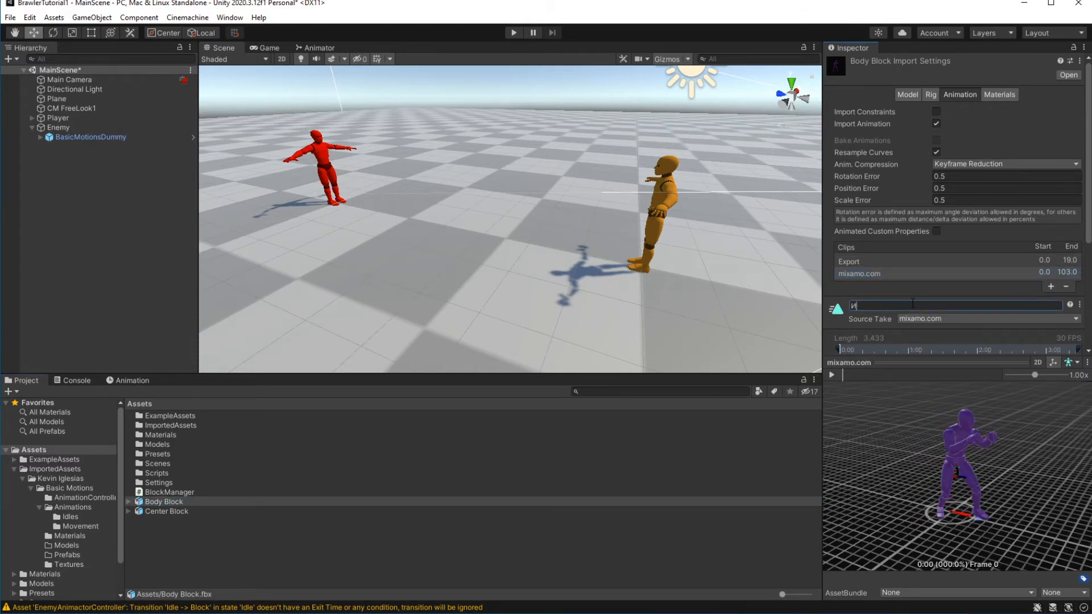
Rename Body Block's mixamo.com clip to BlockIdle
type("Bloc")
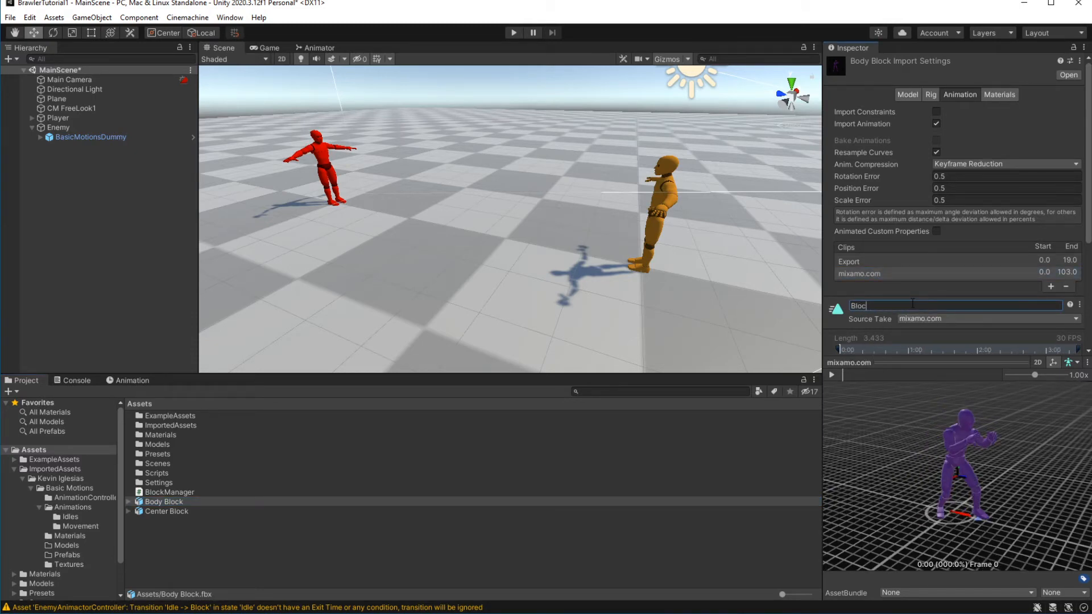
type("k")
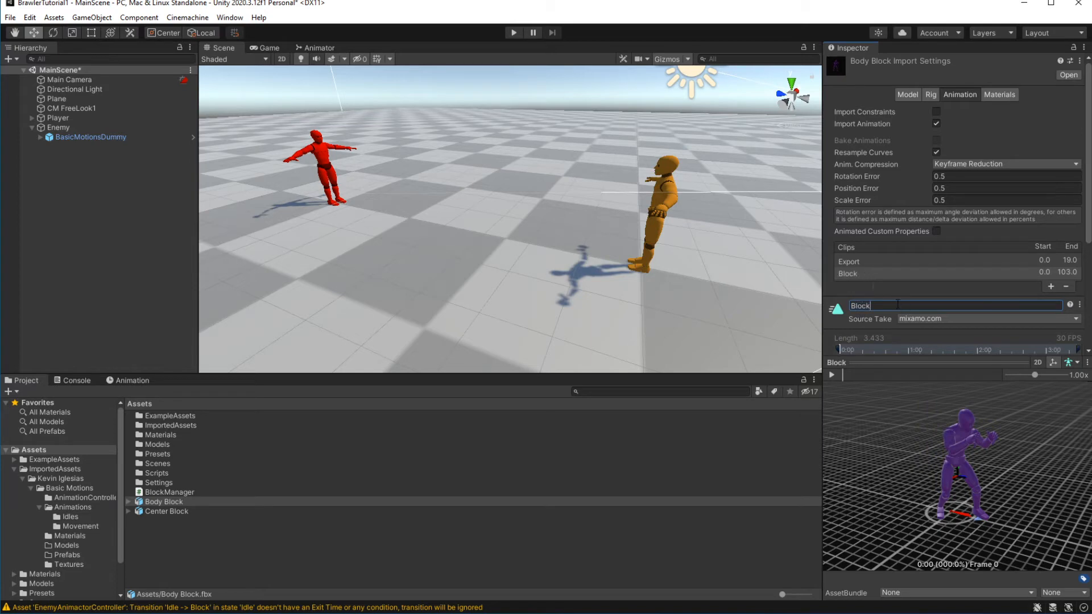
type("Idle")
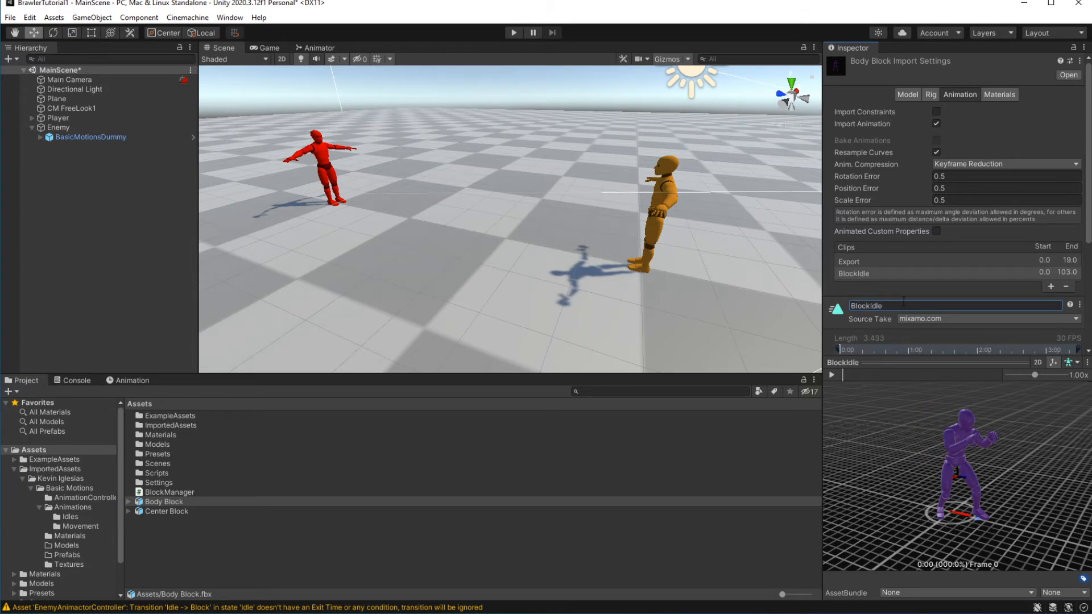
Trim BlockIdle to frames 0–21, preview it, and add a second clip from the same take
scroll("down", 3)
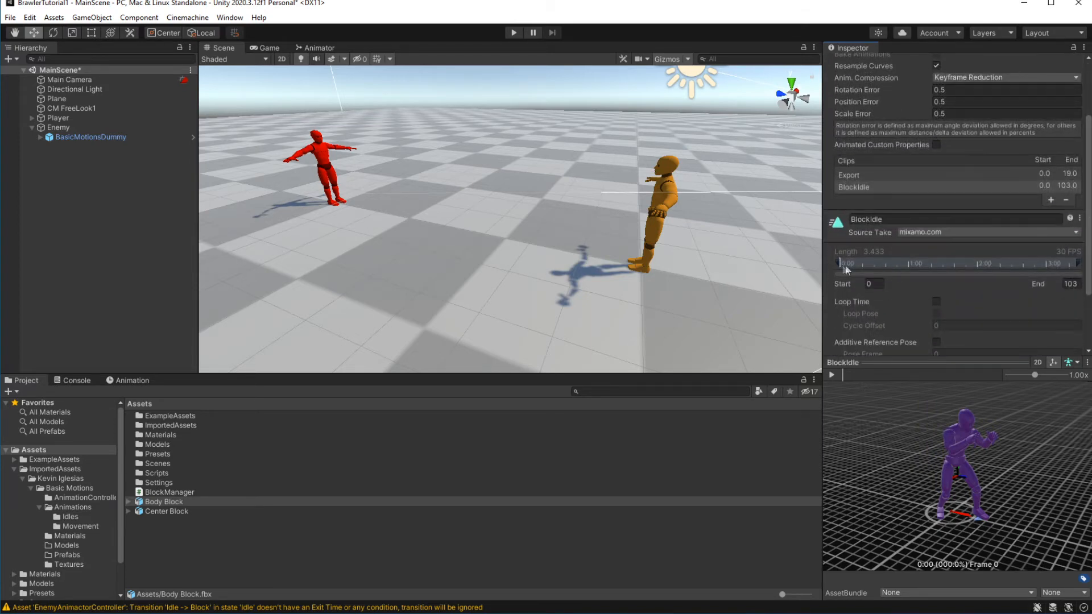
left_click_drag(843, 263, 913, 263)
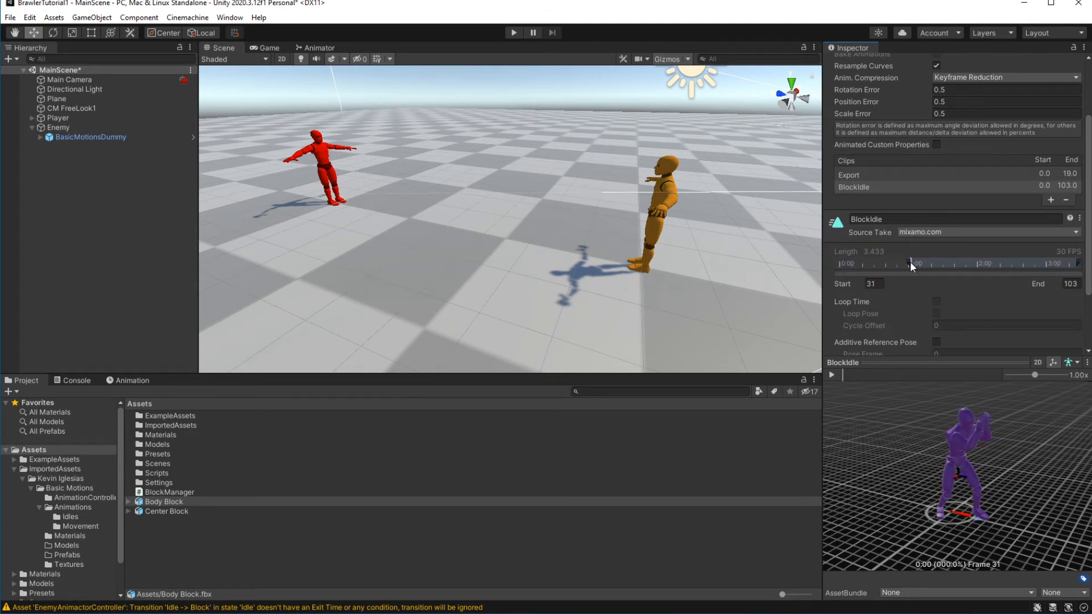
left_click_drag(1056, 263, 944, 262)
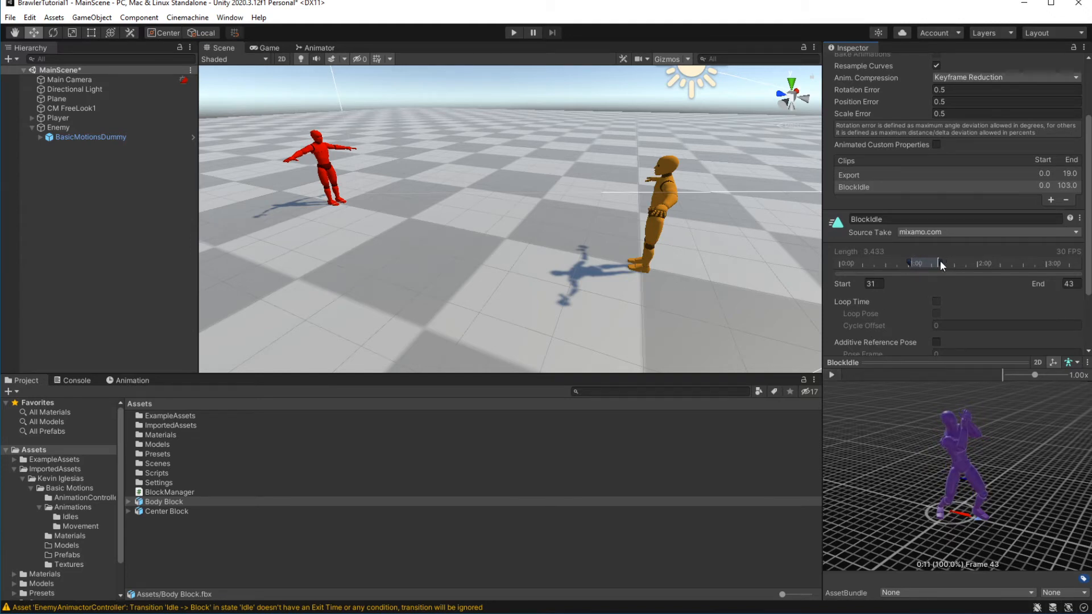
left_click(832, 374)
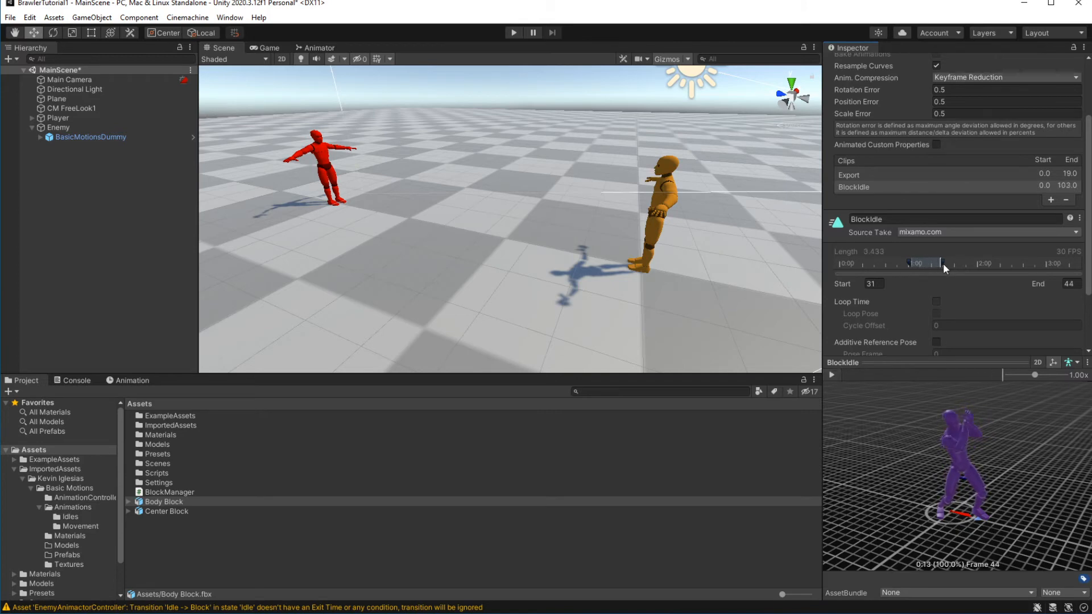
left_click(830, 376)
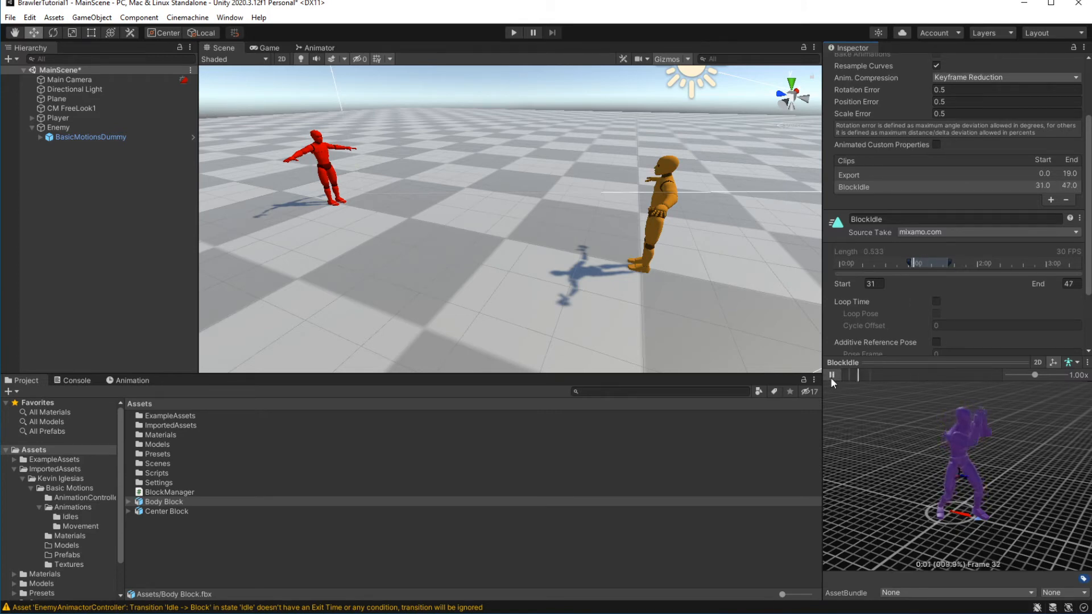
left_click(831, 374)
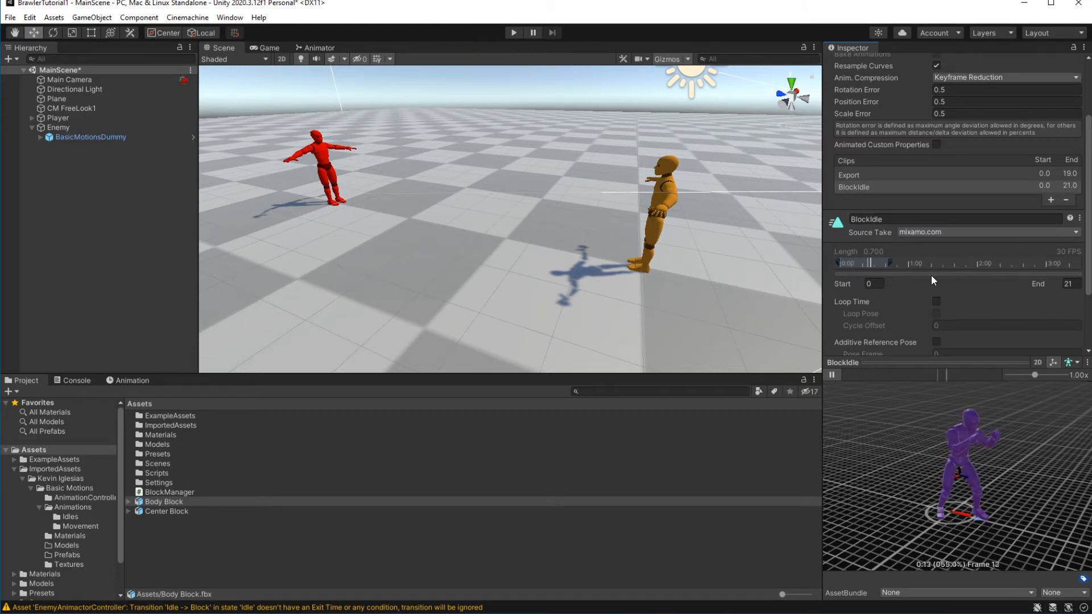
left_click(833, 375)
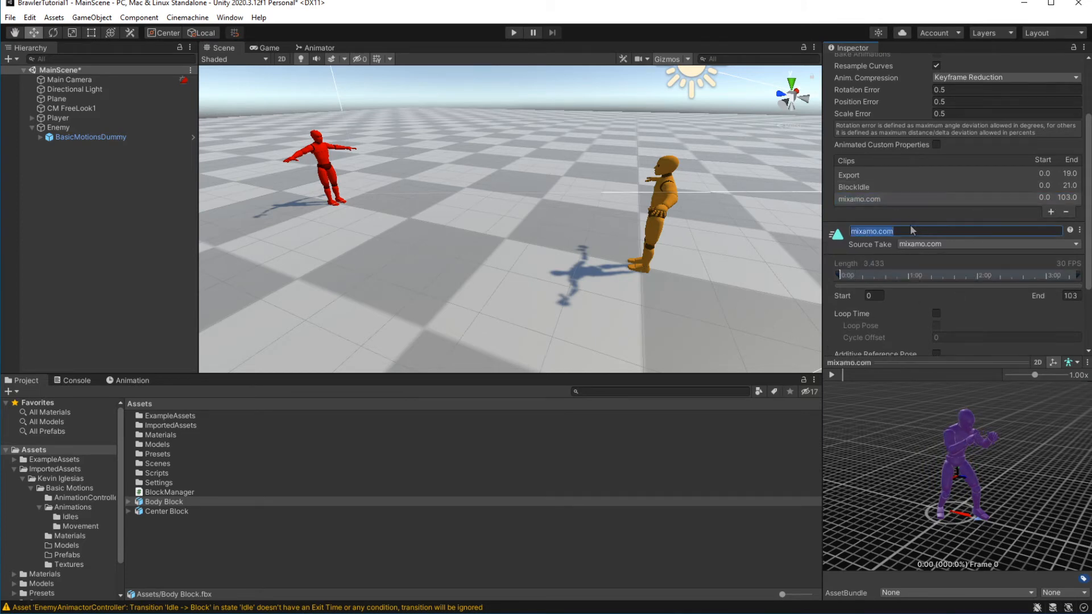
Name the second Body Block clip BlockHit and trim its range to frames 27–60
type("BlockR")
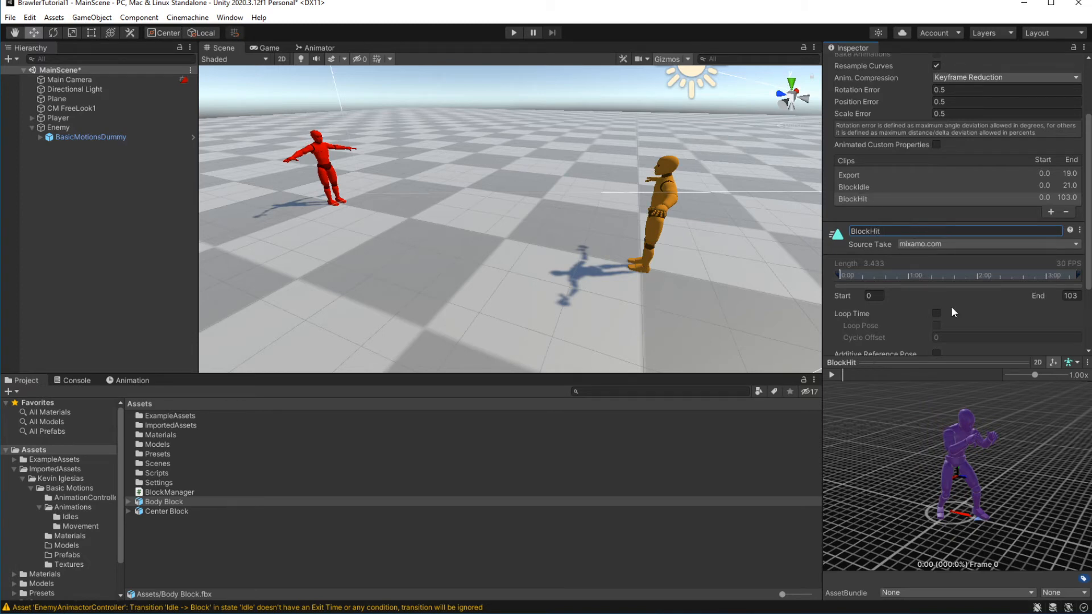
left_click_drag(843, 275, 905, 275)
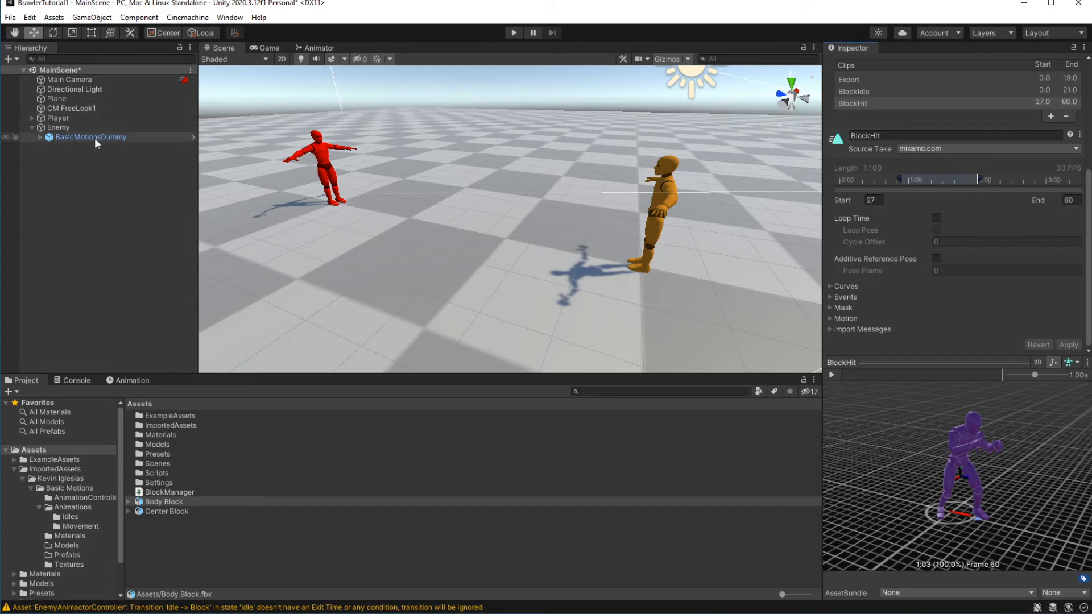
left_click(315, 48)
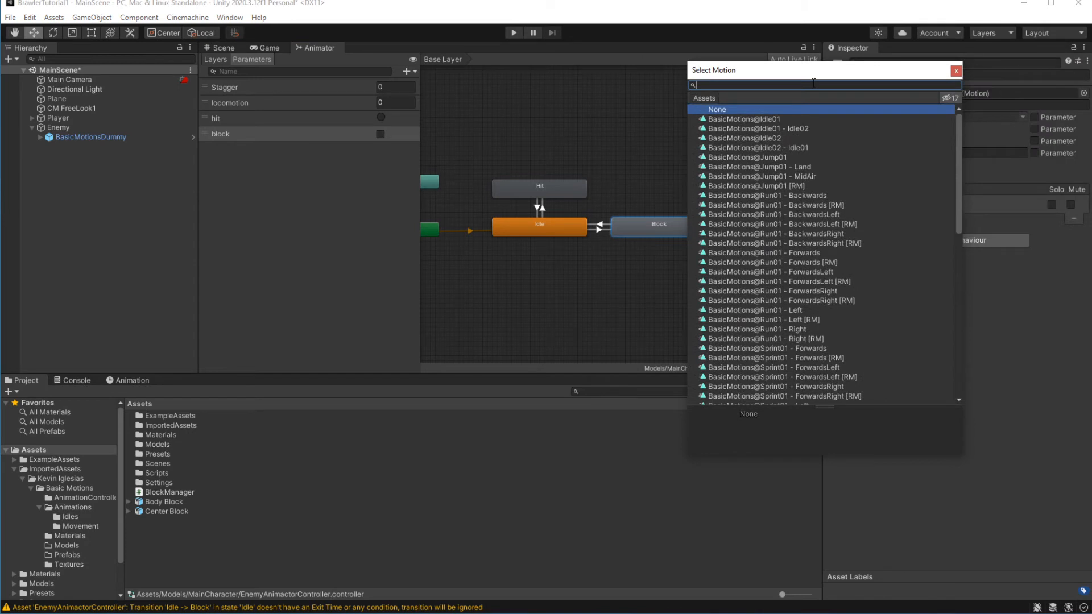
Assign the BlockIdle motion to the enemy's Block animator state, then select the Enemy
type("BlockI")
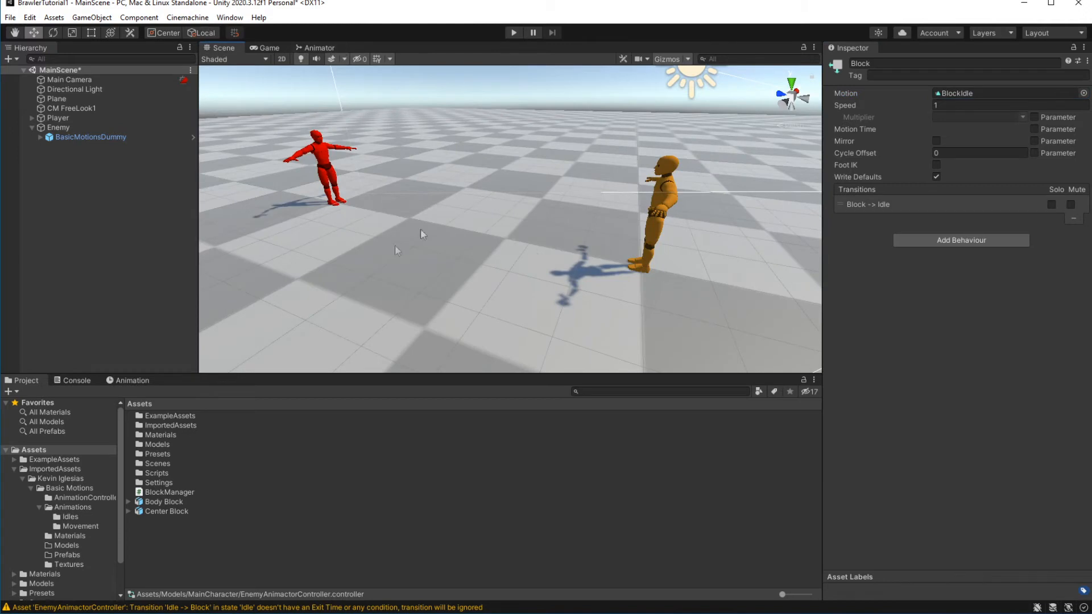
left_click(58, 128)
type("AIAgen")
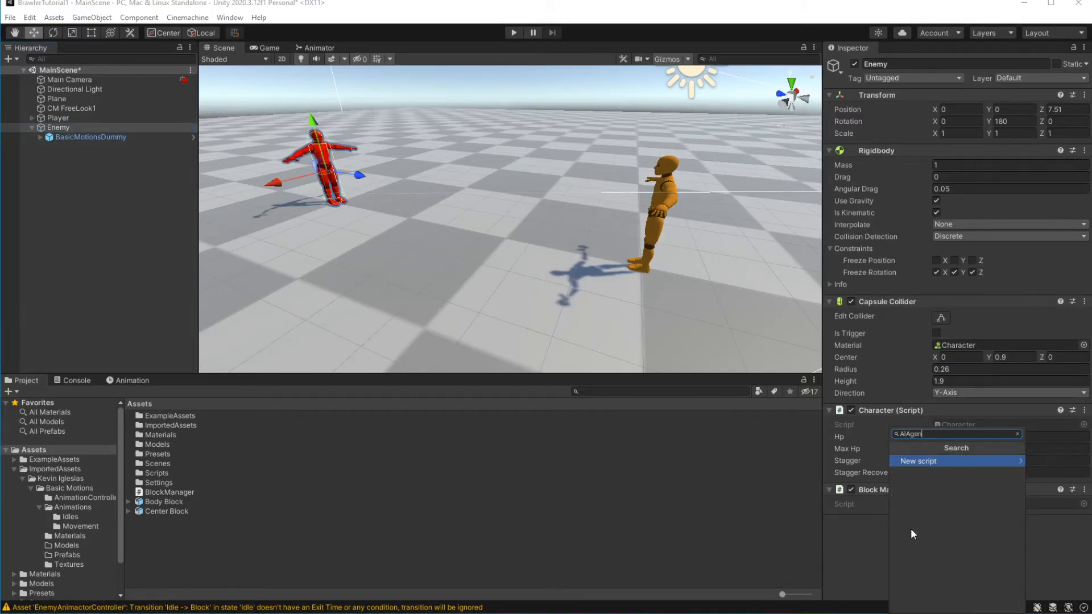
Create and add a new AIAgent script component on the Enemy and bring it up for editing
left_click(918, 461)
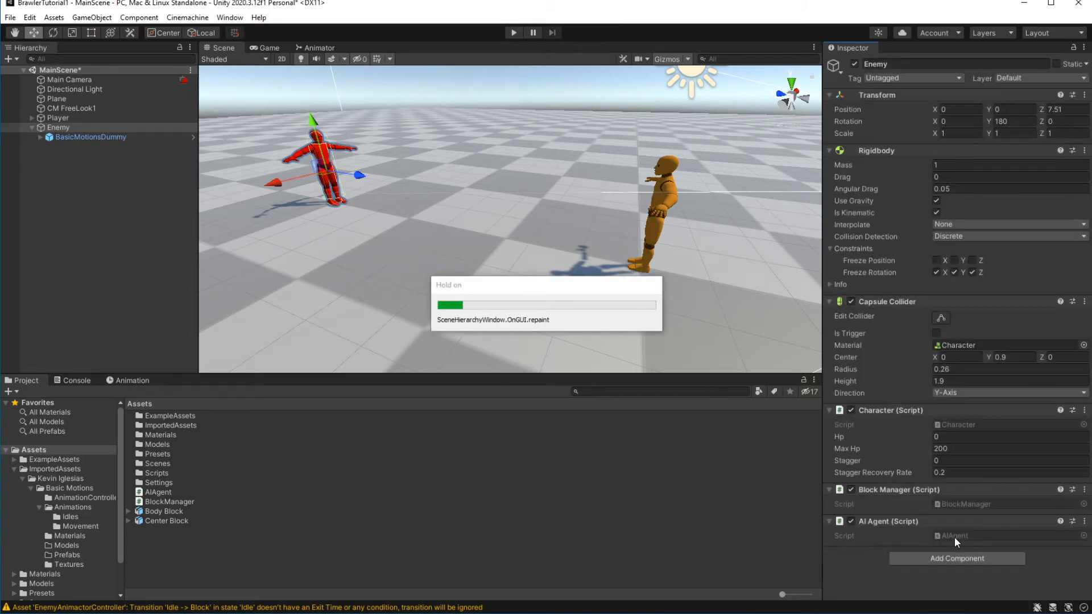
left_click(158, 493)
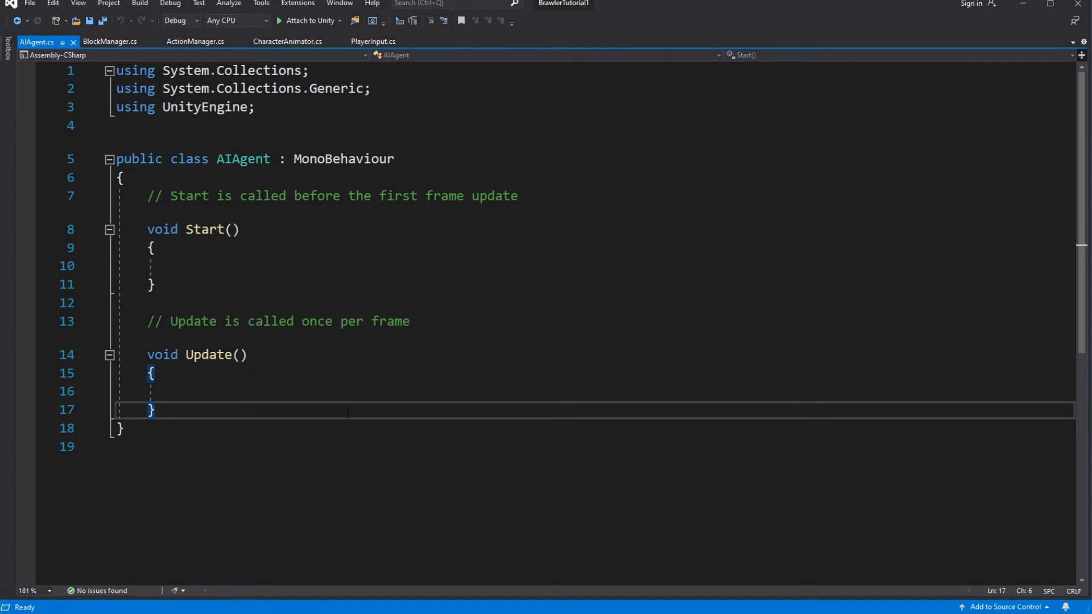
Replace the template boilerplate with a float timer, bool blocking = false and an empty Update
left_click_drag(151, 410, 147, 195)
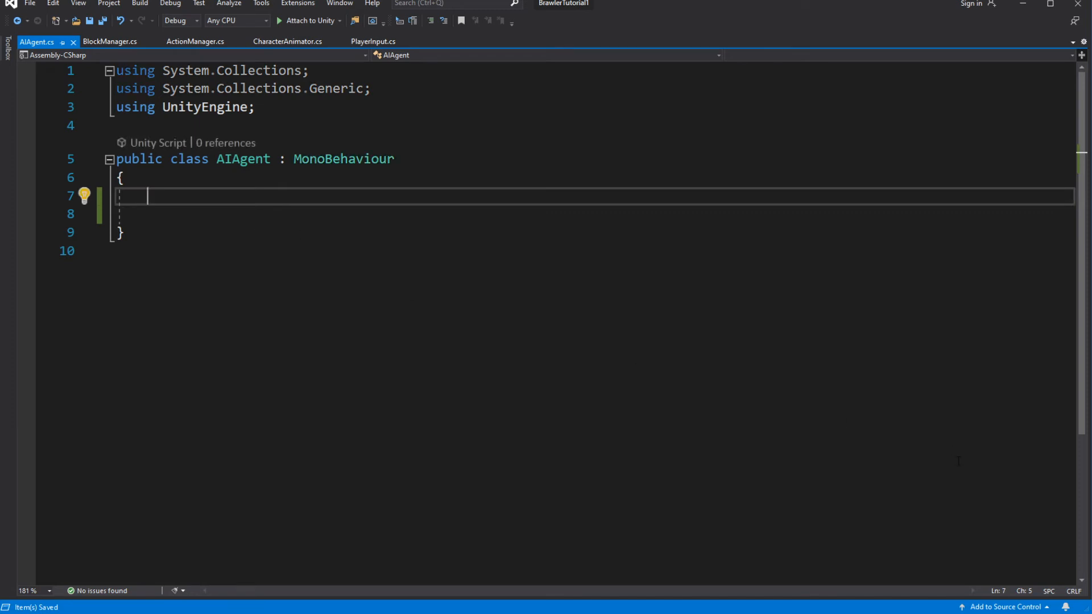
mouse_move(117, 197)
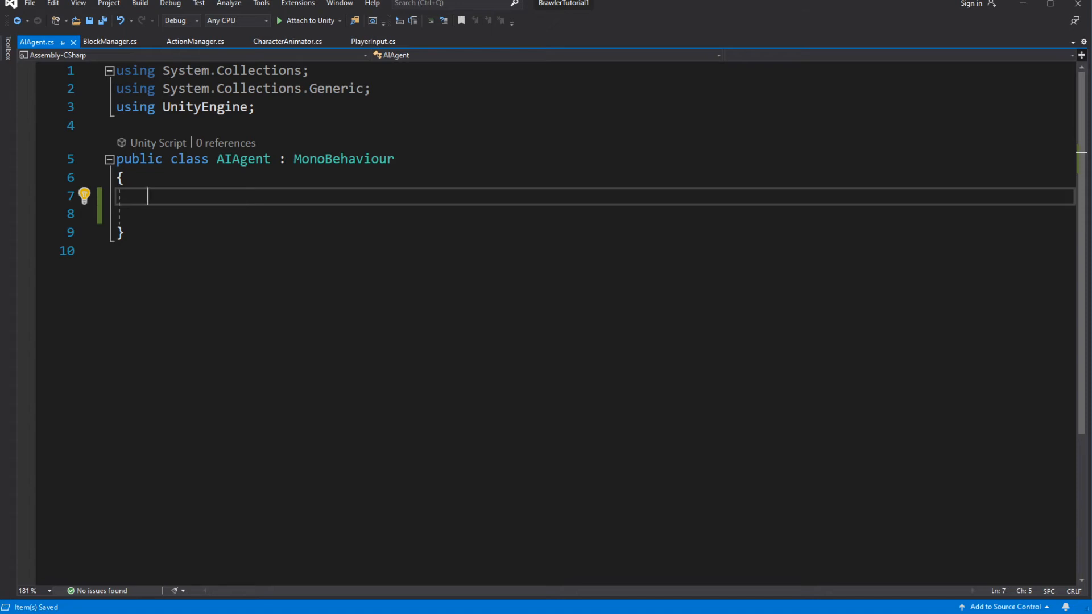
type("f")
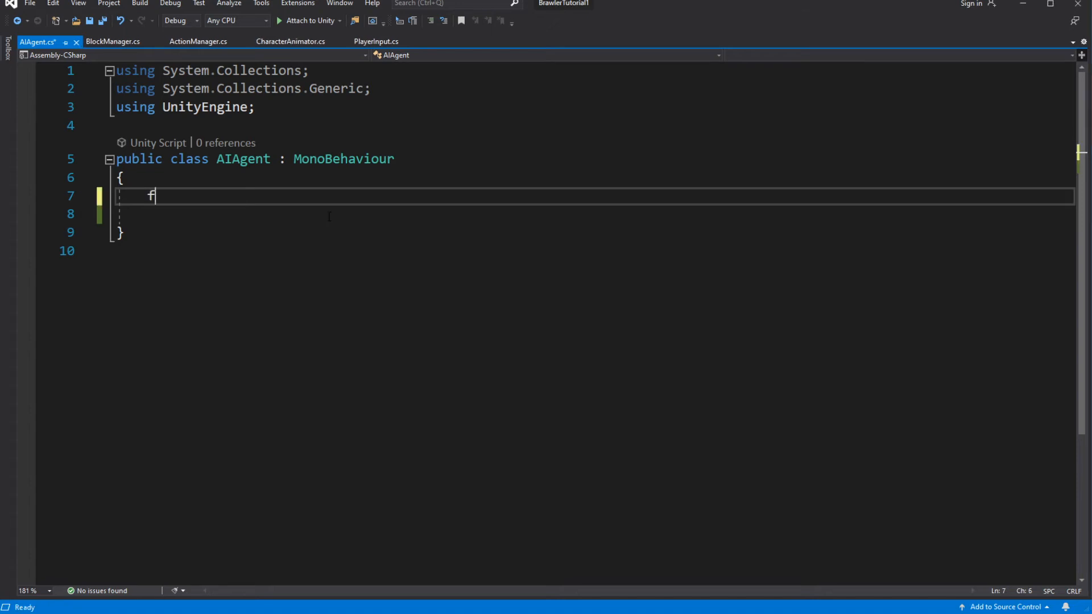
type("loat timer;")
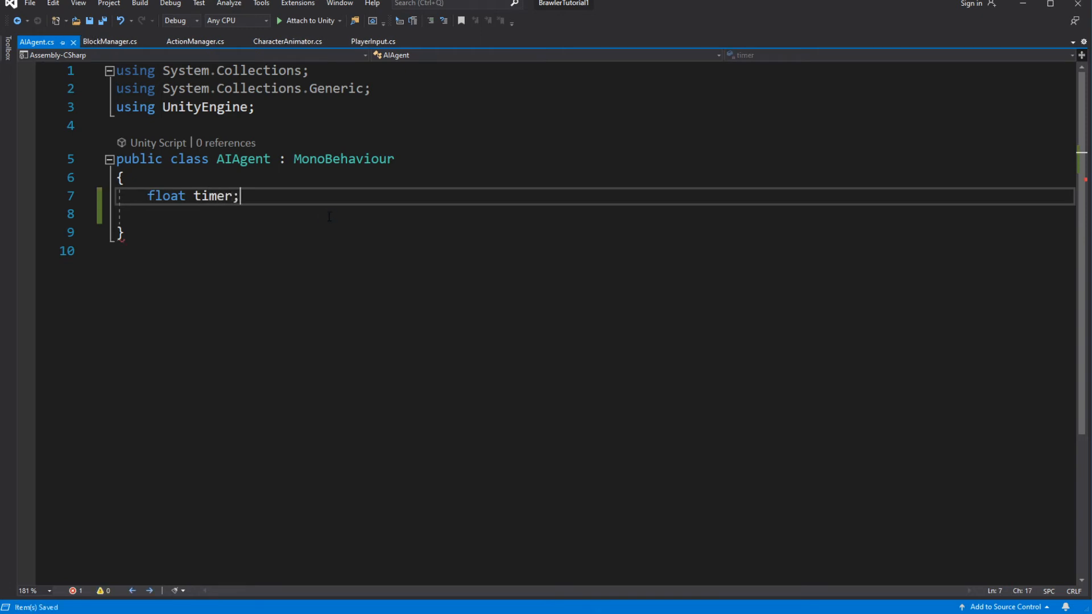
type("void")
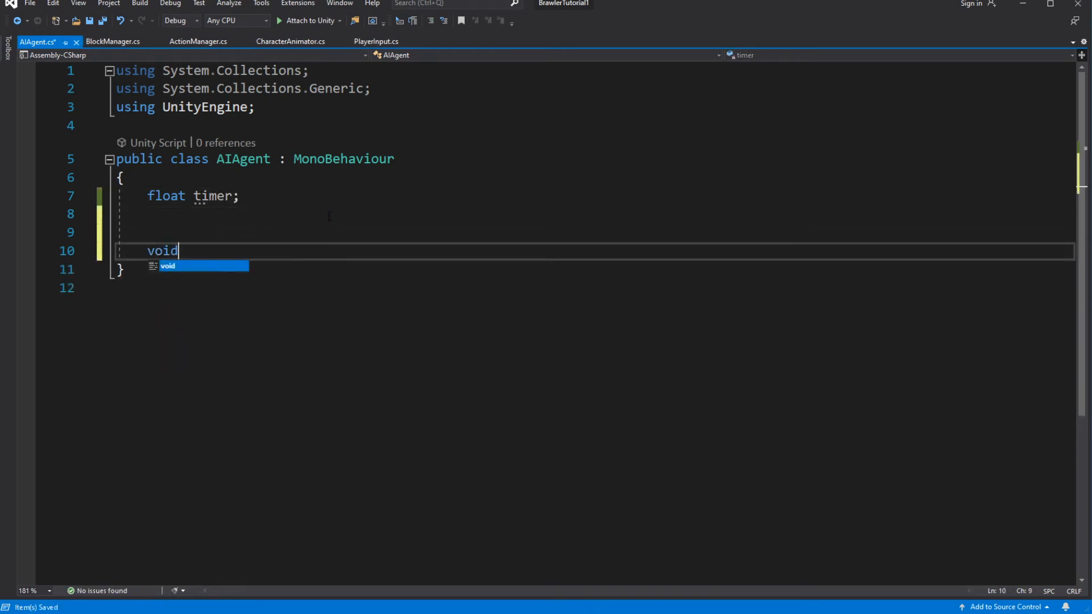
type("Update(")
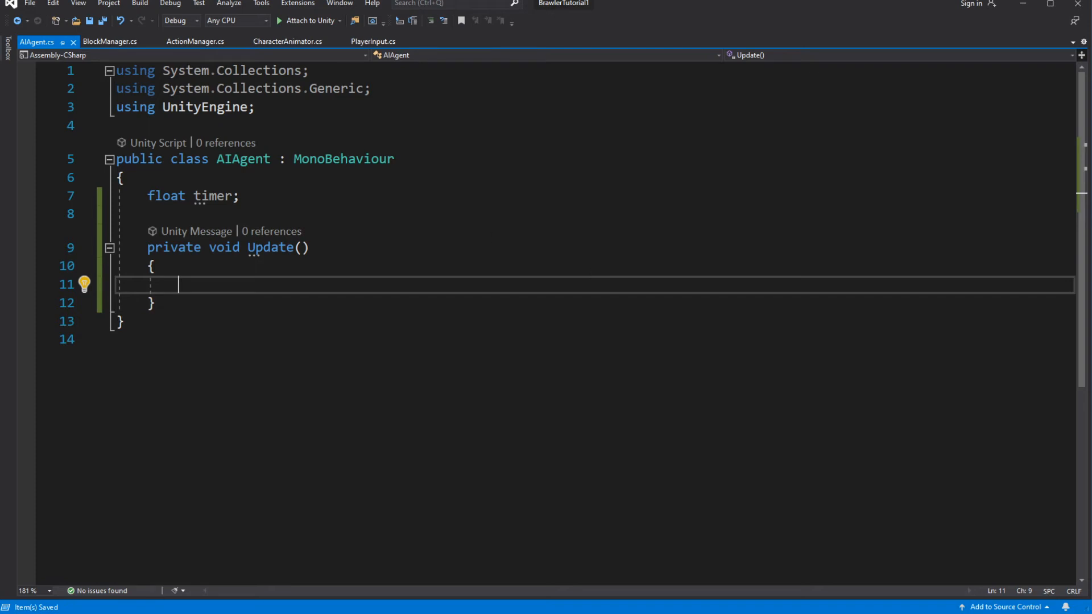
key("enter")
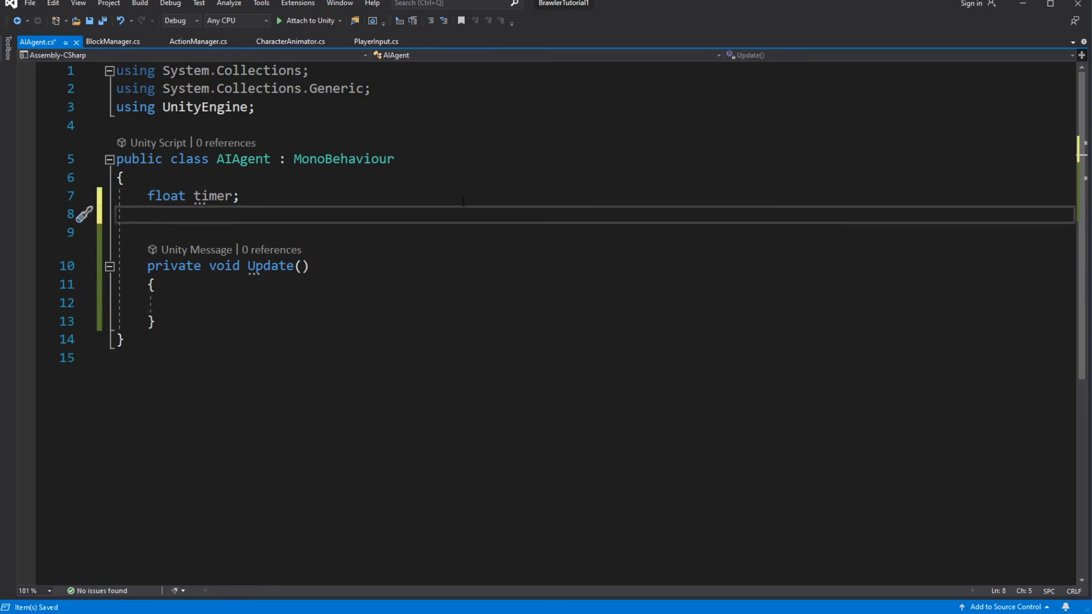
type("bool blocking;")
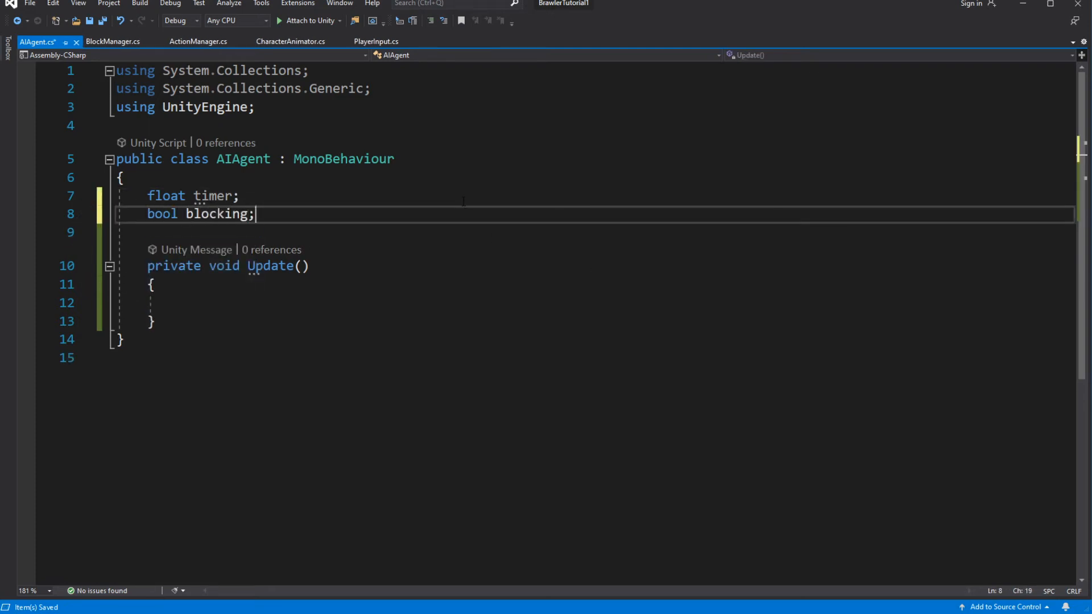
type("= false")
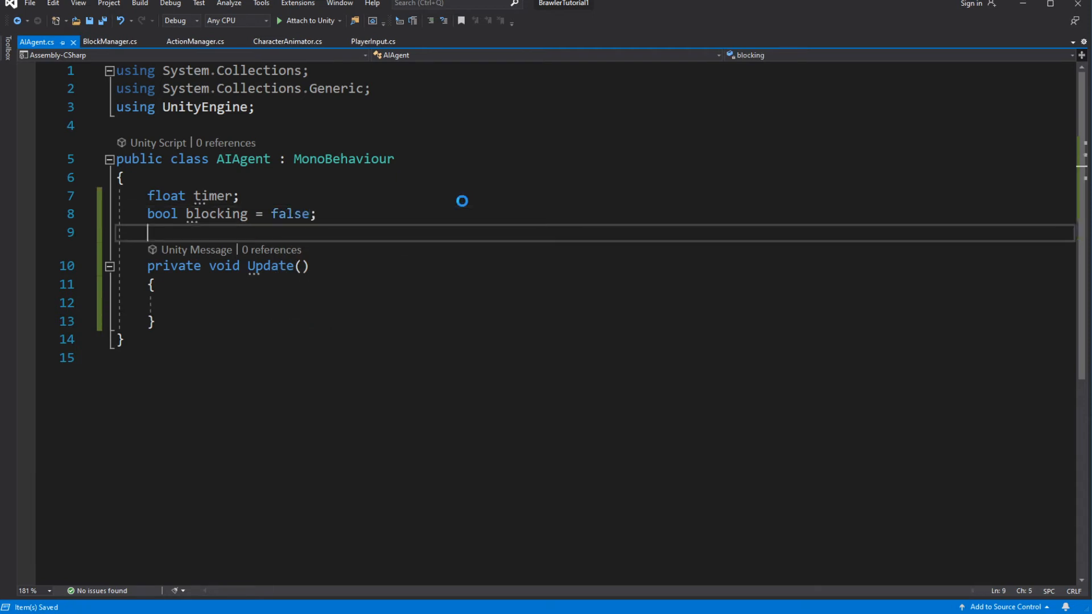
In Update, accumulate Time.deltaTime and toggle blocking whenever timer exceeds 5f, resetting the timer
type("timer +=")
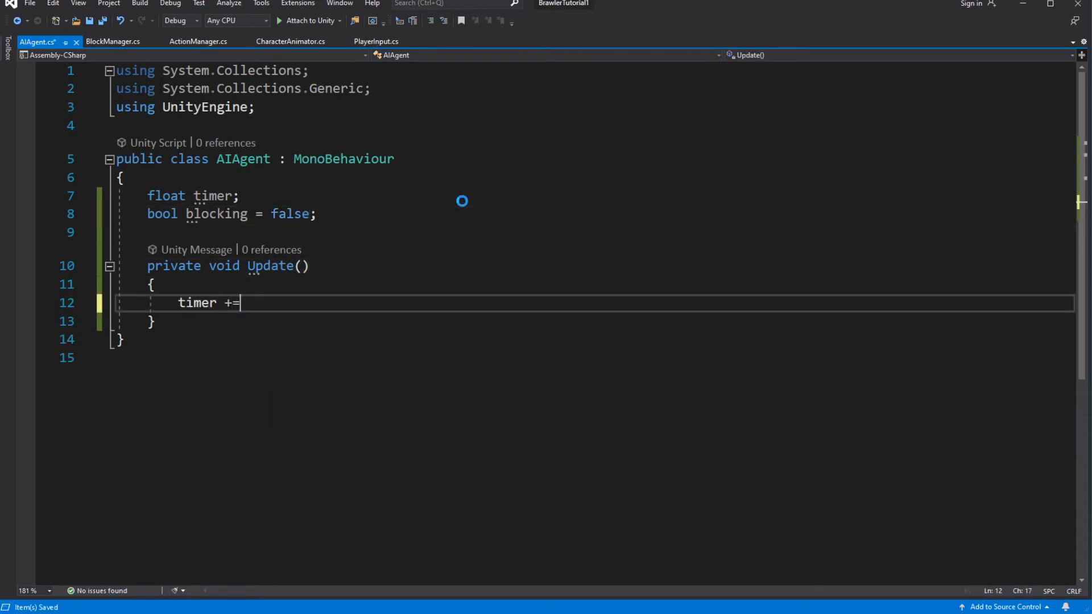
type("Time.deltaTime;")
type("if(timer >")
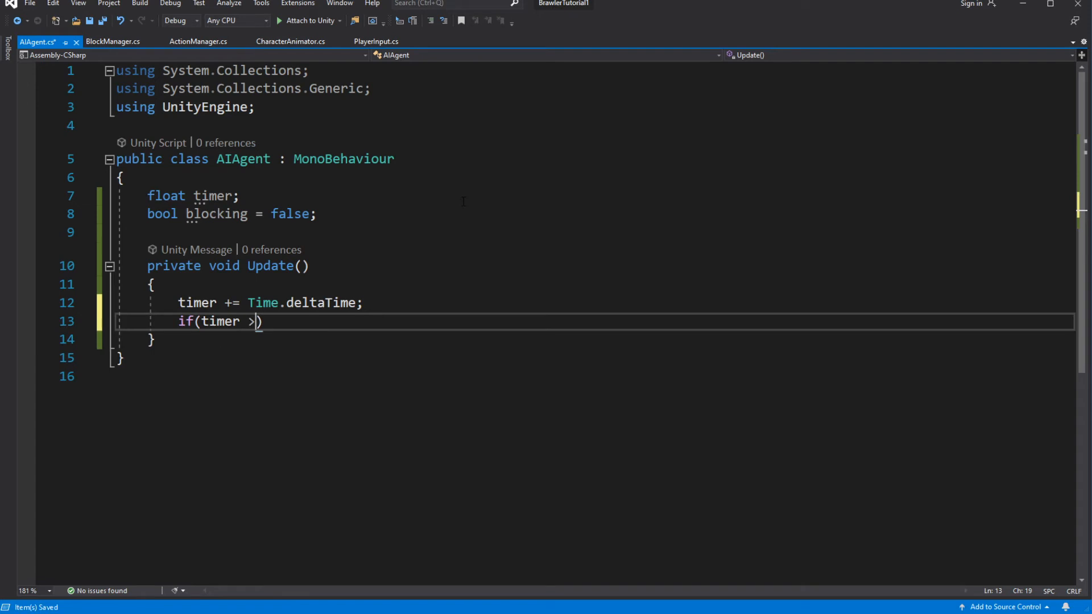
type("5f) {")
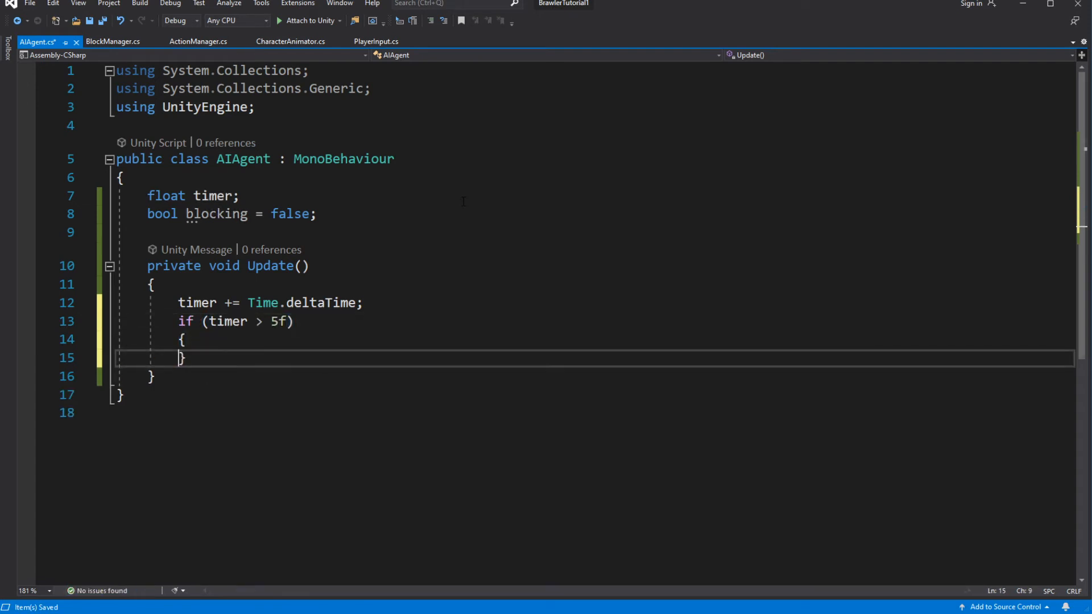
type("timer = 0")
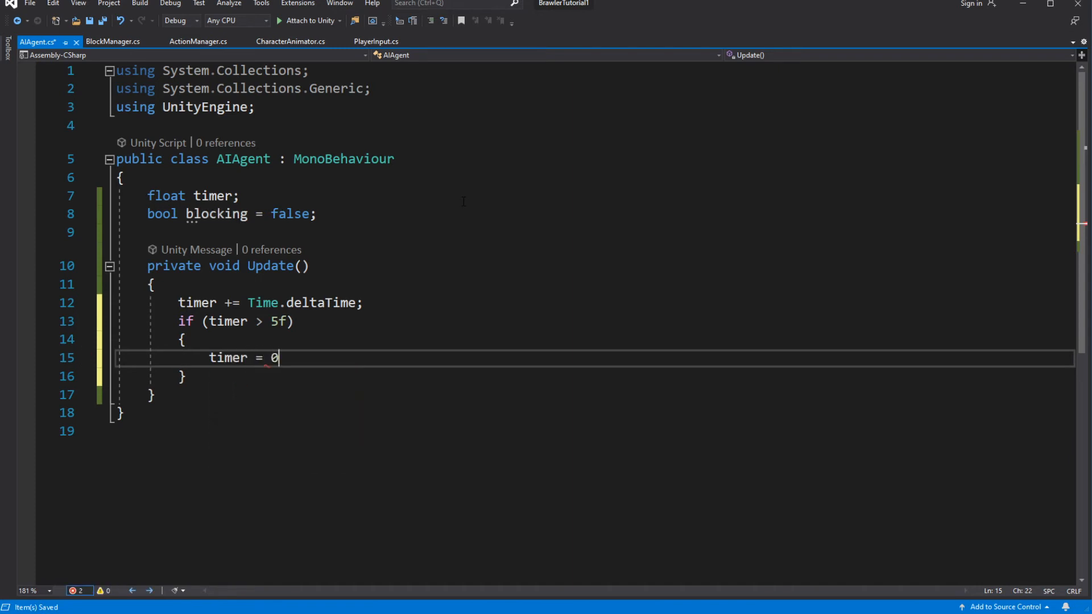
type("f;")
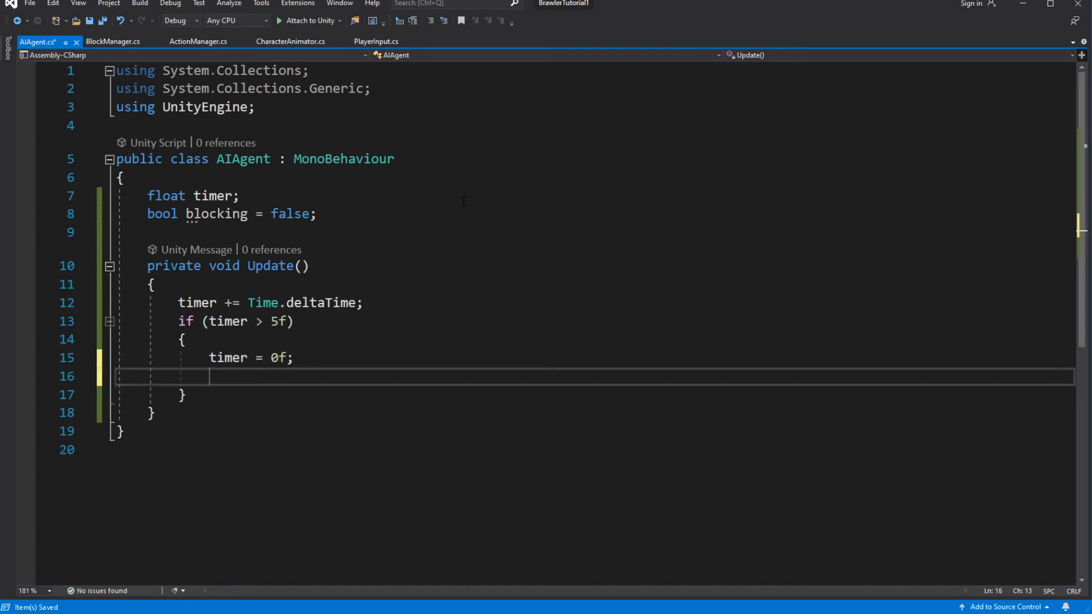
type("blocking =")
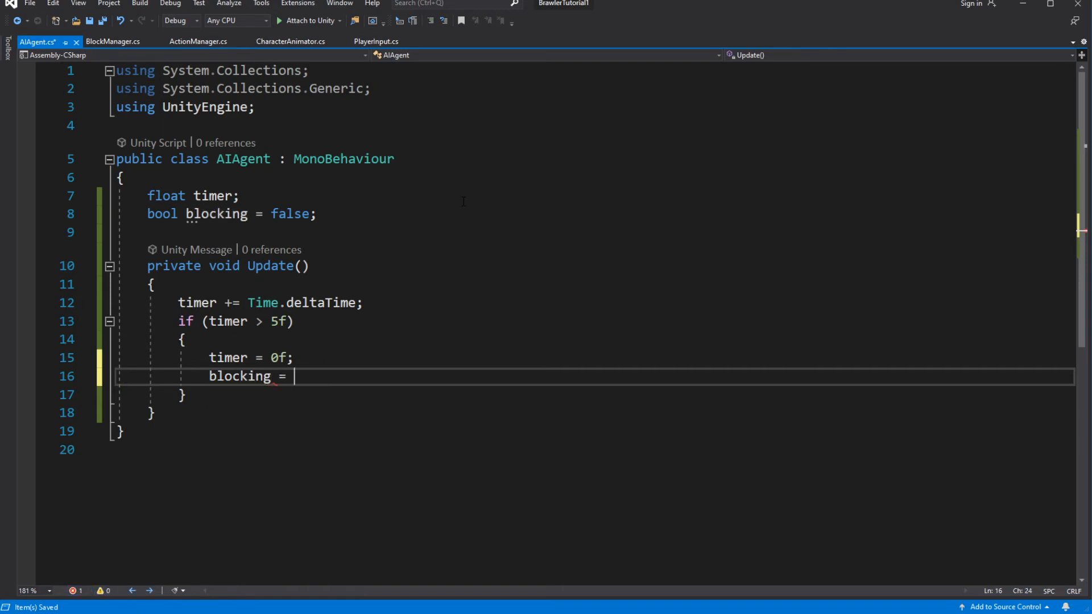
type("!blocking;")
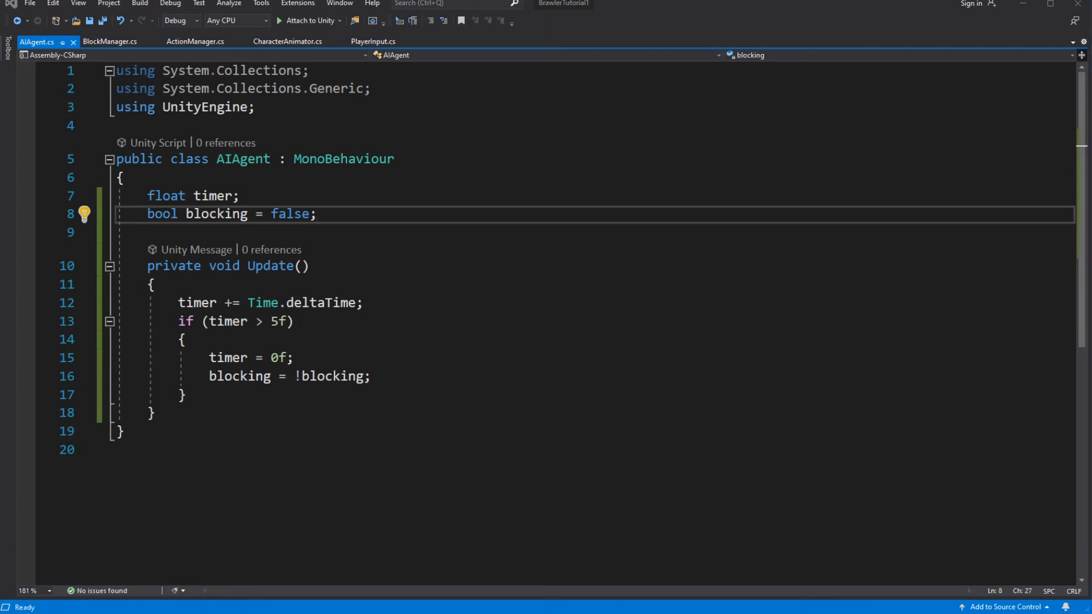
type("b")
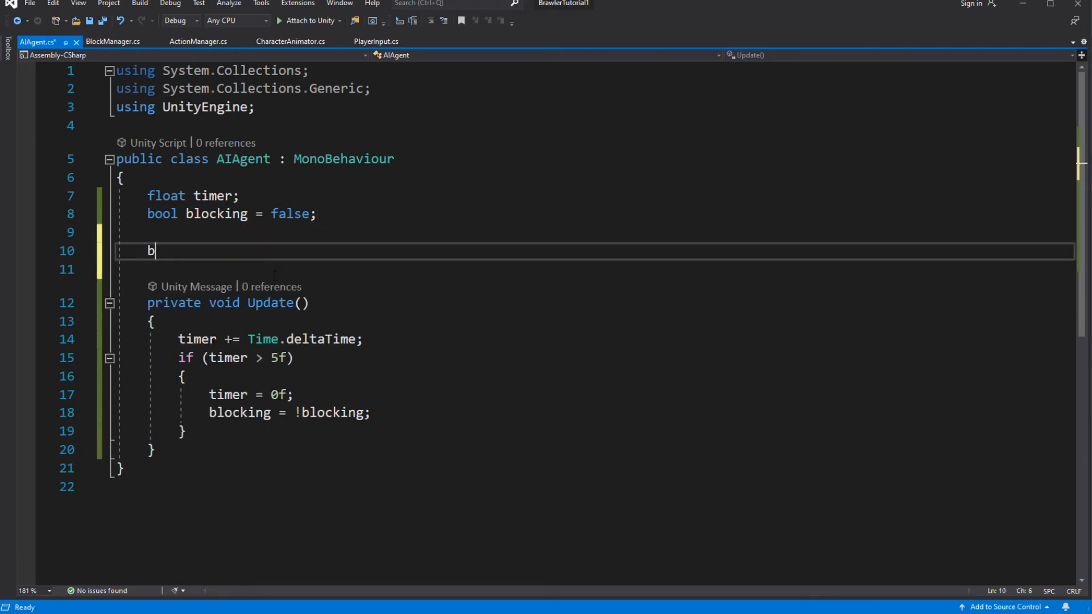
Add a BlockManager field and assign it with GetComponent<BlockManager>() in Awake
type("lockManager blockManager;")
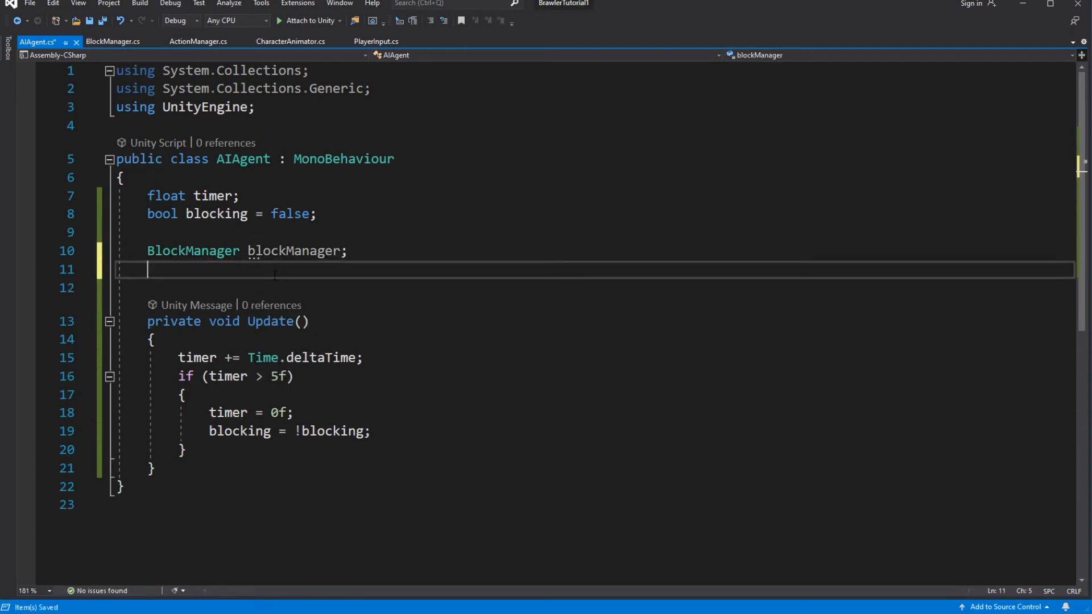
type("void Awake()")
type("blockManager = GetComponent")
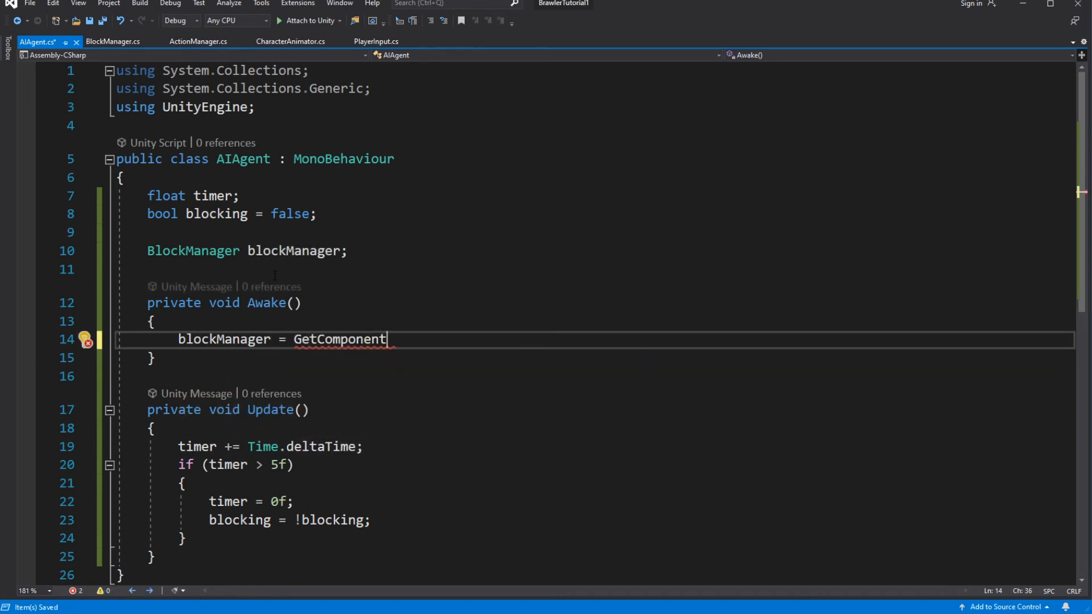
type("<BlockManager>")
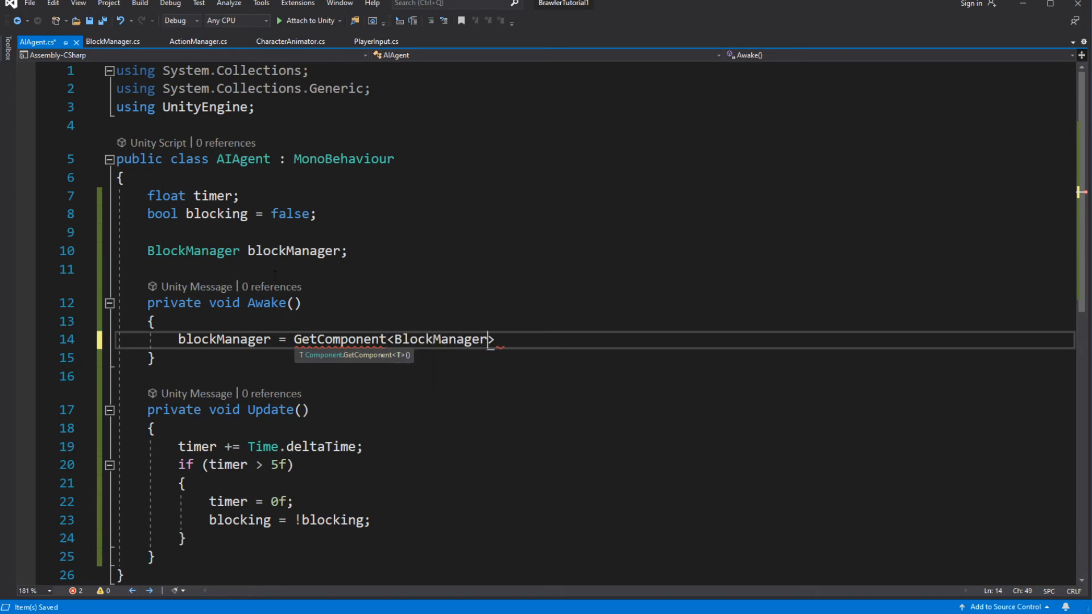
type("();")
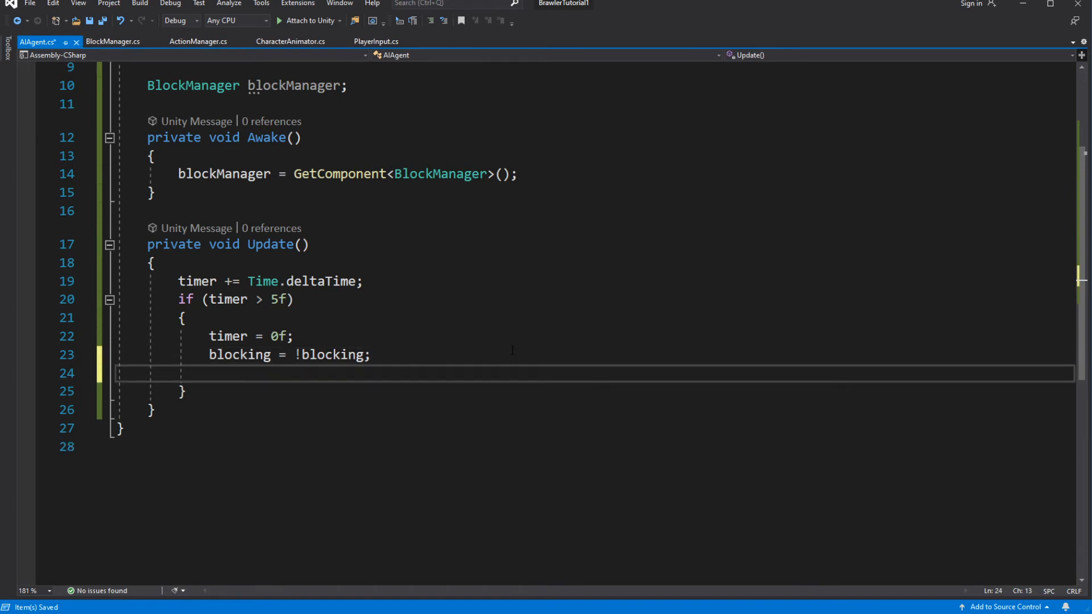
Call blockManager.StartBlocking() when blocking is true, with an else branch for stopping
type("if(blocking)")
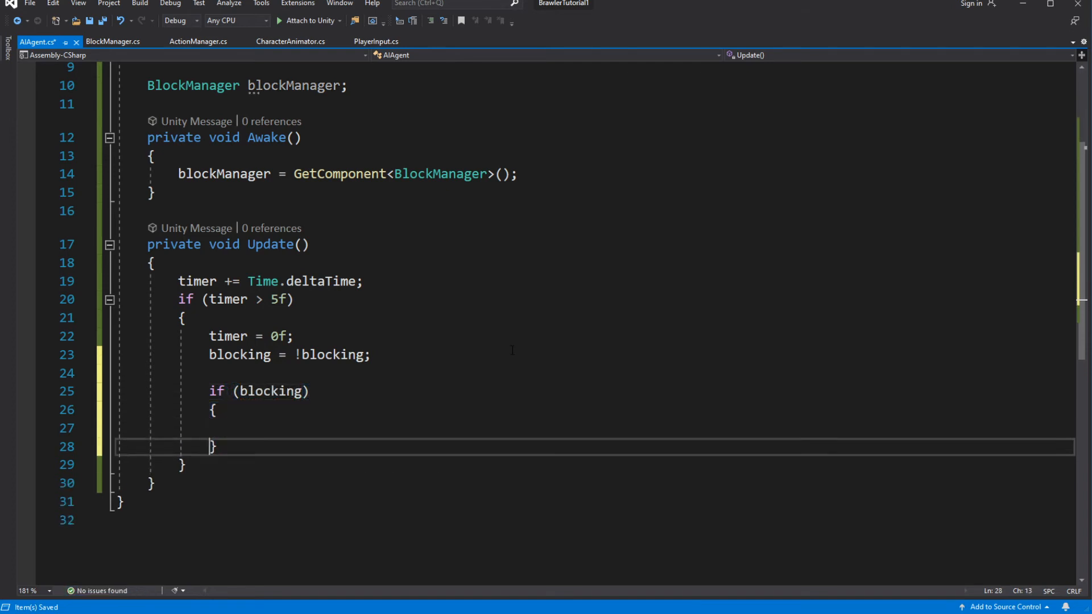
type("block")
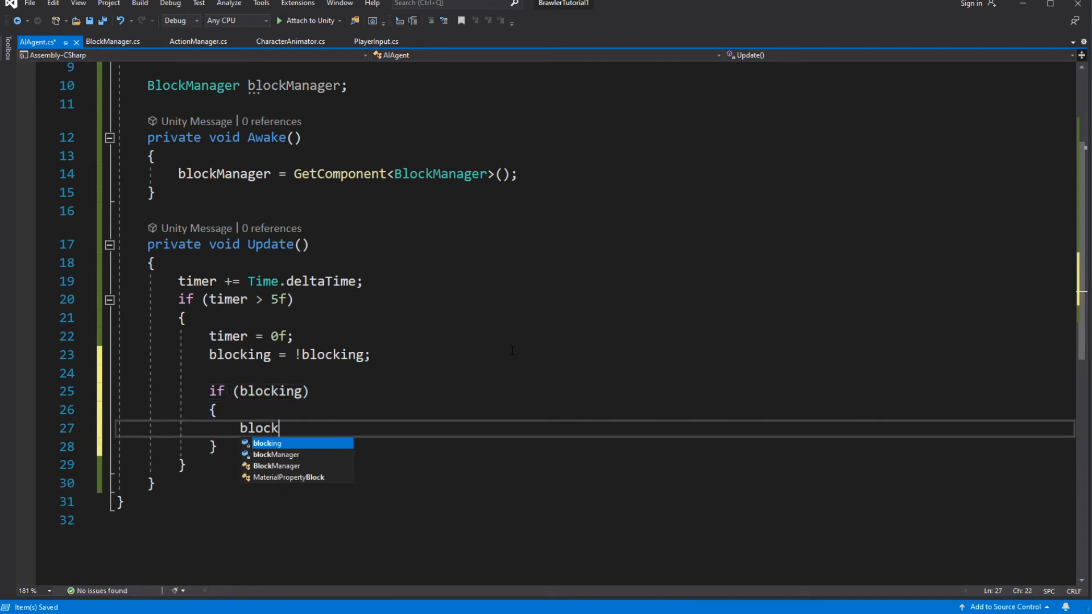
key("Backspace")
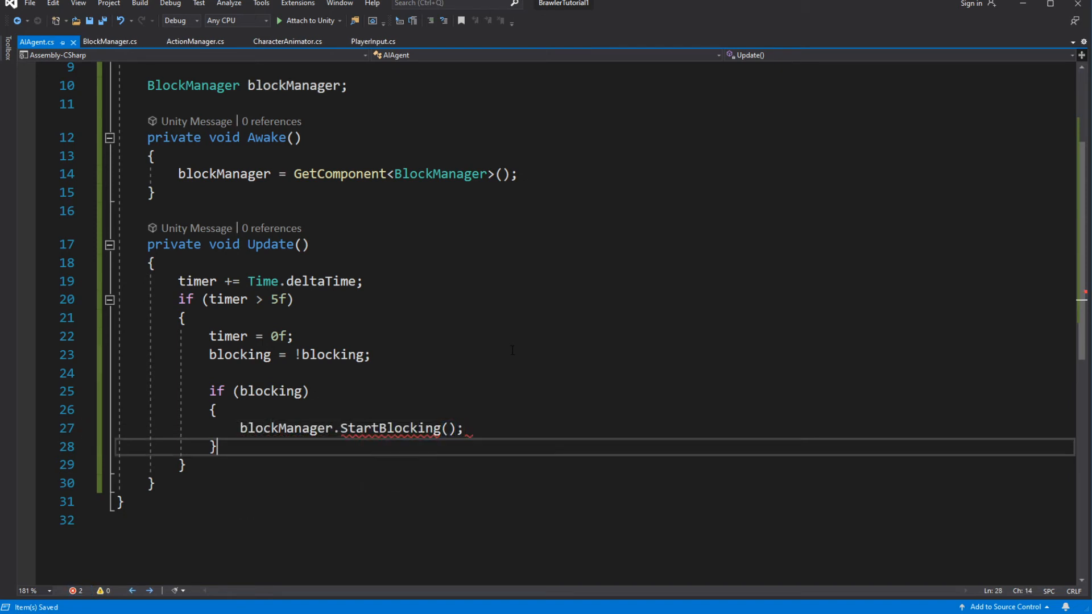
type("else {")
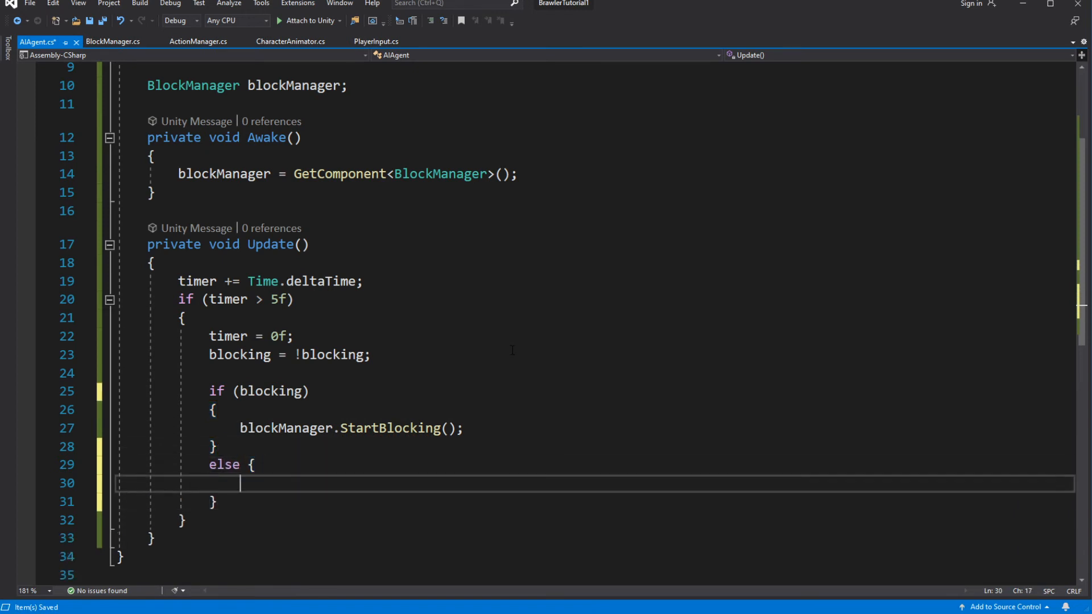
type("blockManager.S")
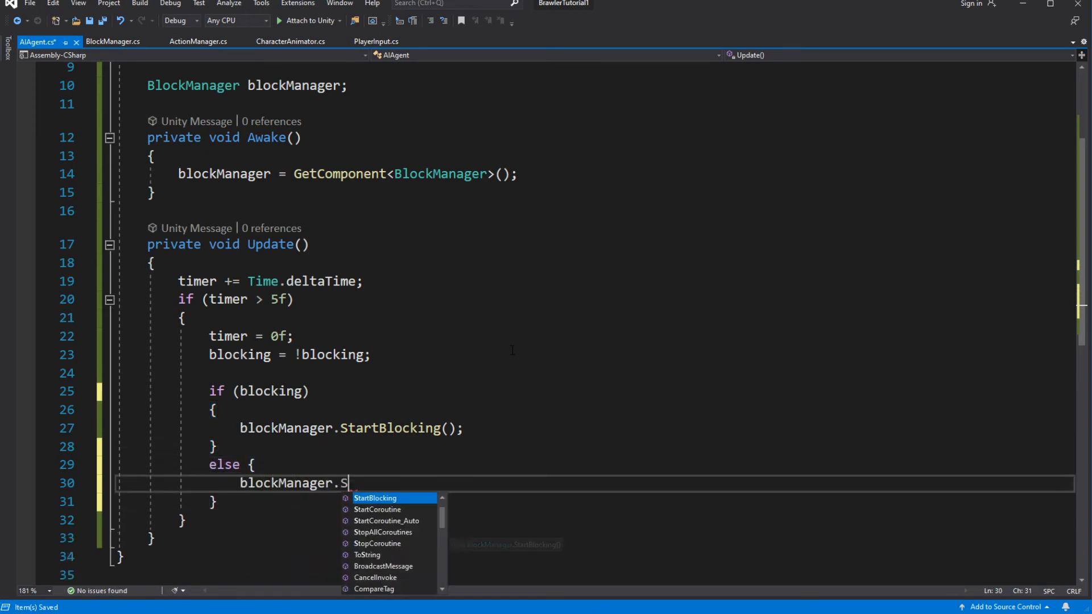
type("to")
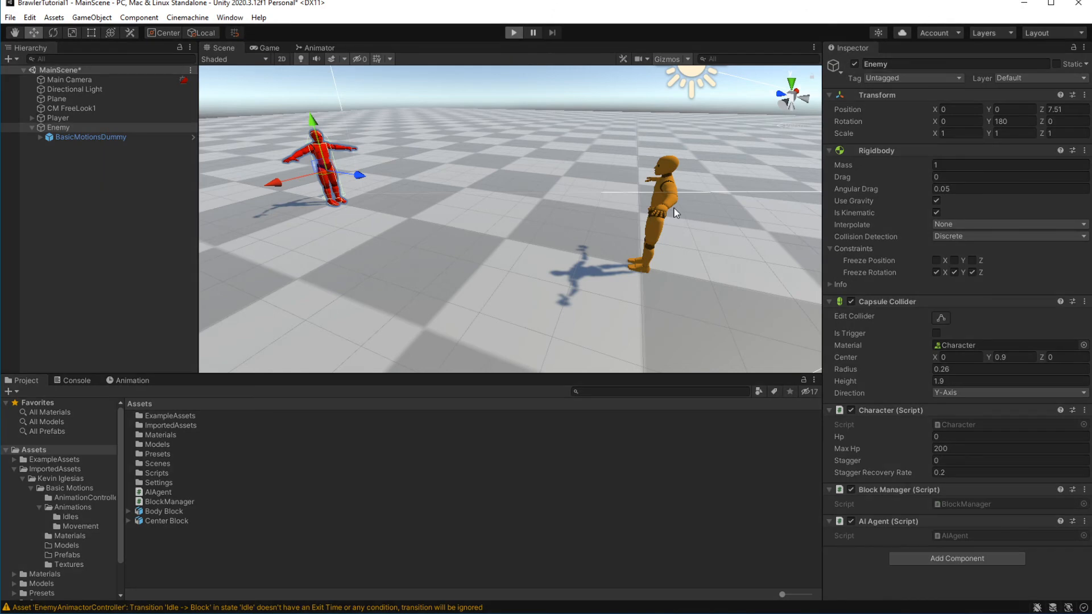
Play-test the game with the enemy, then stop the test
left_click(513, 32)
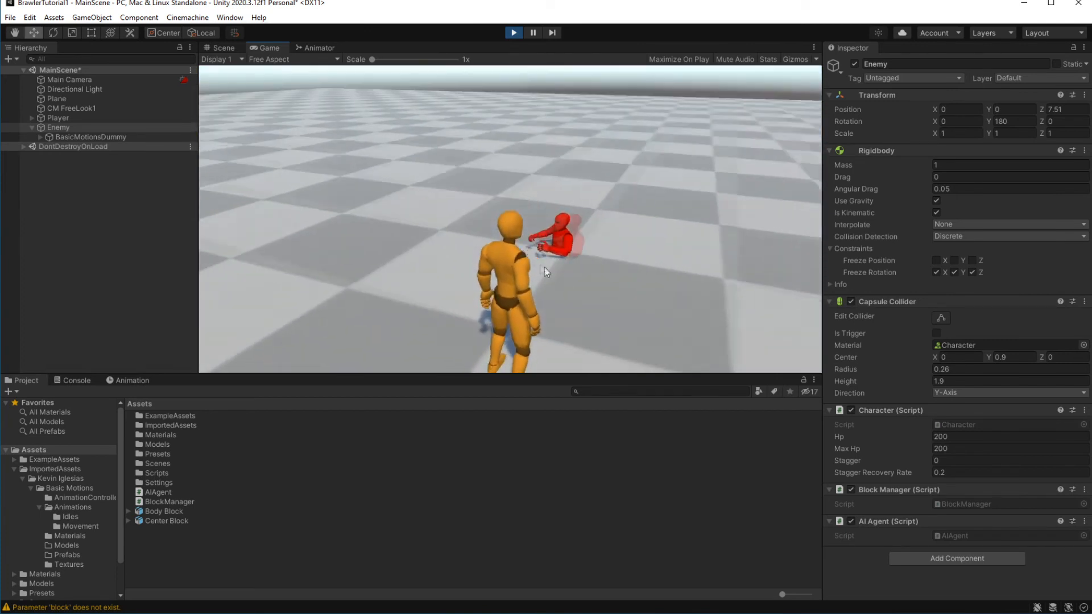
left_click(164, 511)
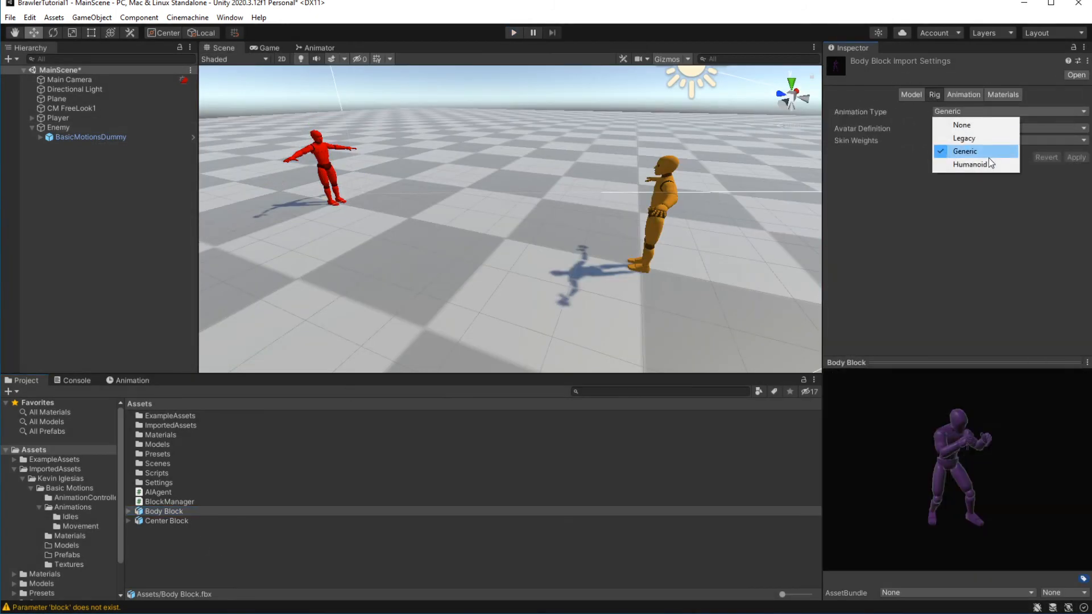
Set Body Block's rig Animation Type to Humanoid and apply it
left_click(970, 163)
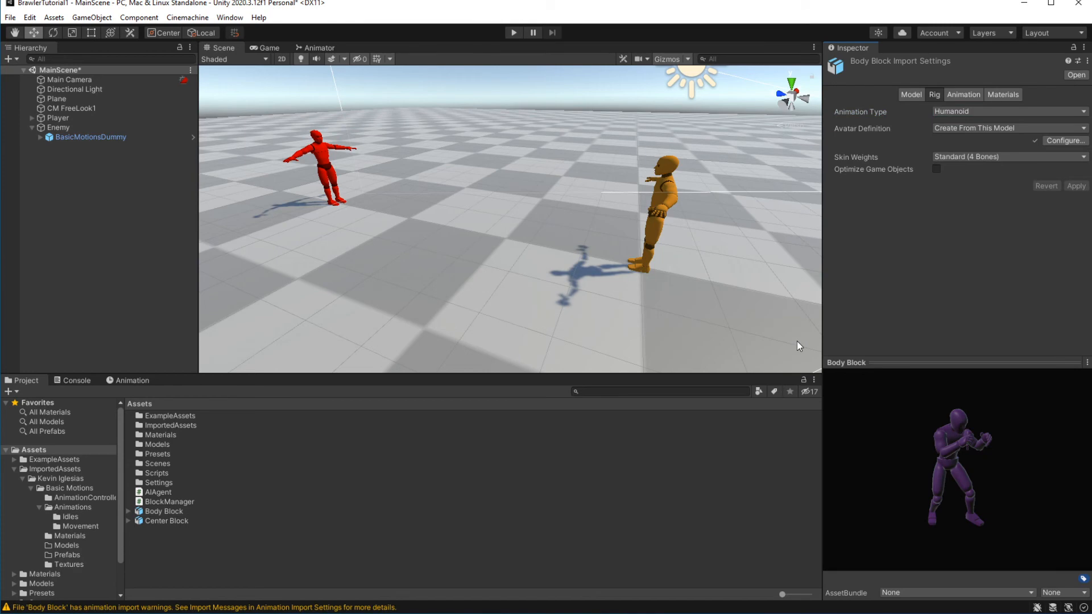
left_click(513, 33)
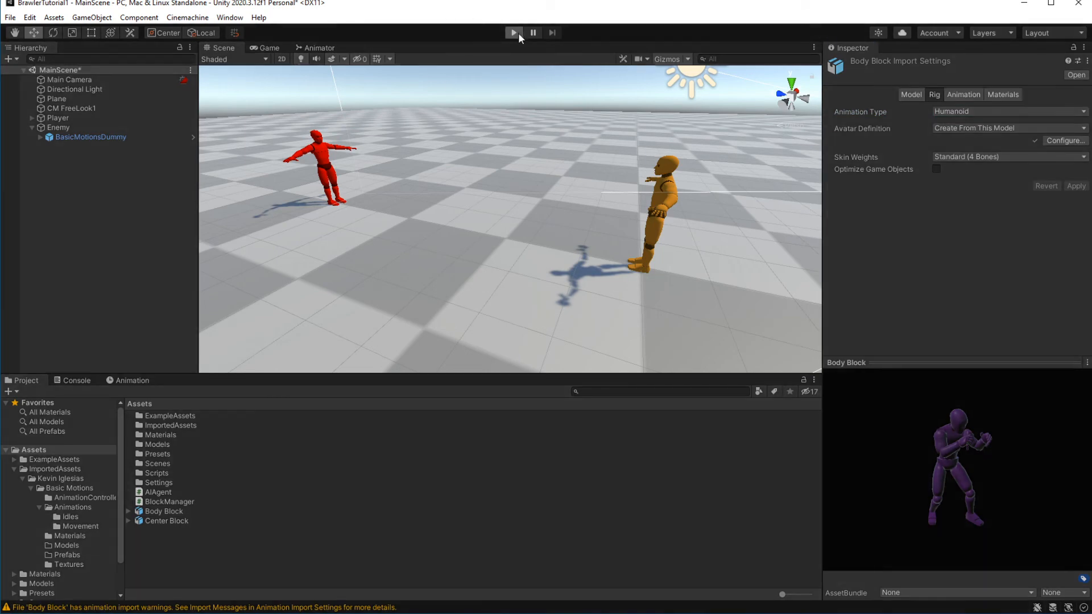
left_click(964, 94)
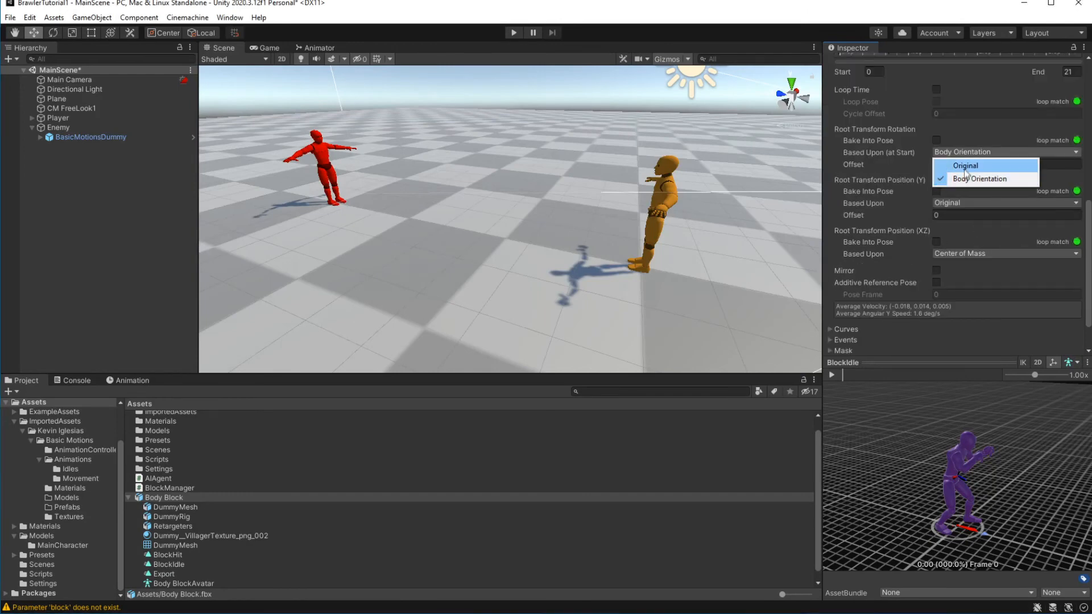
Bake root rotation and position into pose, based upon original, for BlockIdle and BlockHit
left_click(966, 165)
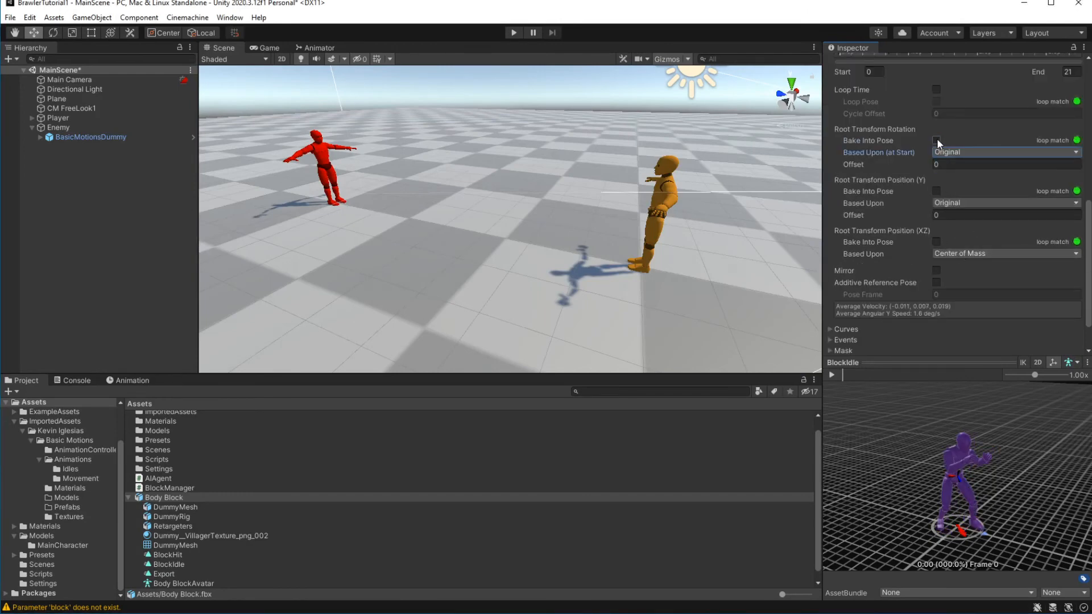
left_click(937, 140)
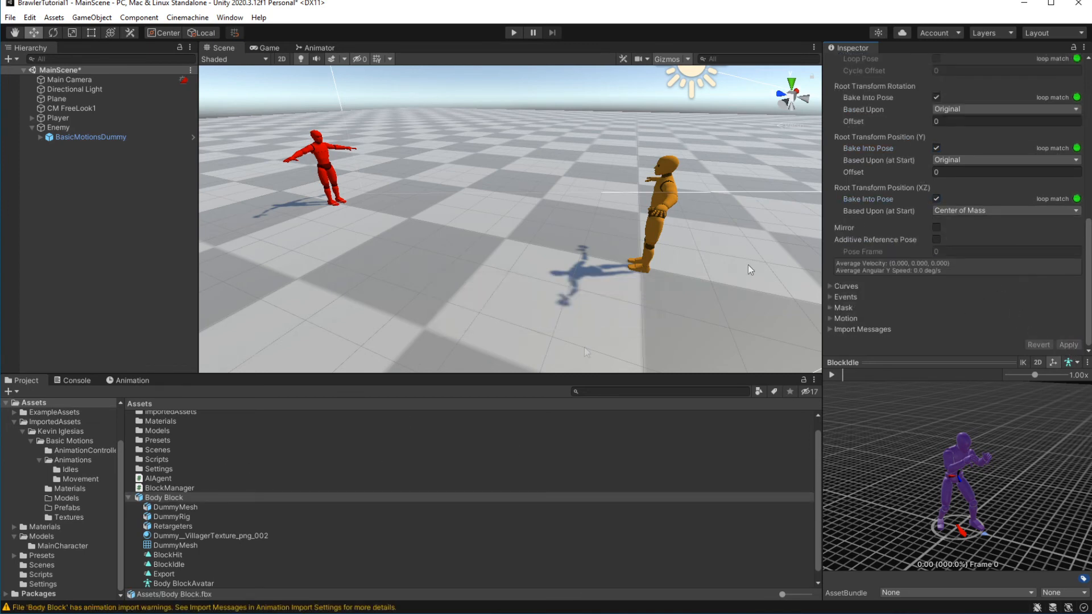
left_click(167, 554)
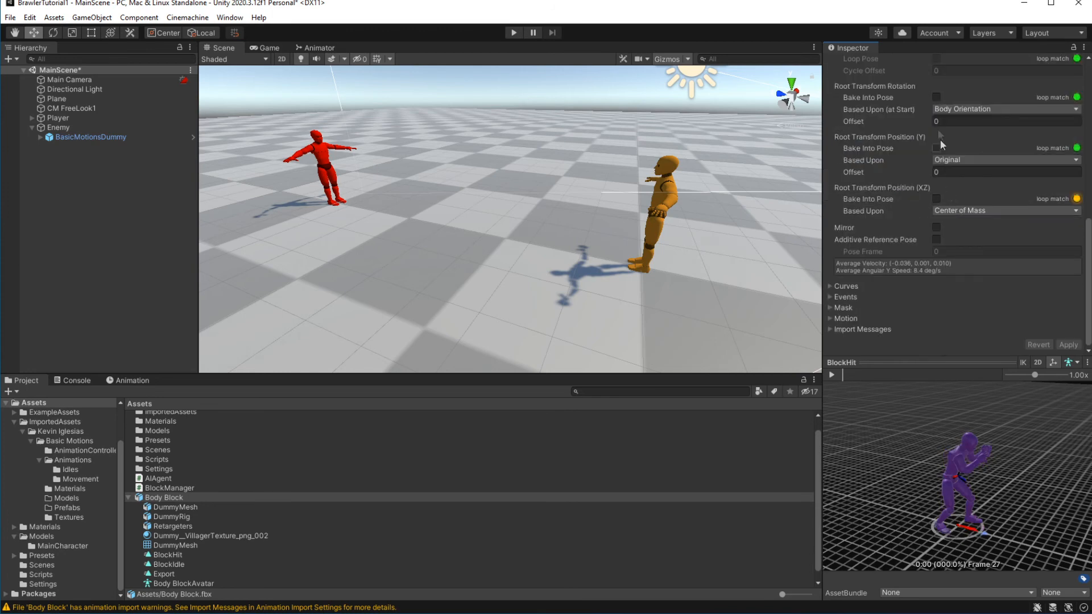
left_click(937, 97)
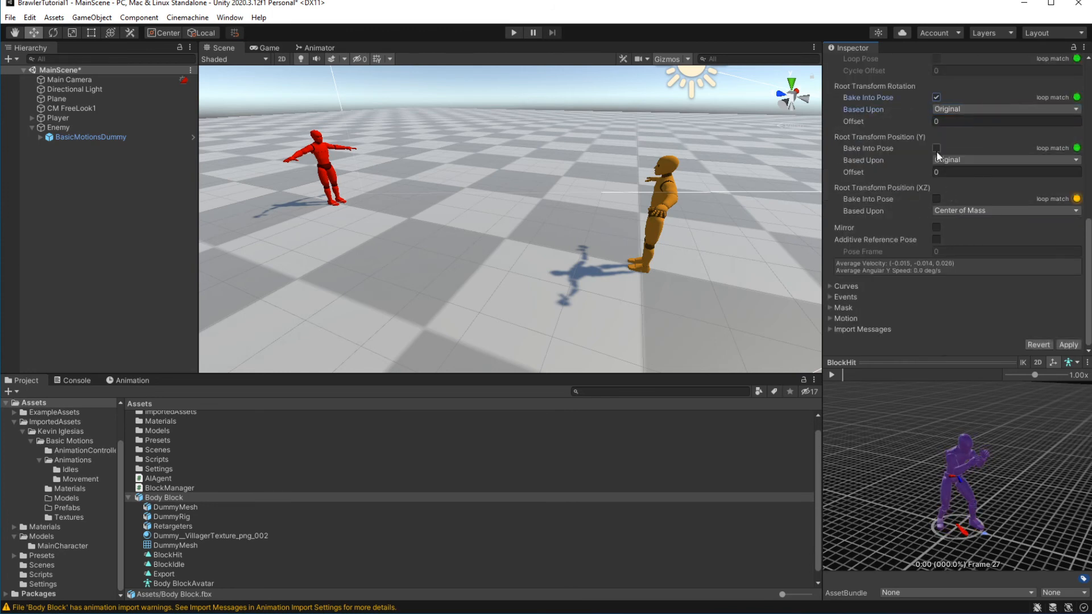
left_click(936, 147)
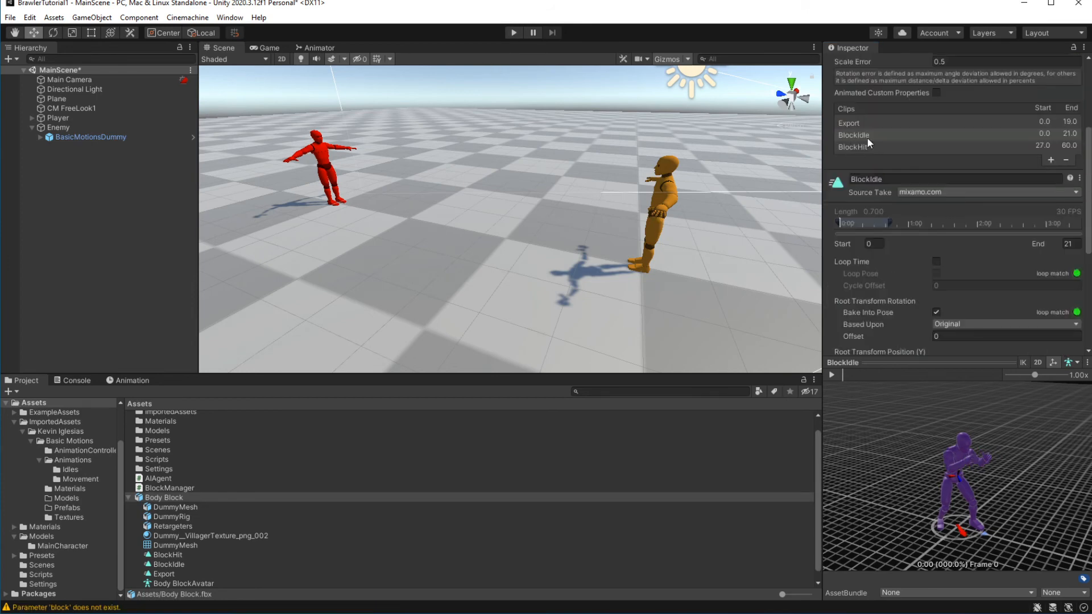
Enable Loop Time on the BlockIdle clip
left_click(936, 262)
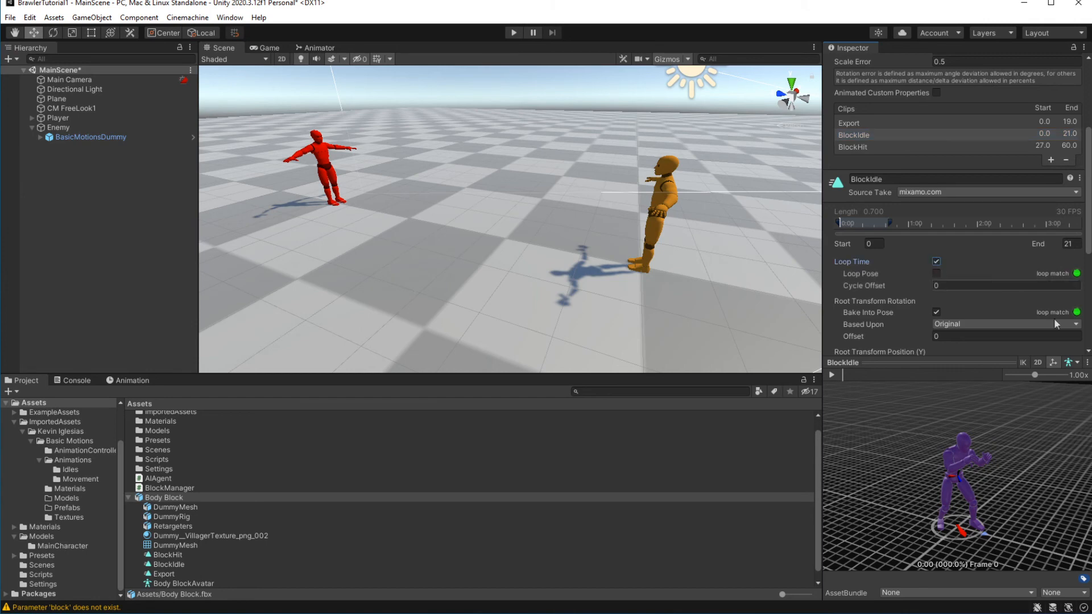
left_click(533, 32)
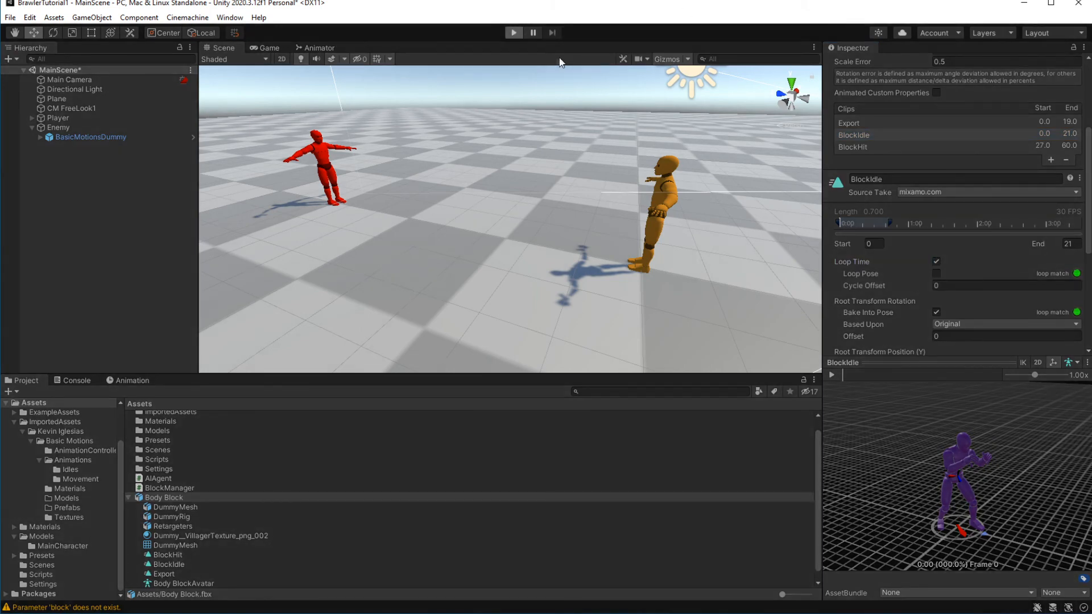
left_click(267, 48)
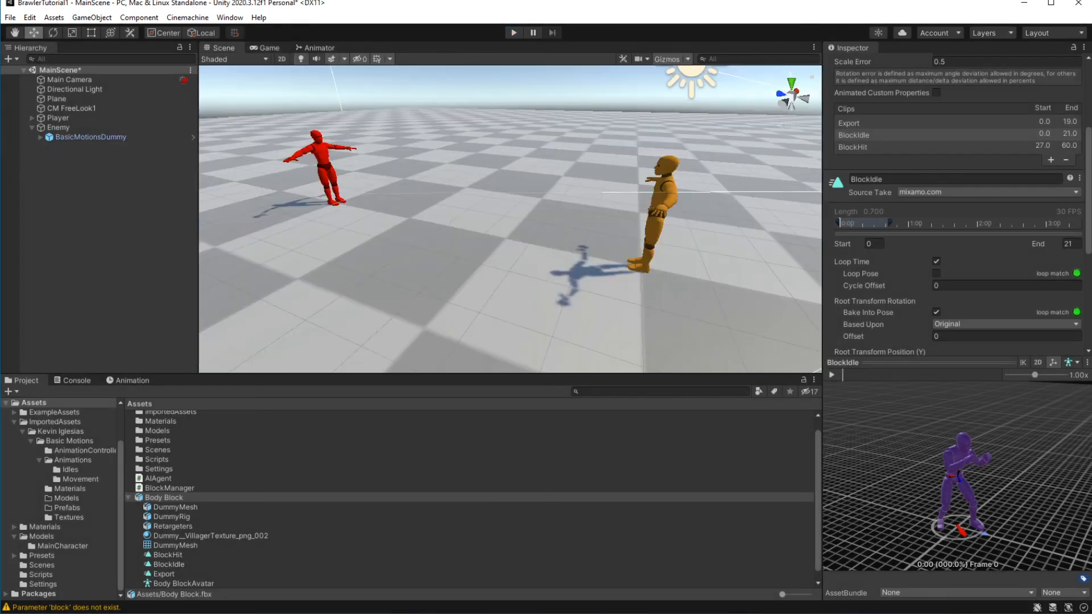
Play-test the game to check the looping block, then stop
left_click(513, 33)
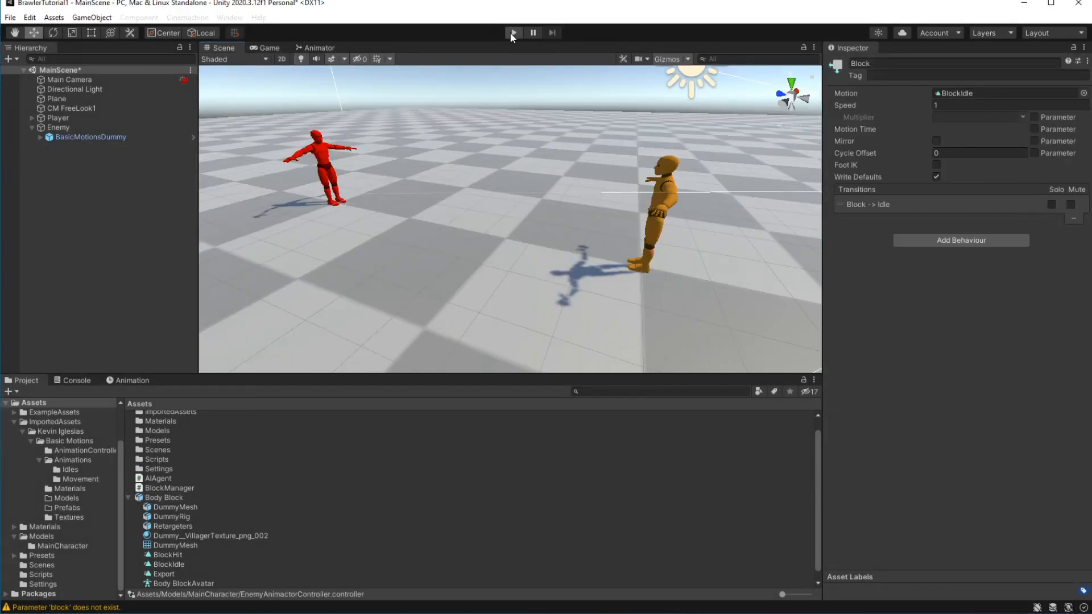
left_click(513, 32)
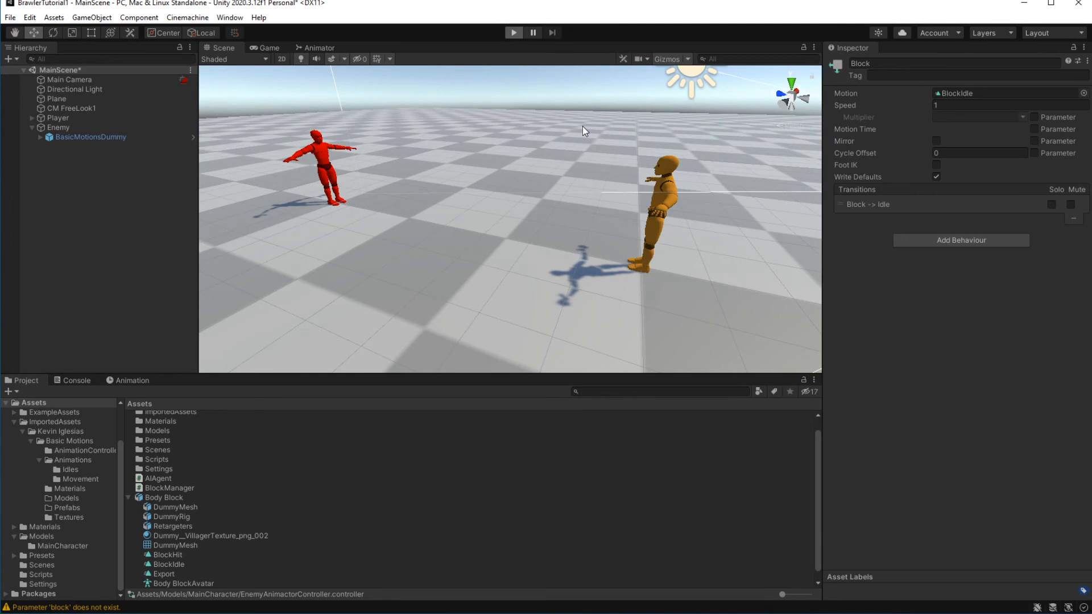
left_click(513, 32)
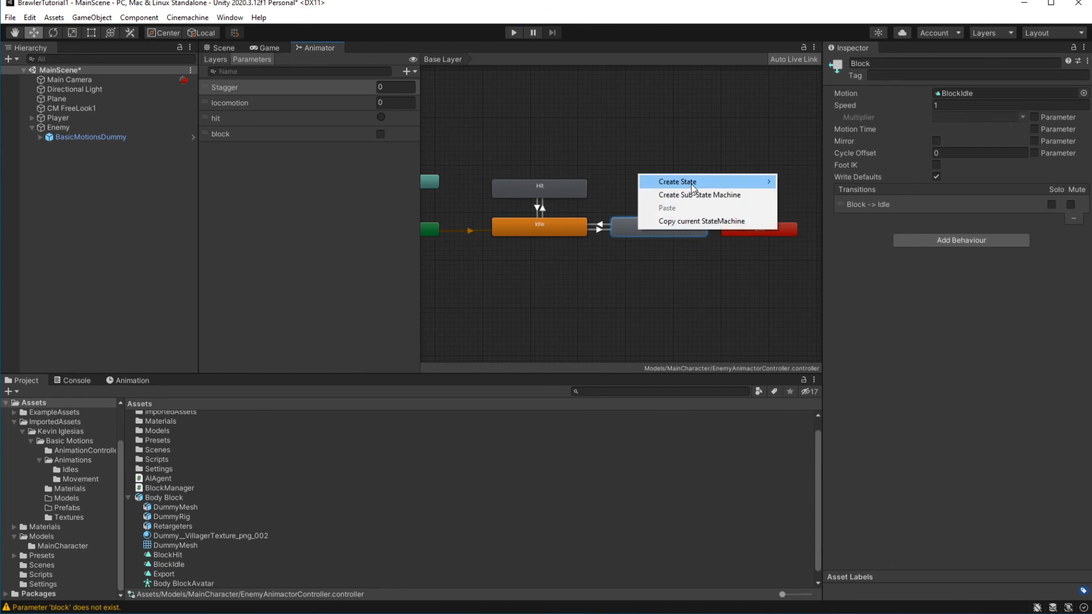
Create an empty animator state and link it both ways with the Block state
left_click(676, 182)
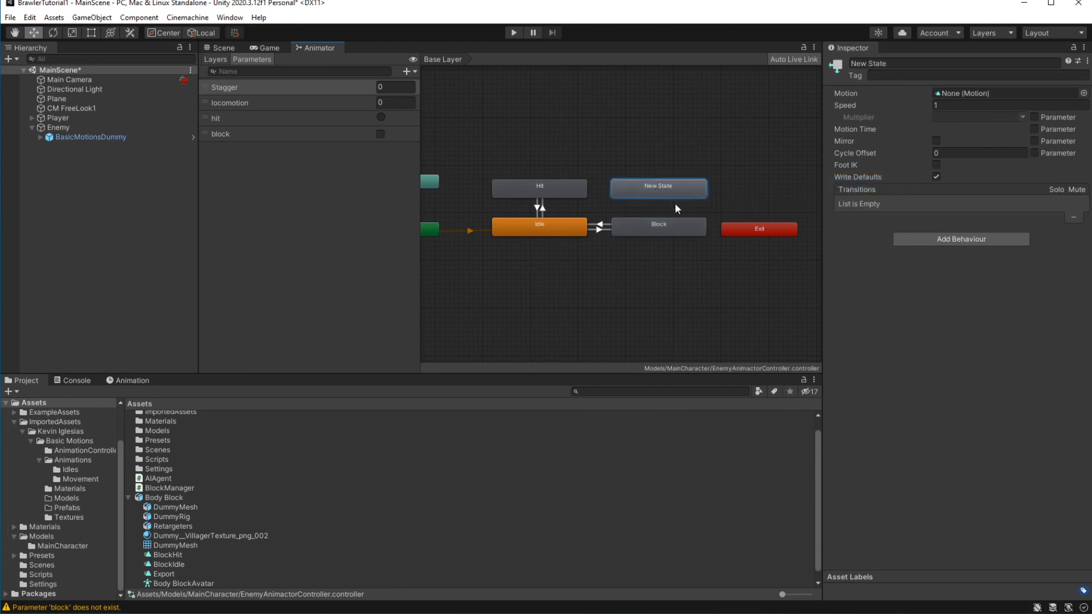
right_click(656, 185)
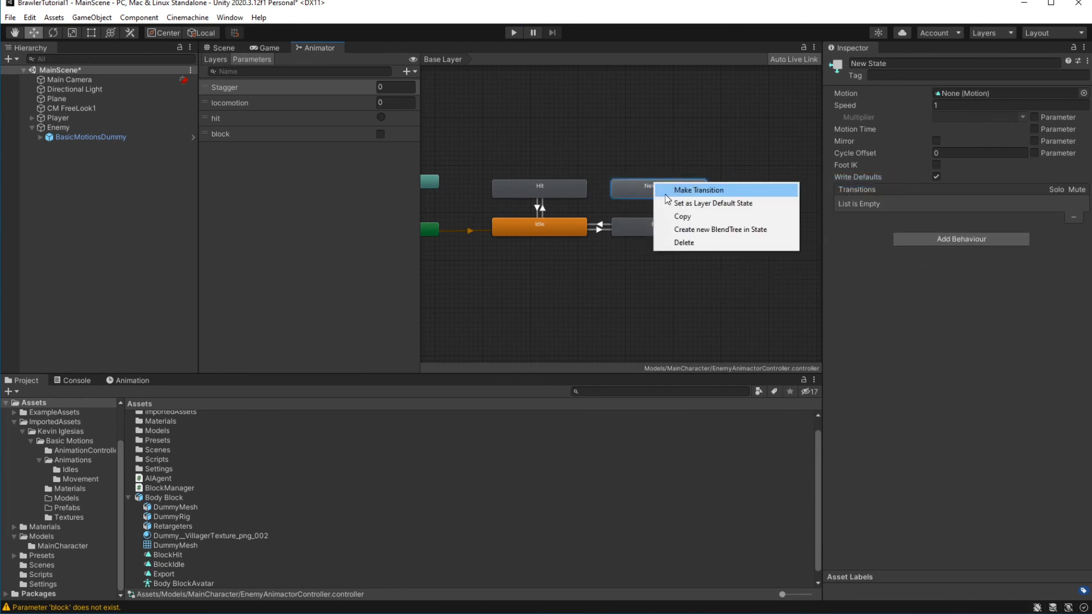
left_click(700, 190)
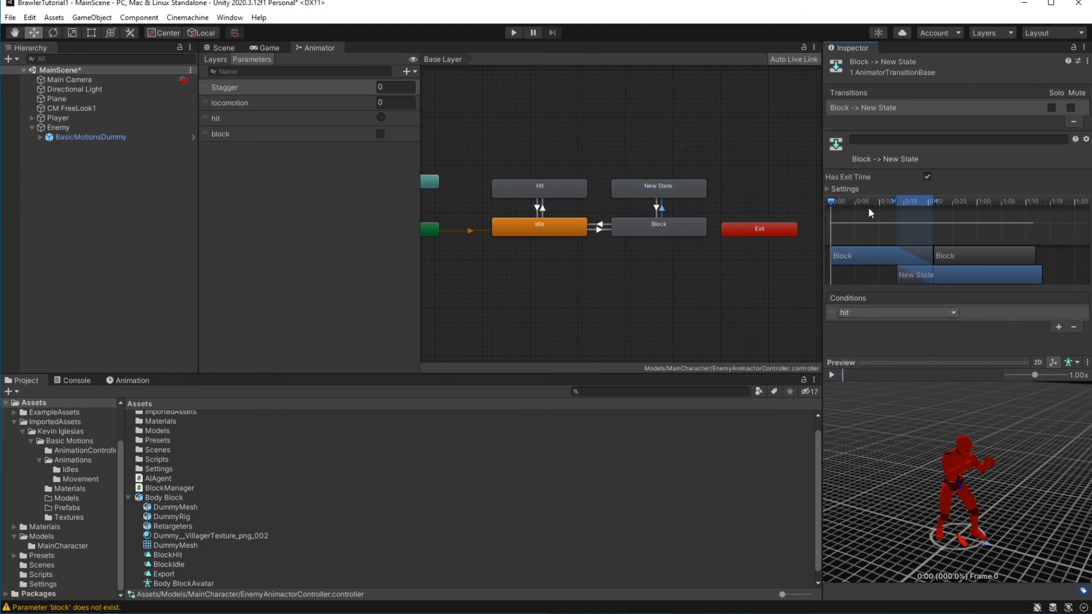
left_click(926, 176)
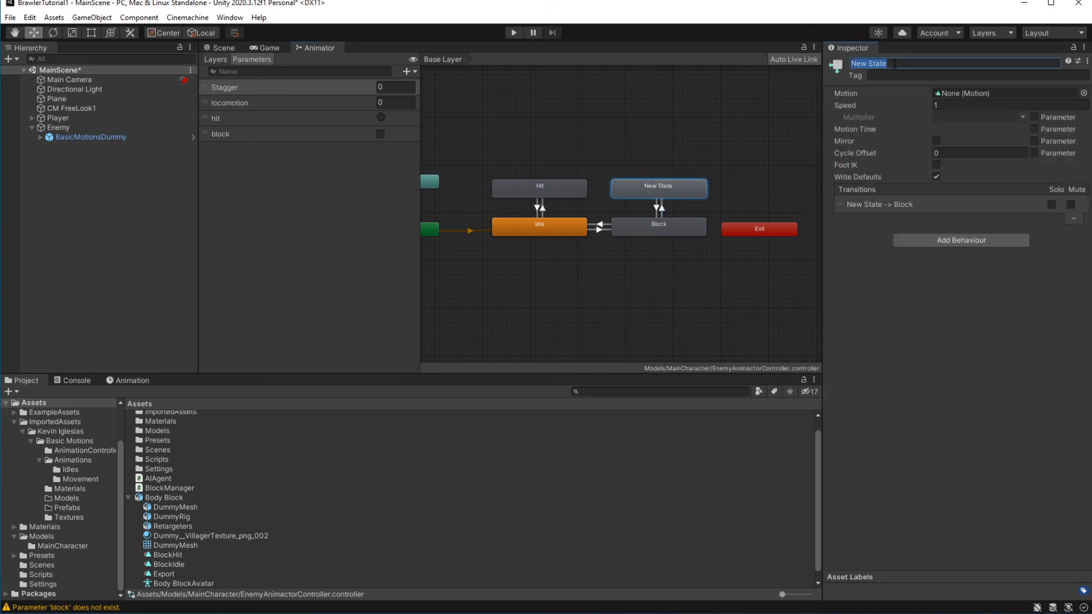
Rename the state Block Hit, set its motion to the BlockHit clip, and start a play test
type("Block Hit")
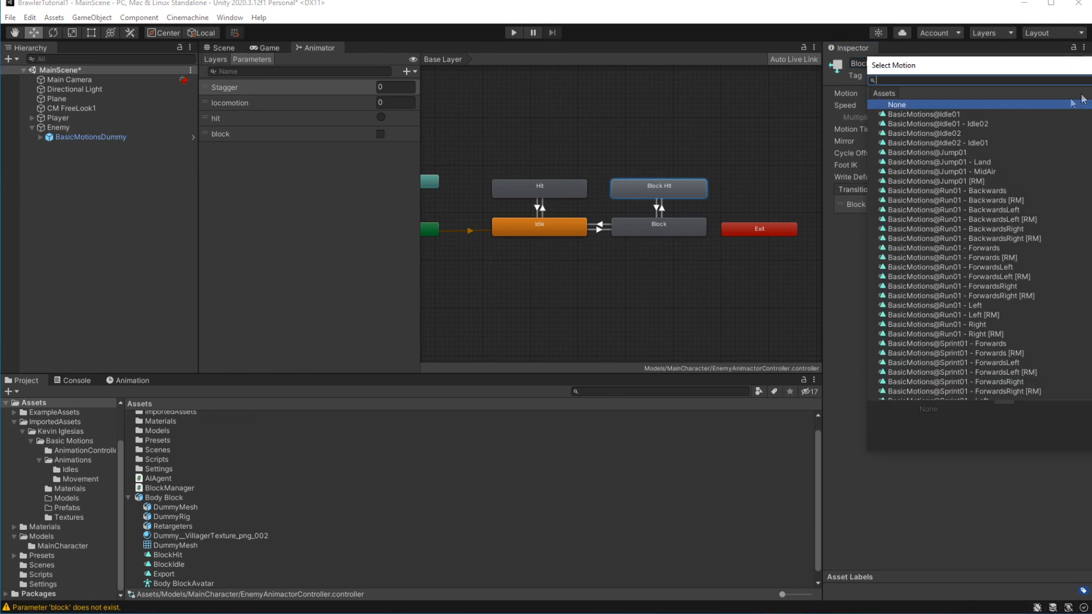
type("Block")
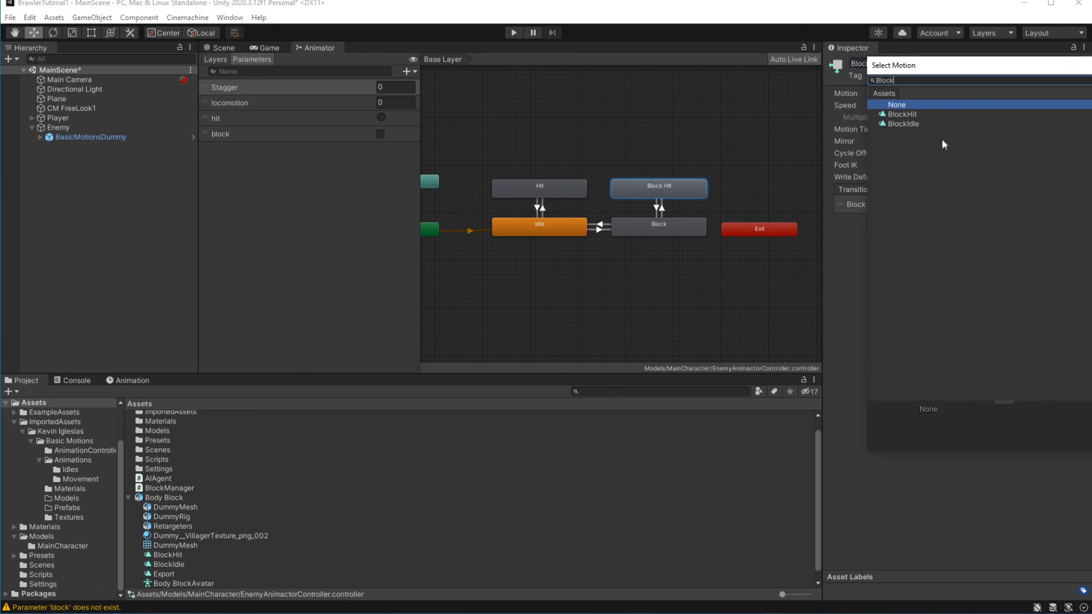
left_click(901, 114)
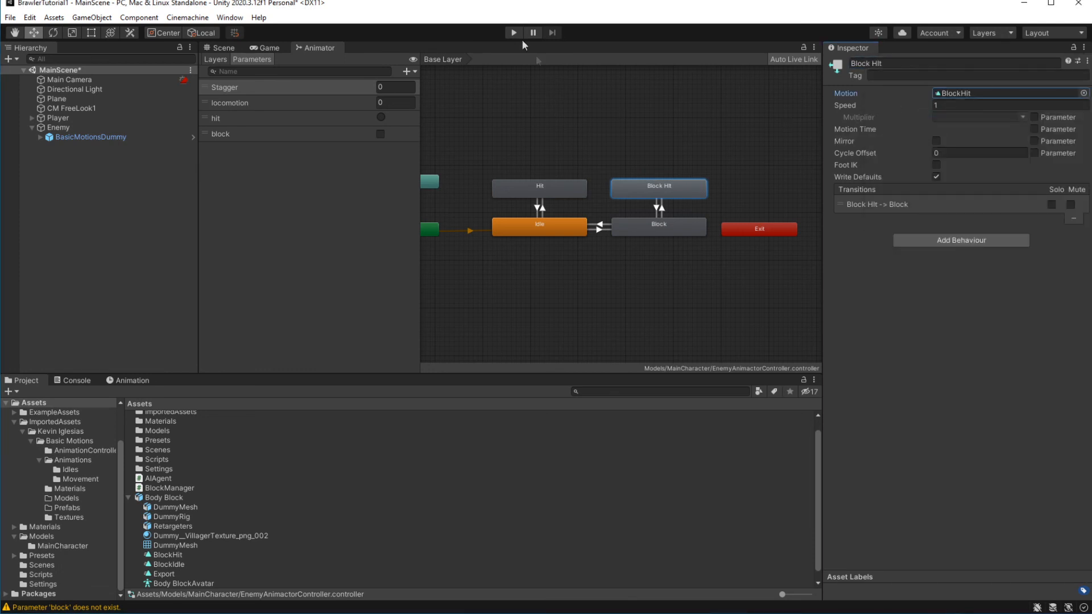
left_click(513, 32)
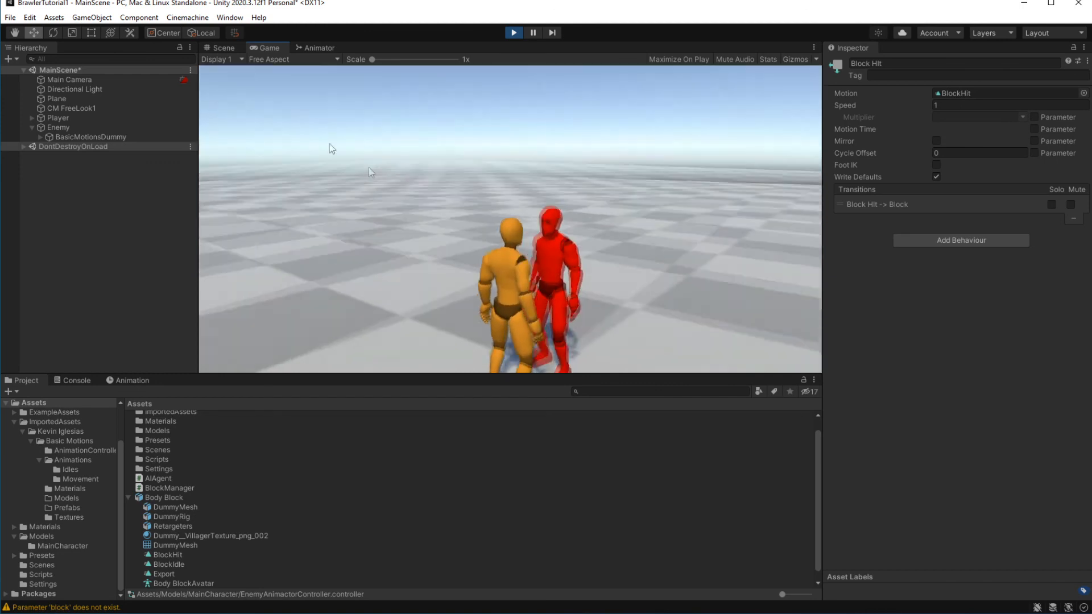
Stop the play test and run the game again to watch the enemy react to attacks
left_click(223, 47)
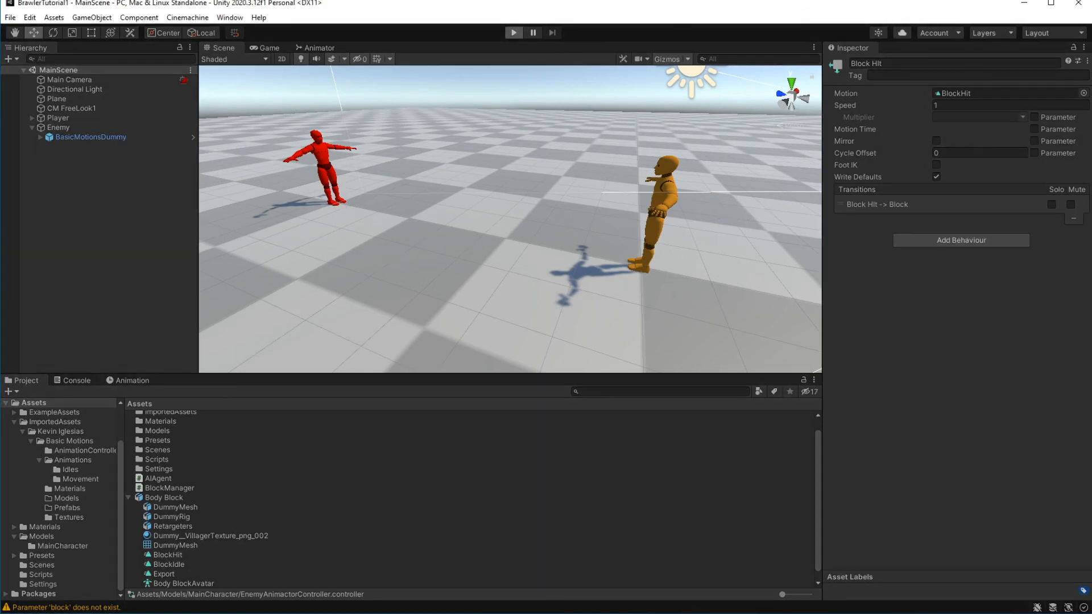
left_click(514, 33)
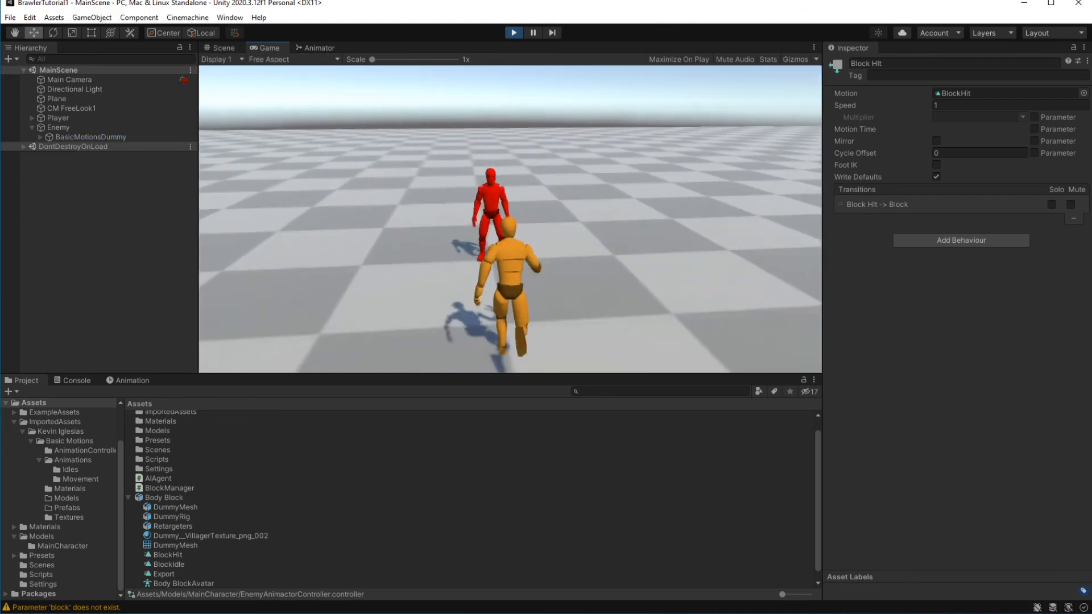